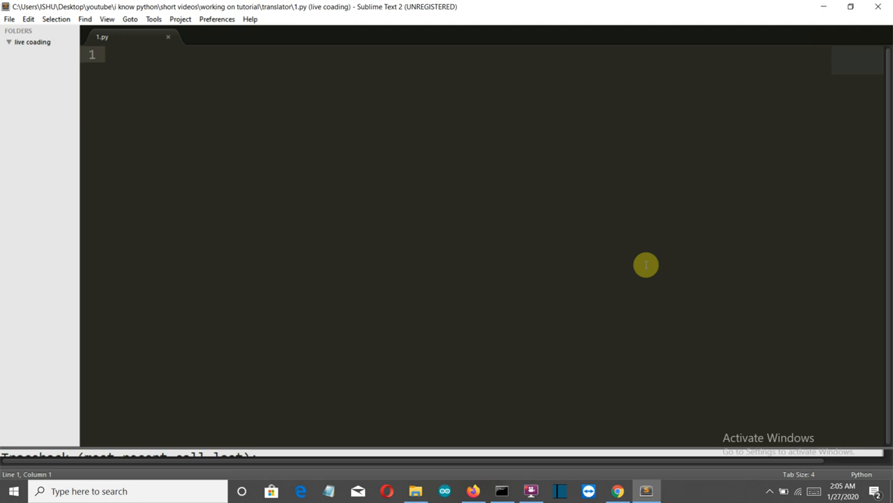
# Open a new Command Prompt window and move it to the screen centre
pyautogui.click(109, 55)
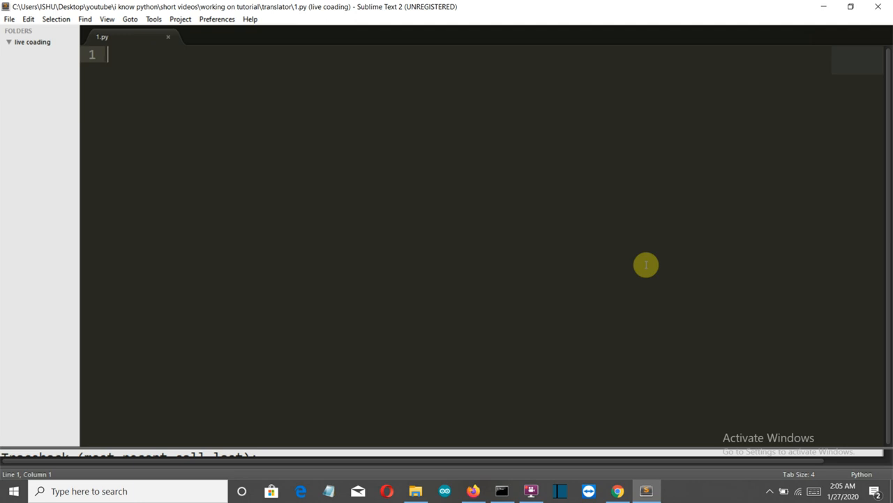
pyautogui.moveTo(502, 490)
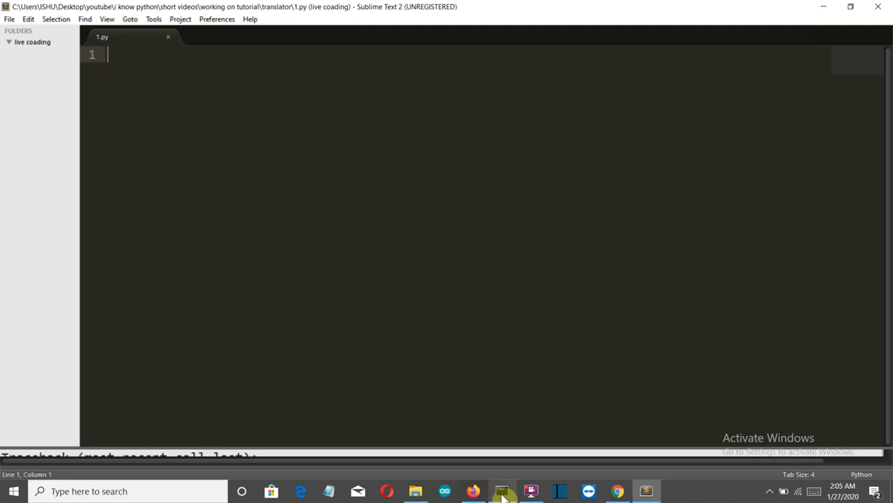
pyautogui.rightClick(501, 490)
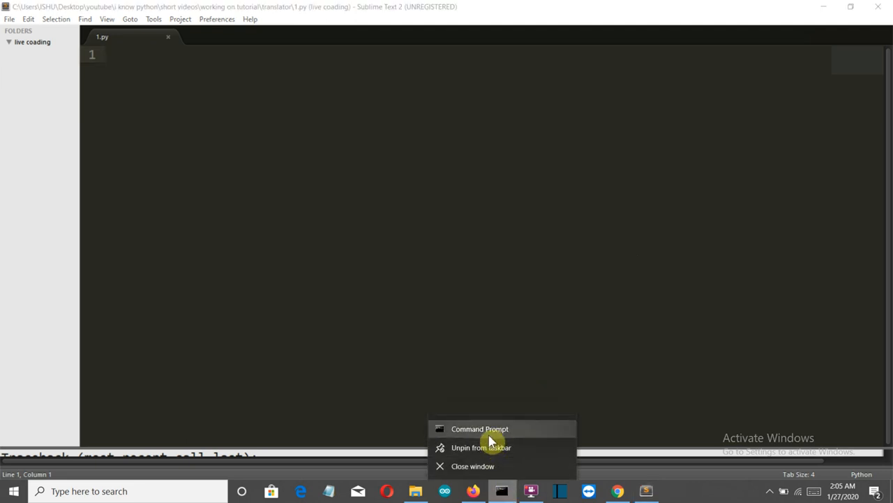
pyautogui.click(480, 429)
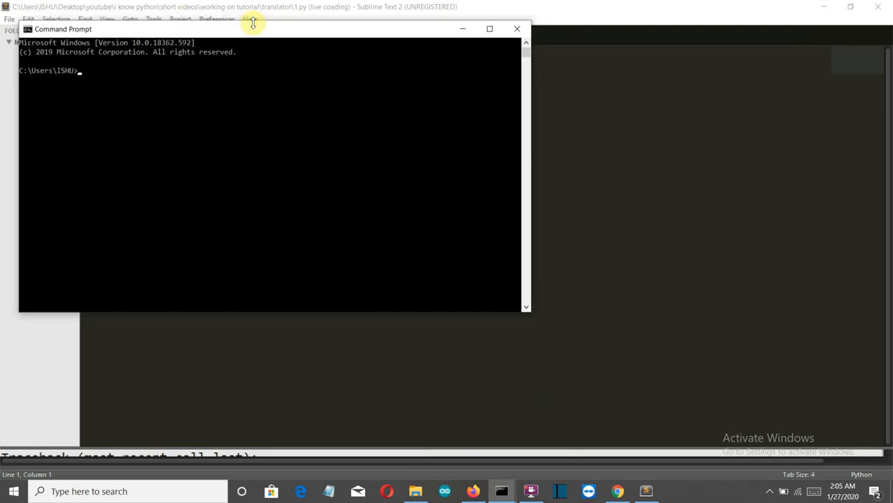
pyautogui.moveTo(253, 28); pyautogui.dragTo(546, 63)
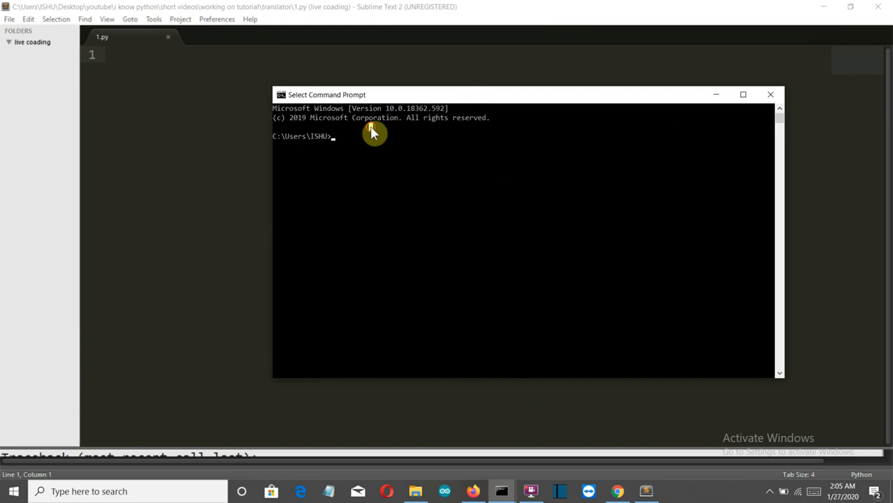
# Run pip install googletrans
pyautogui.write('pip')
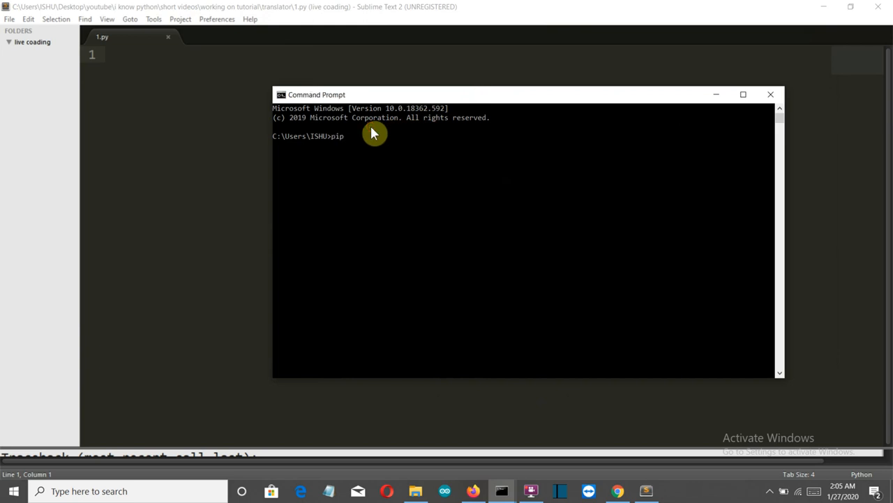
pyautogui.write('install')
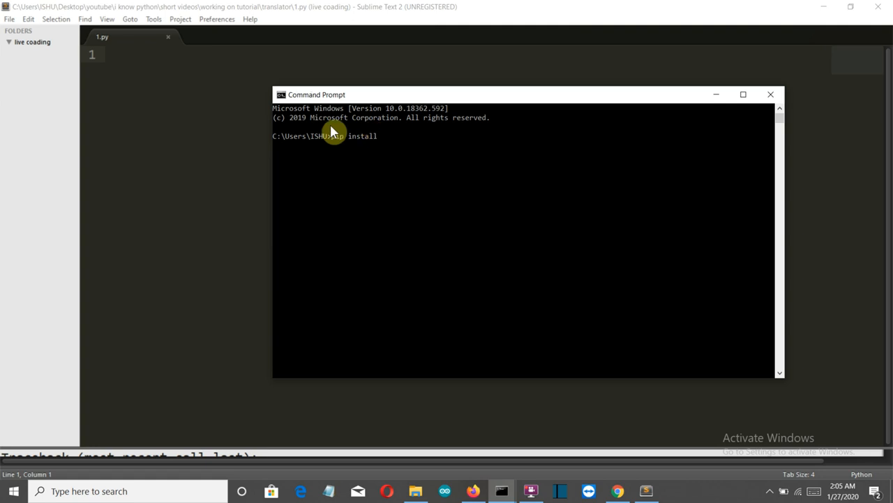
pyautogui.write('google')
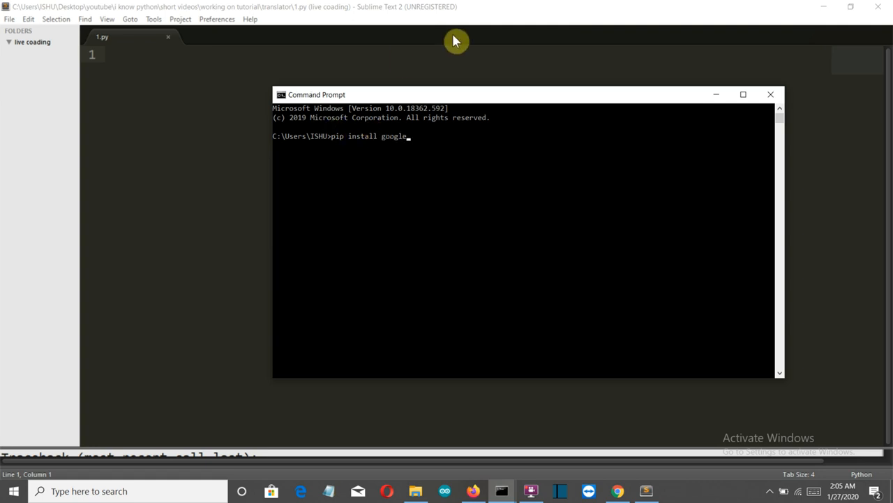
pyautogui.write('trans')
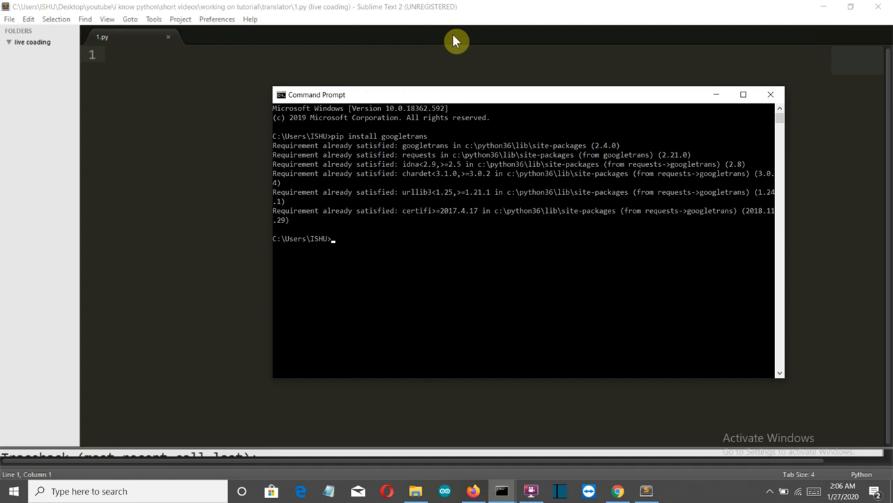
pyautogui.moveTo(721, 168)
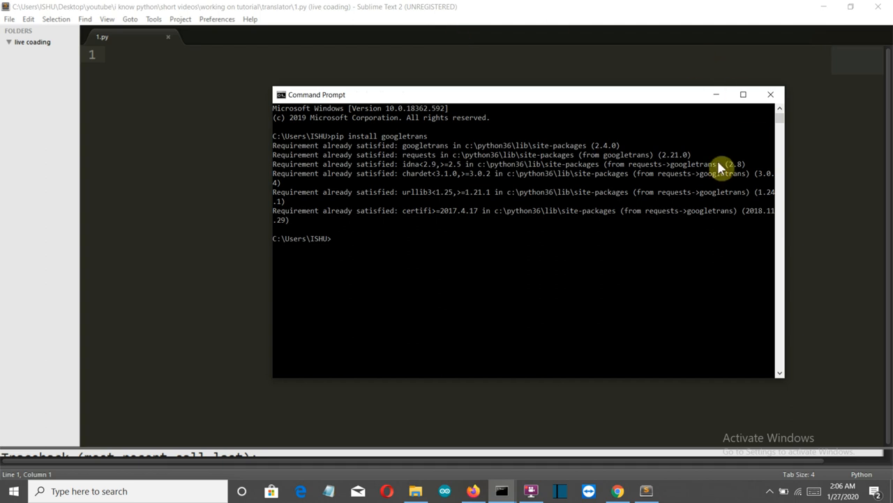
pyautogui.moveTo(687, 130)
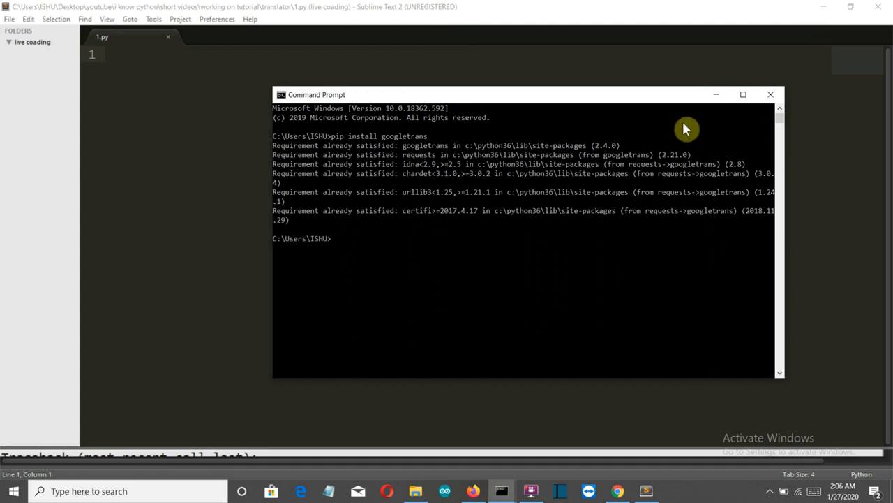
pyautogui.moveTo(771, 108)
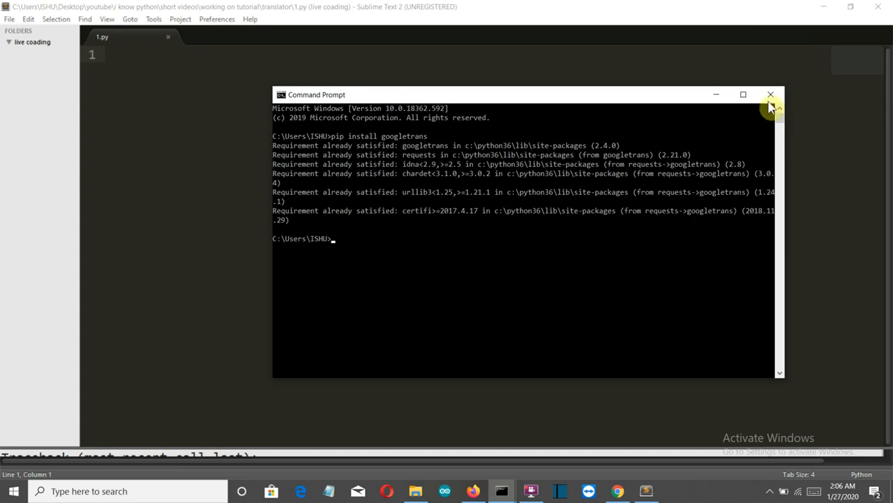
# Close Command Prompt and write 'from googletrans import Translator' in 1.py
pyautogui.click(770, 94)
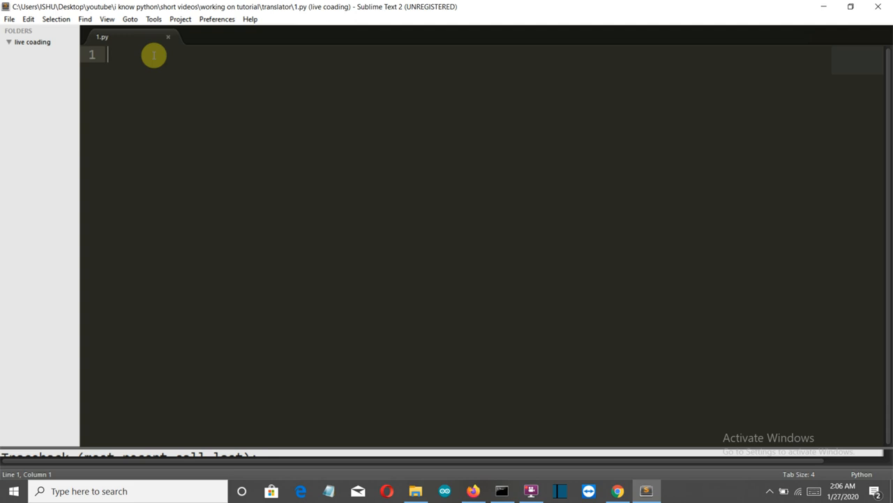
pyautogui.write('from')
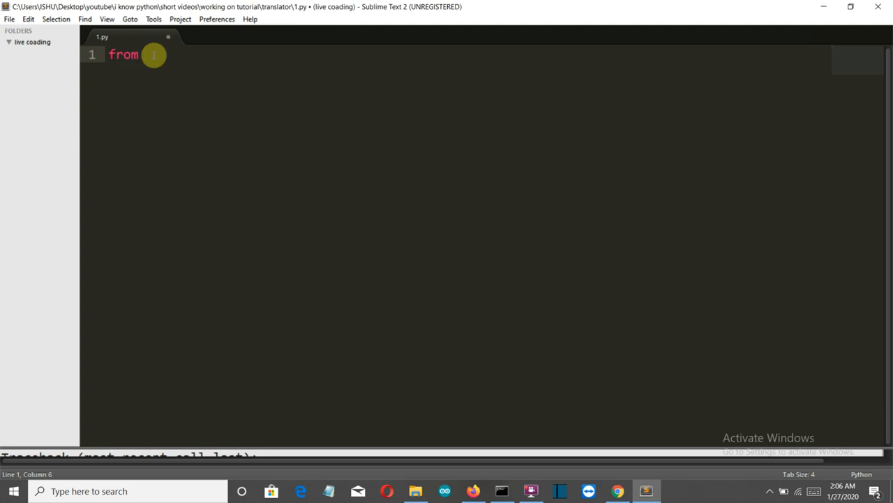
pyautogui.write('google')
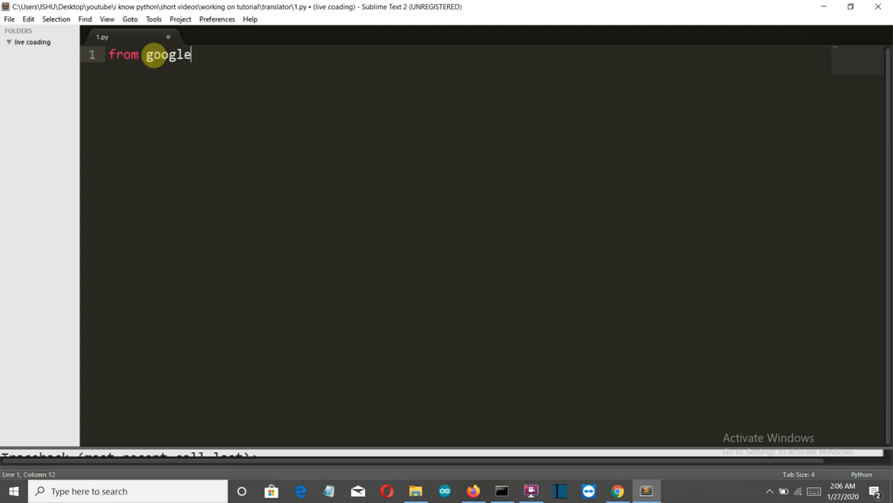
pyautogui.write('trans im')
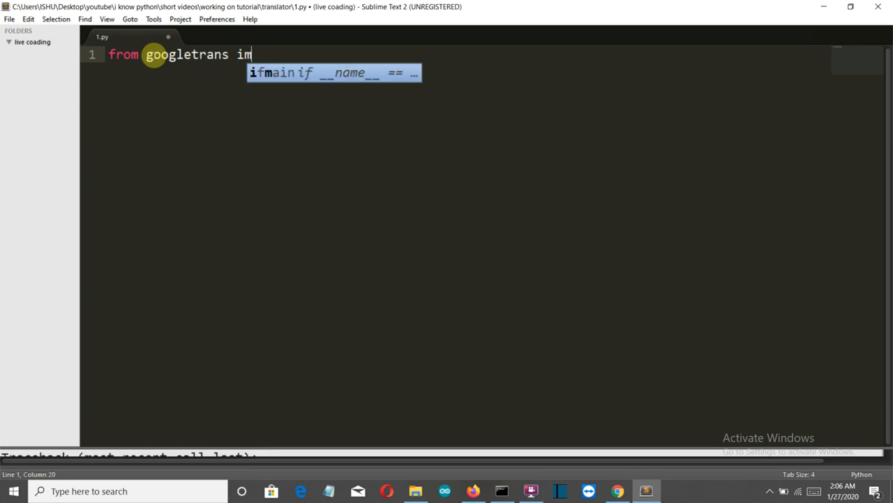
pyautogui.write('port tr')
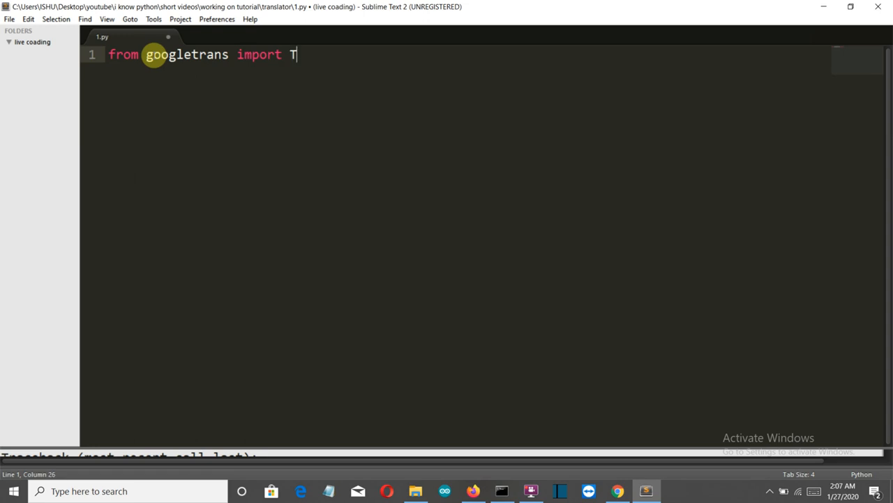
pyautogui.write('rans')
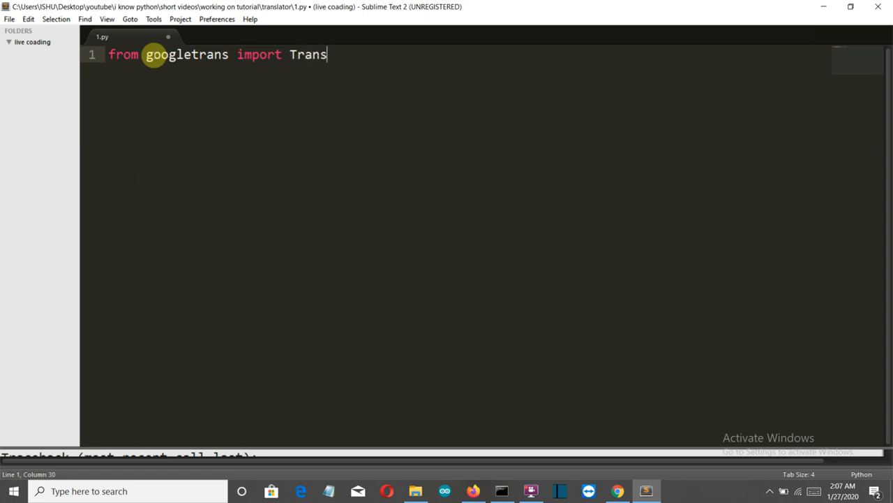
pyautogui.write('lator')
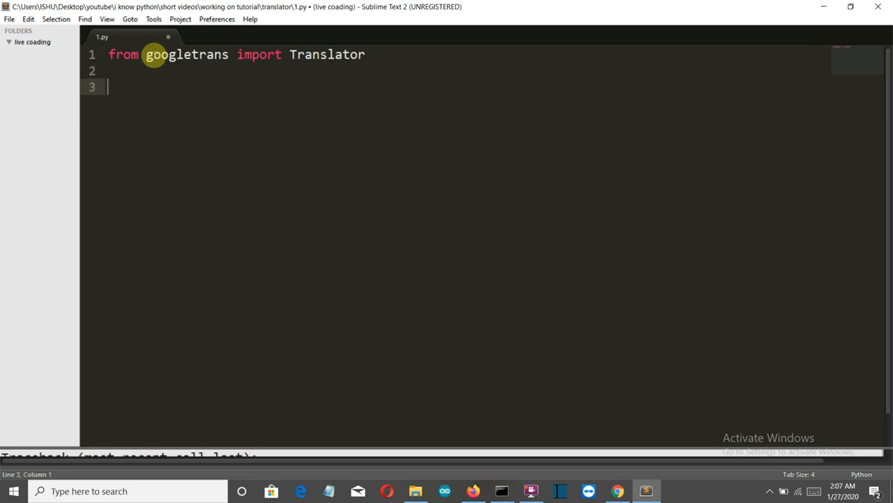
# Add the line sentence=str(input("say ......")) to read user input
pyautogui.write('optio')
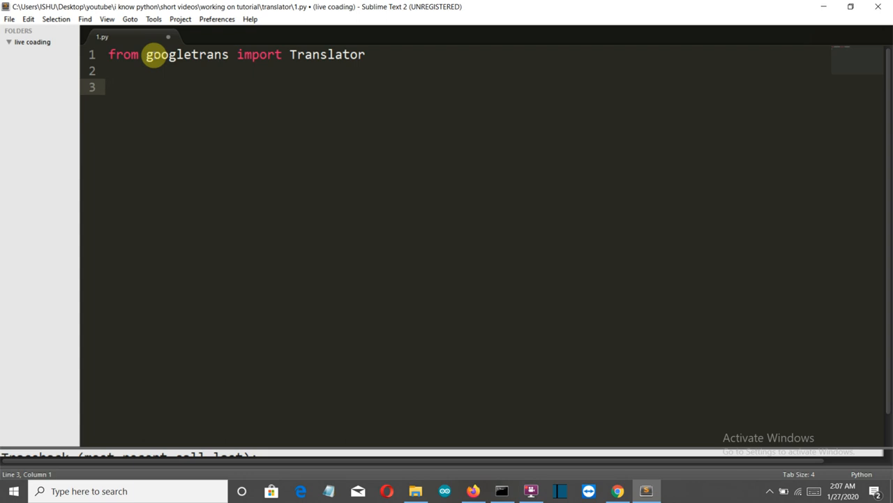
pyautogui.write('sente')
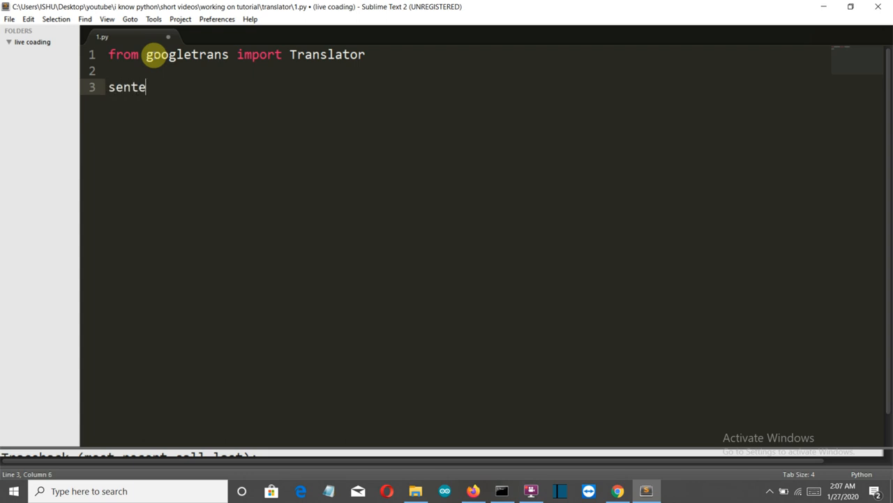
pyautogui.write('nce=')
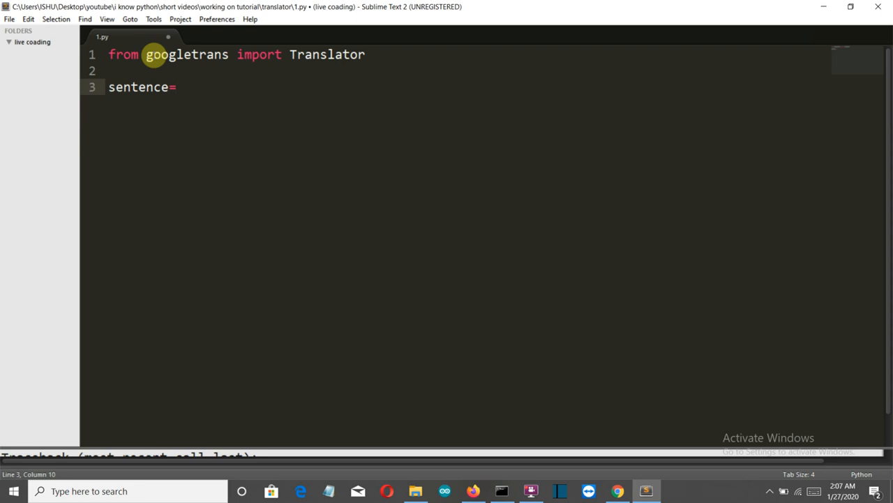
pyautogui.write('input')
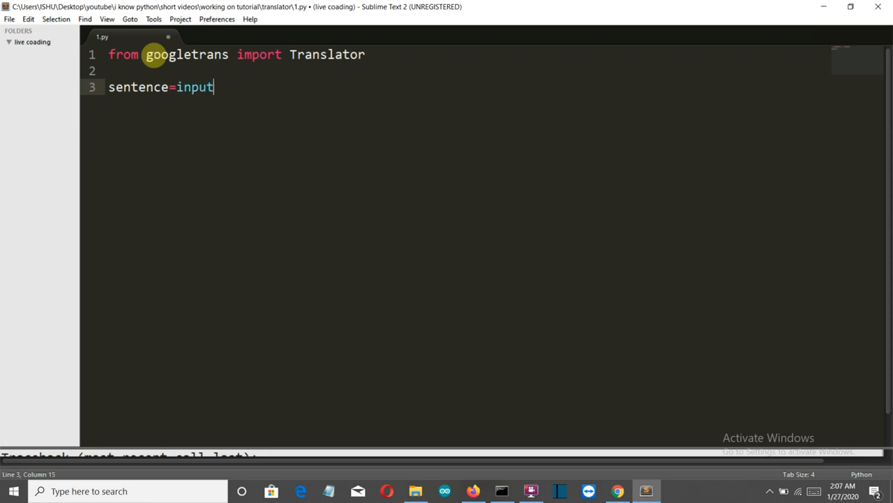
pyautogui.write('()')
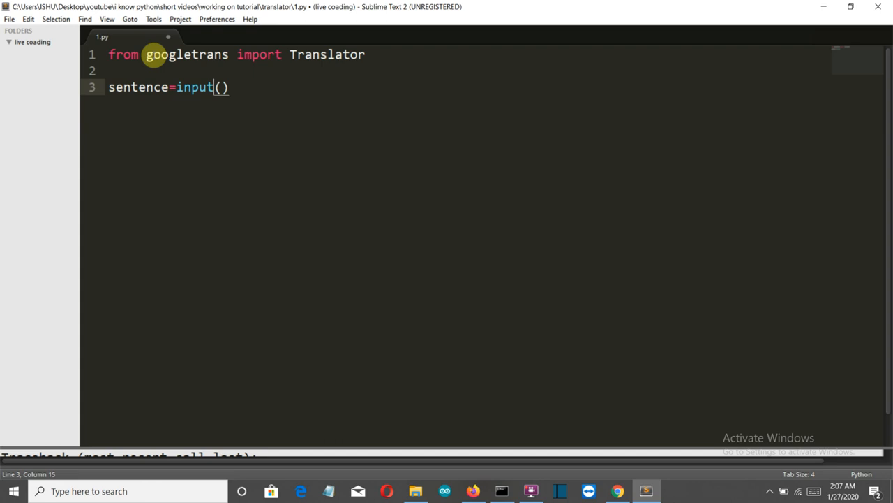
pyautogui.write('str')
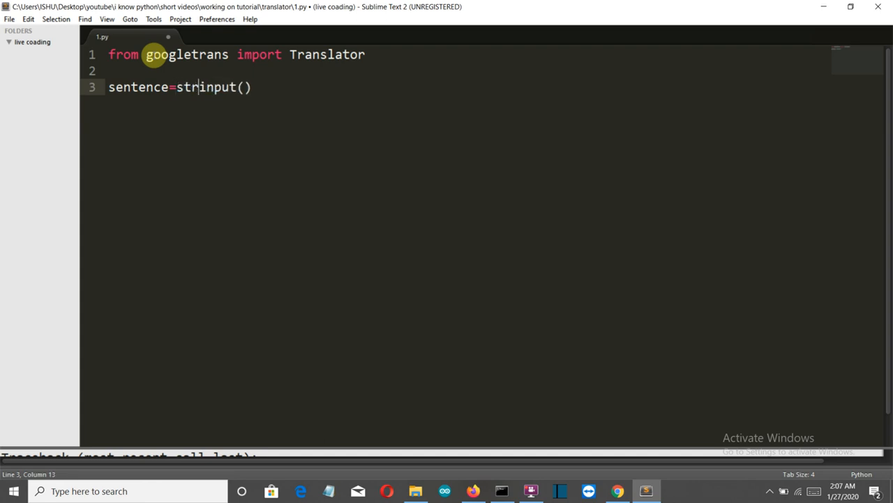
pyautogui.write('(')
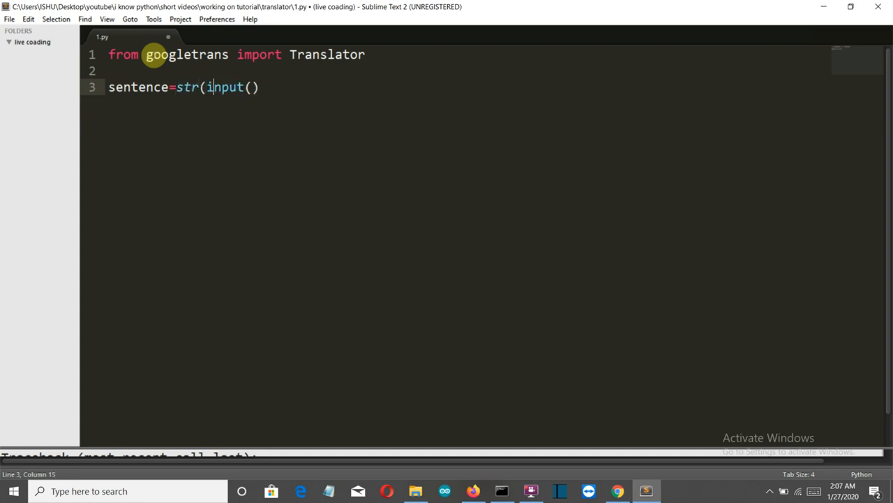
pyautogui.write('""')
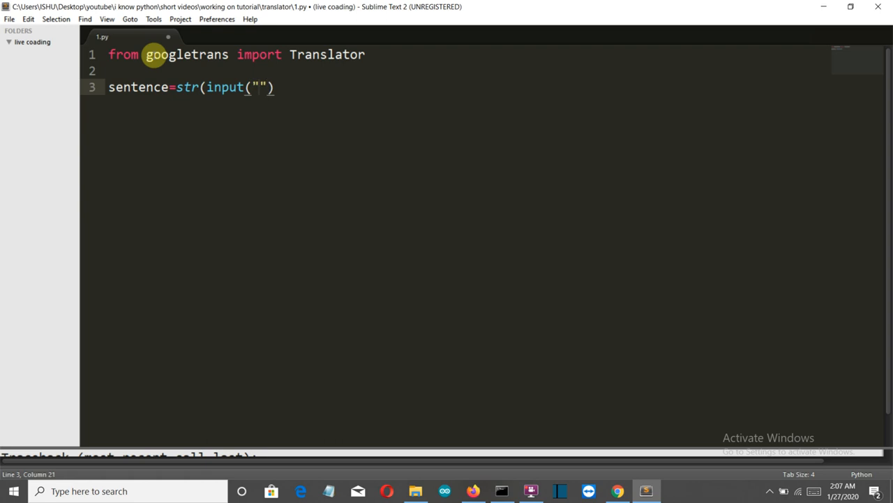
pyautogui.write('say')
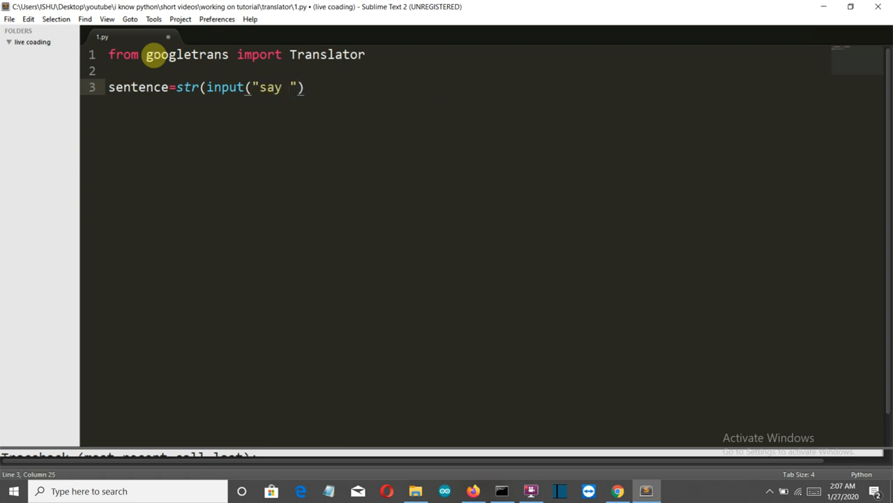
pyautogui.write('......')
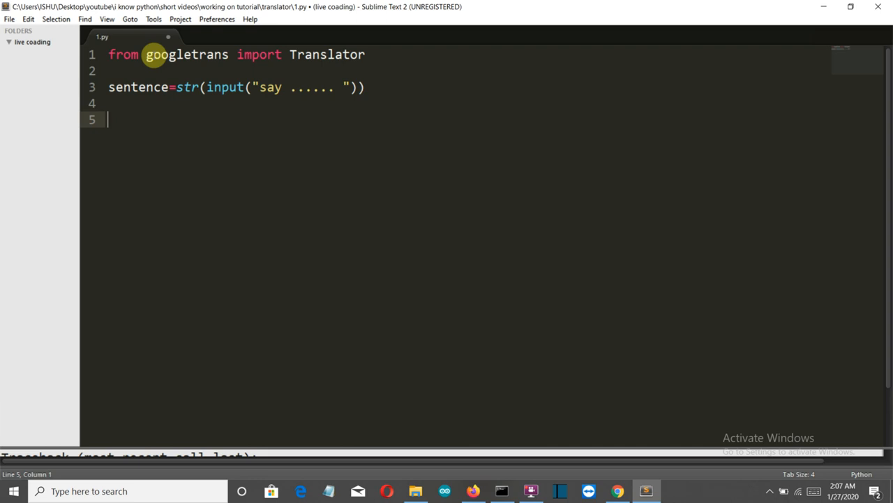
pyautogui.moveTo(316, 98)
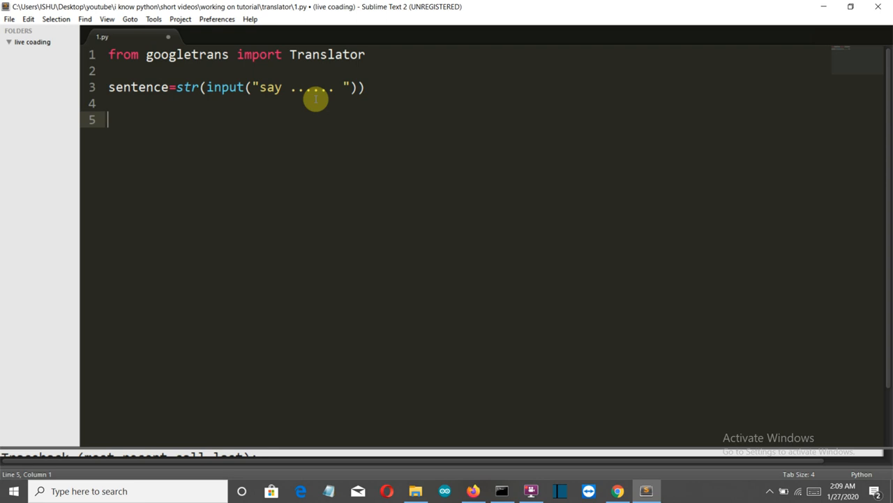
# Create the object with translator=Translator() and add blank lines below
pyautogui.write('transl')
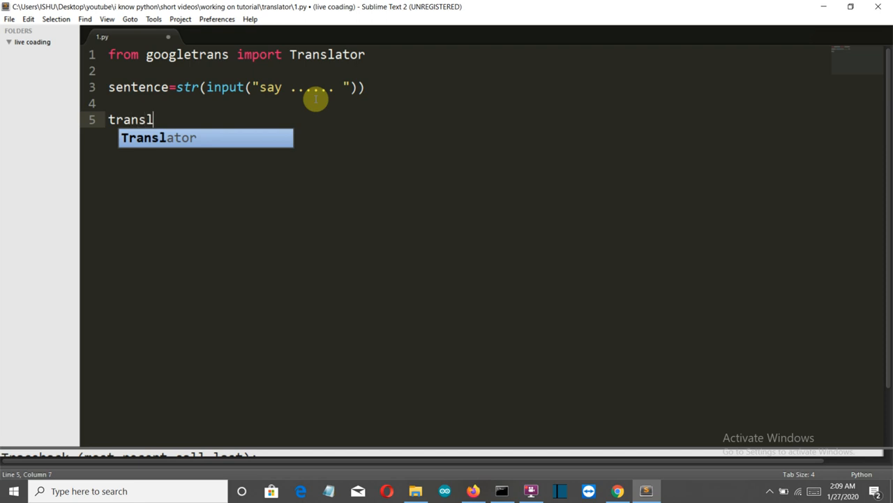
pyautogui.write('ator')
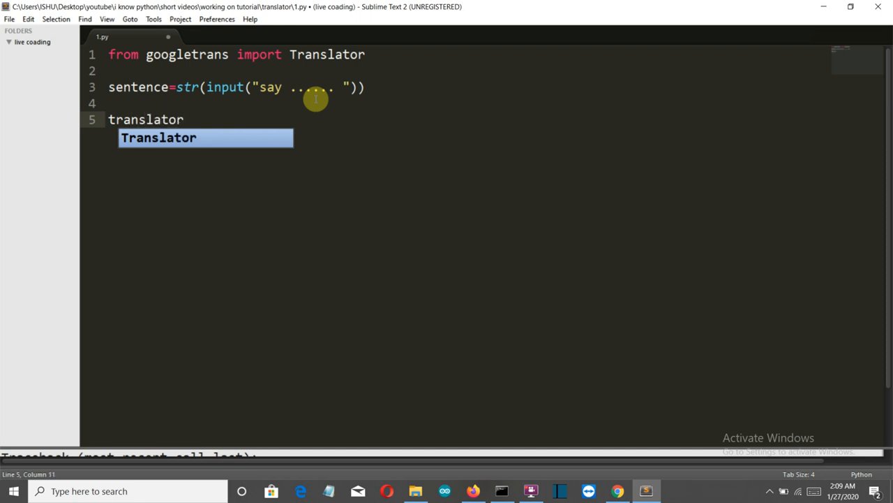
pyautogui.write('=T')
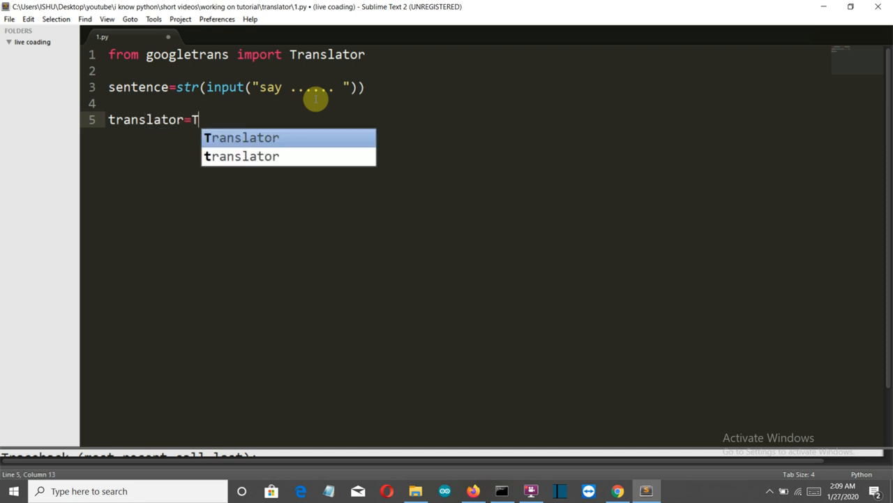
pyautogui.write('ranslator(')
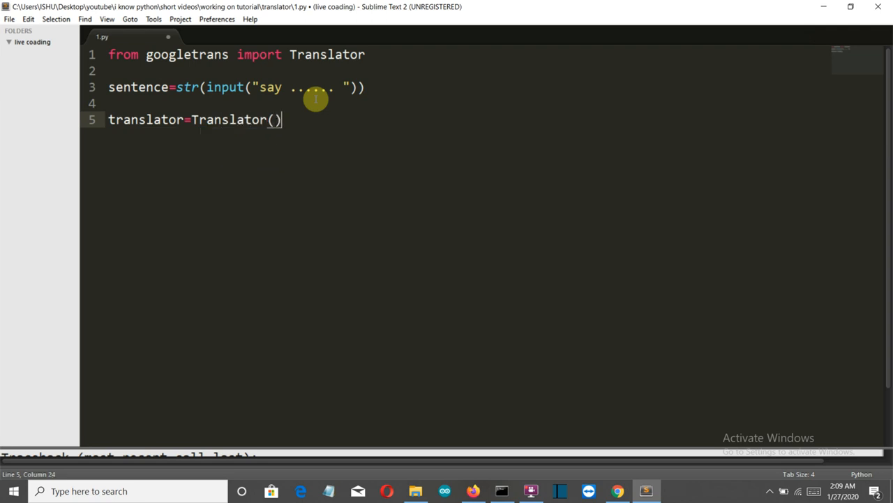
pyautogui.press('enter')
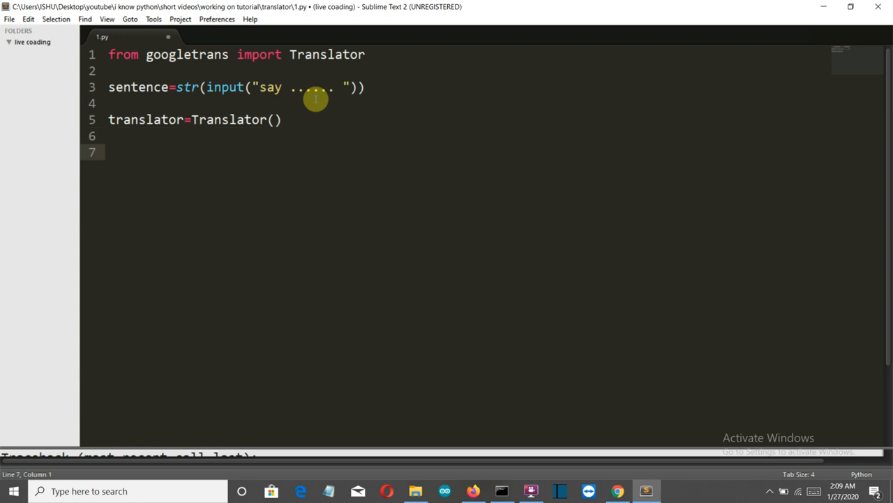
# Start the line translated_sentence=translator.translate()
pyautogui.write('translated')
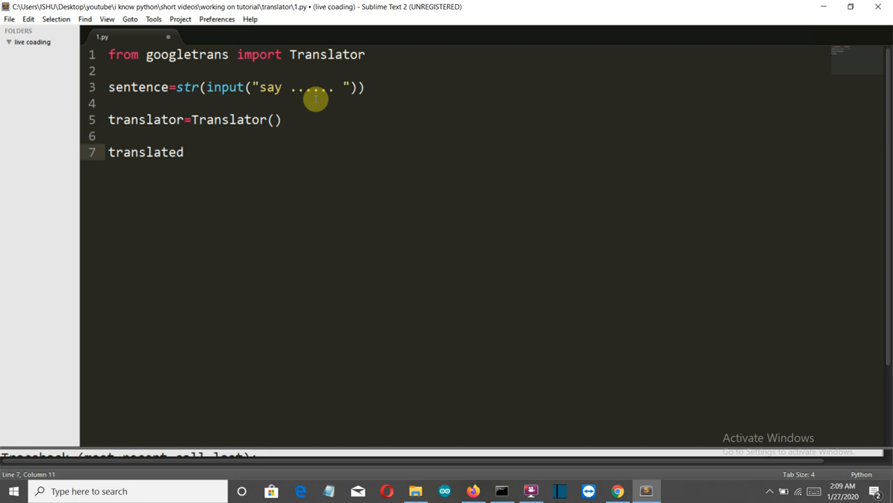
pyautogui.write('_')
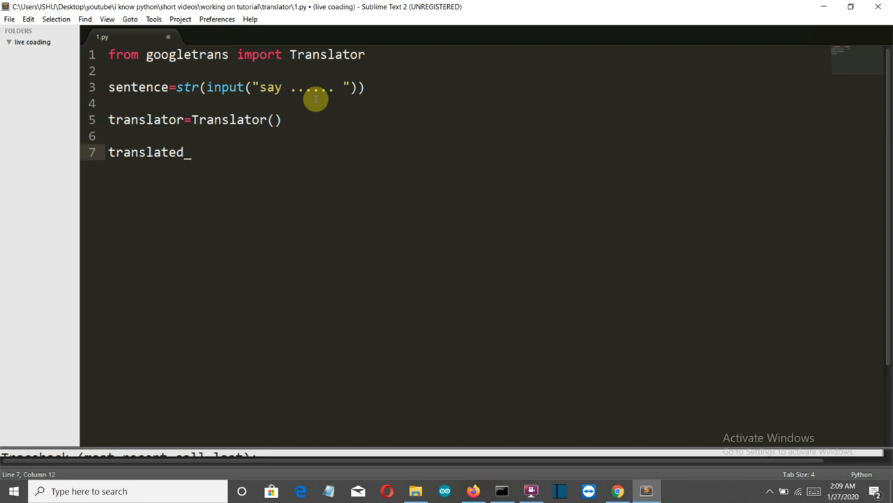
pyautogui.write('sen')
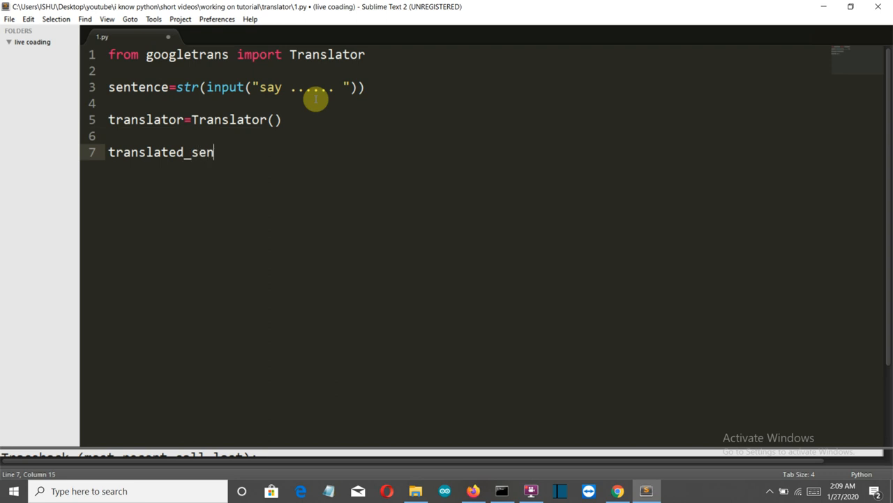
pyautogui.write('tence=')
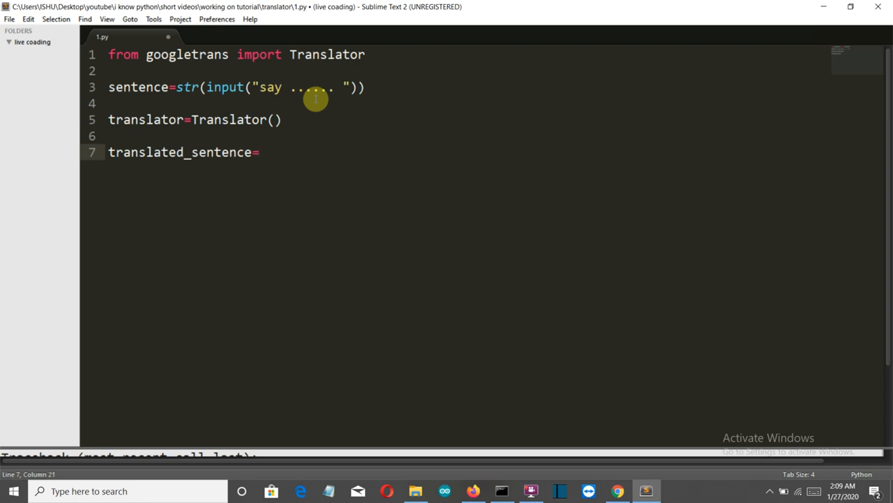
pyautogui.write('translator')
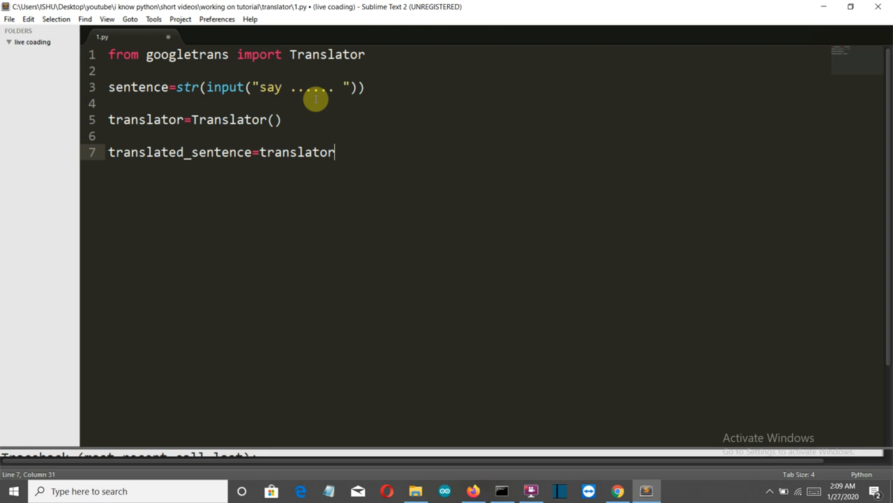
pyautogui.write('.')
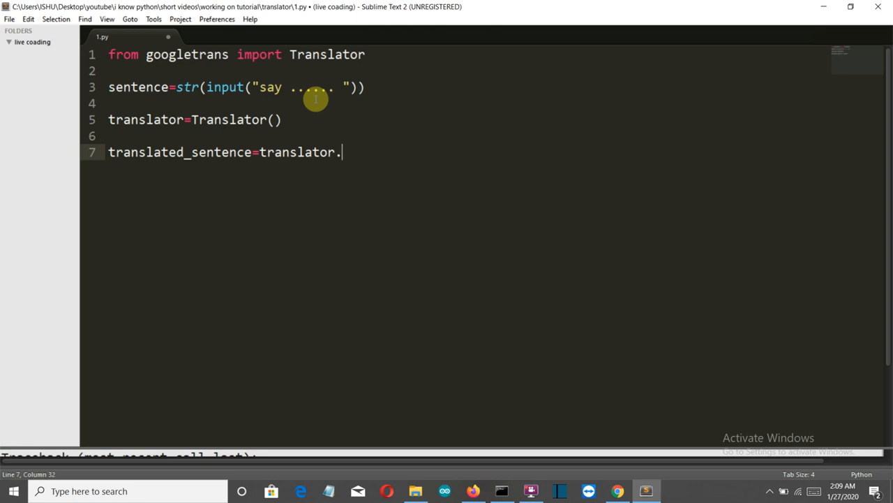
pyautogui.write('tran')
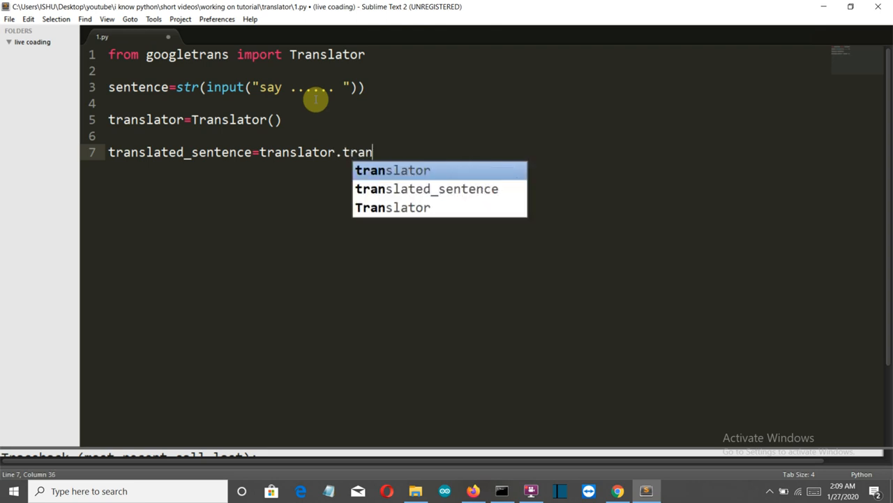
pyautogui.write('slate')
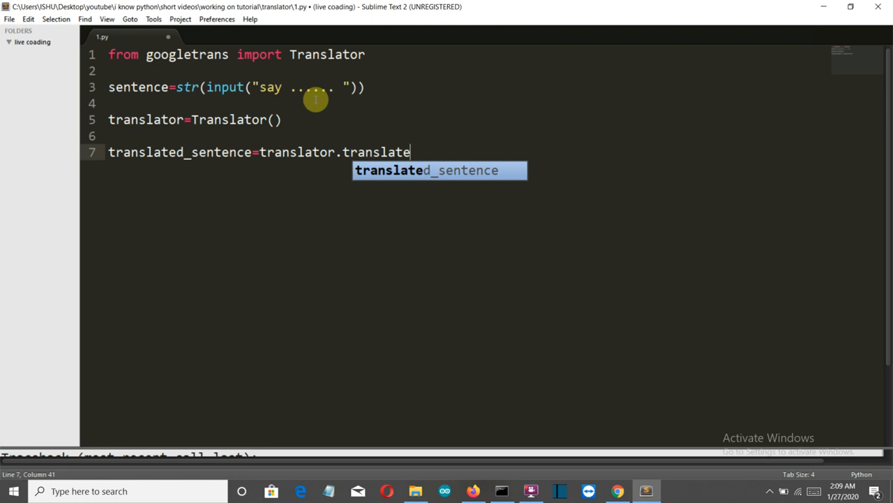
pyautogui.write('()')
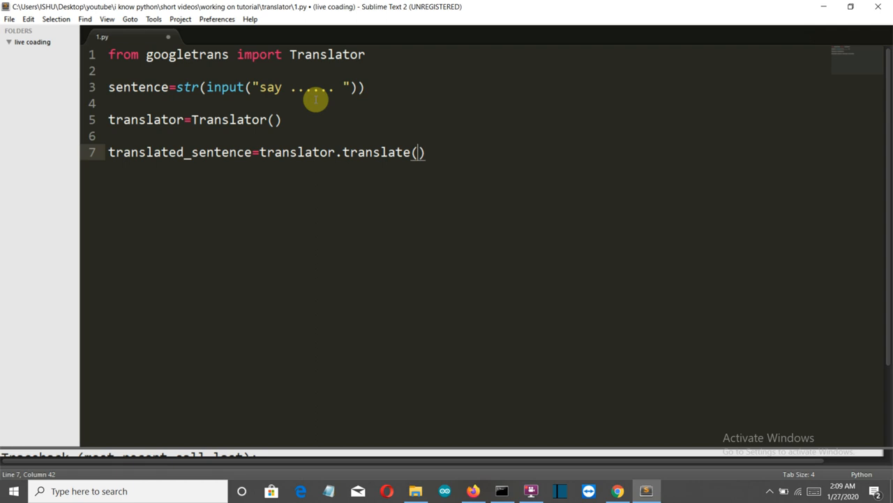
# Pass sentence with empty src='' and dest='' to the translate call
pyautogui.write('sentence,')
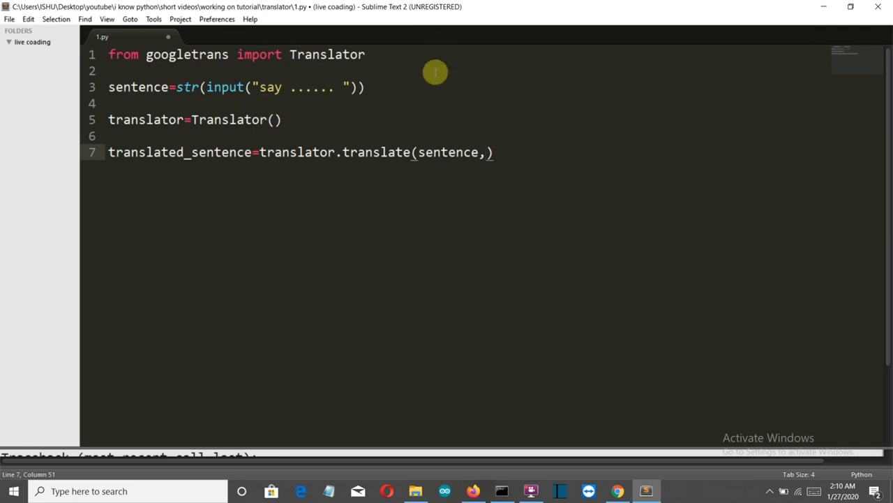
pyautogui.write('s')
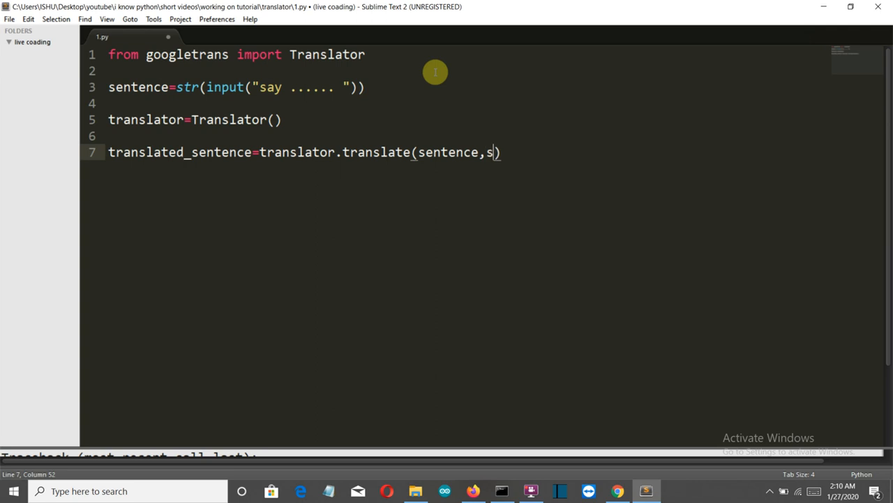
pyautogui.write('rc=')
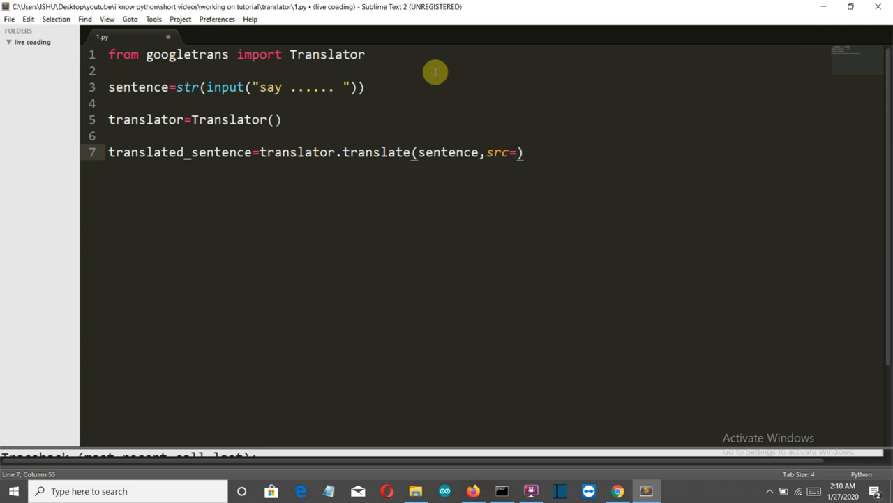
pyautogui.write("'',")
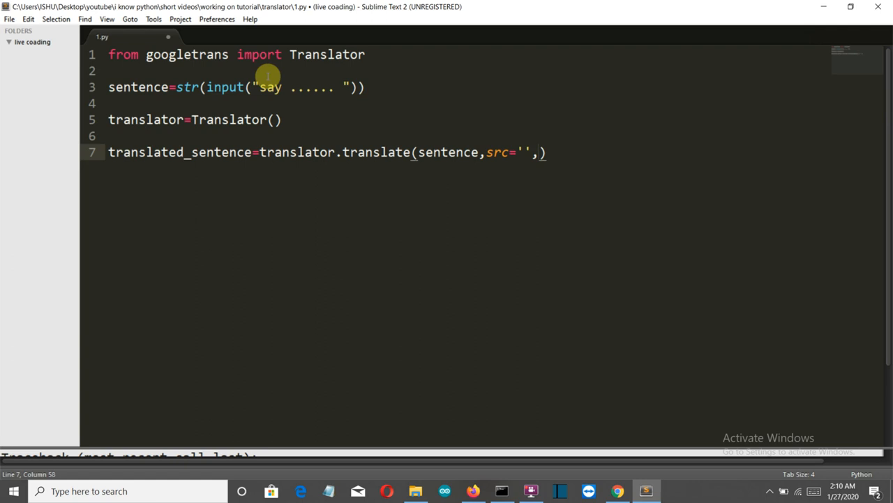
pyautogui.write('dest')
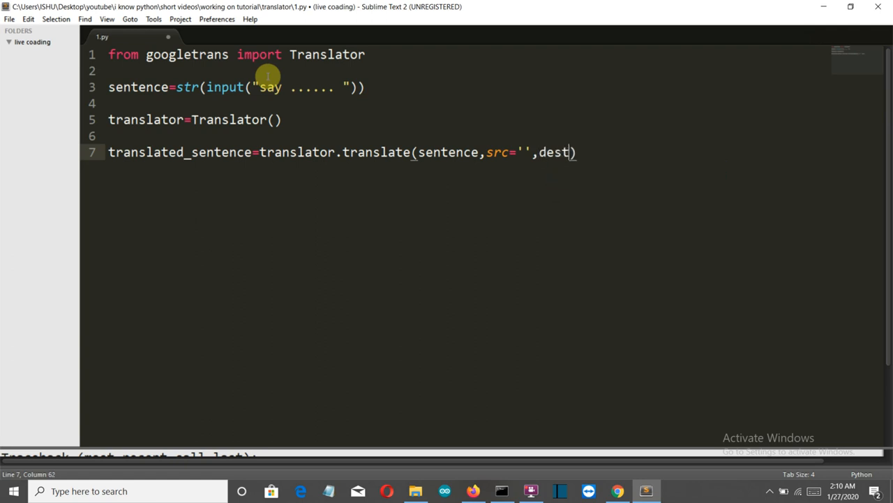
pyautogui.moveTo(335, 102)
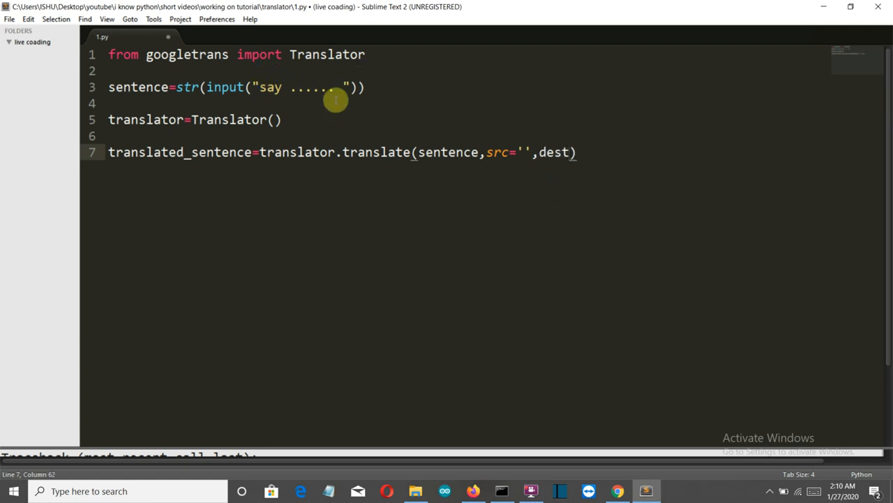
pyautogui.write("=''")
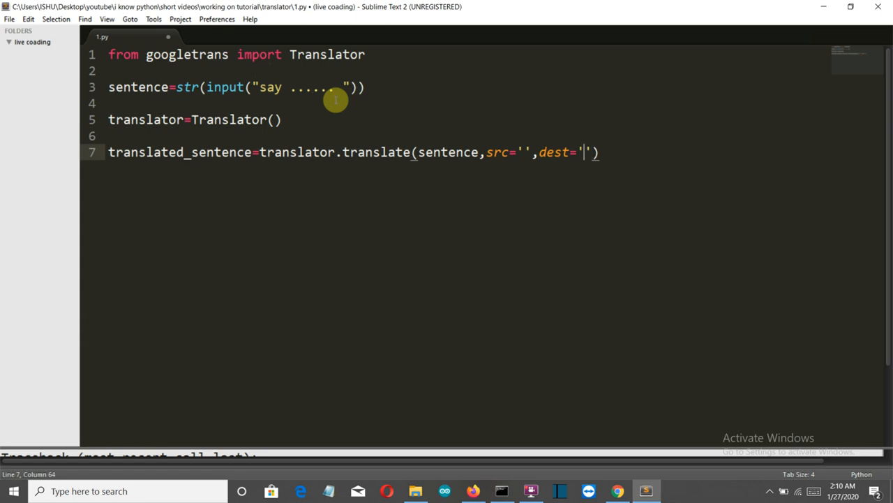
pyautogui.moveTo(608, 48)
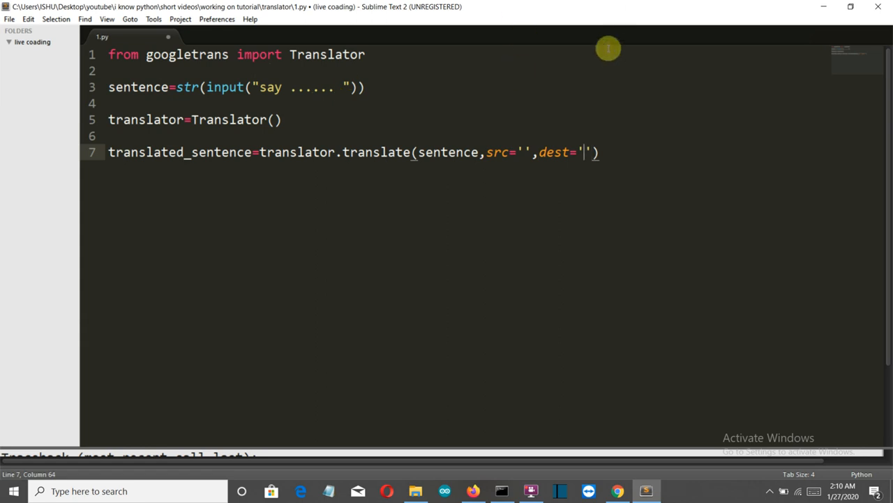
pyautogui.moveTo(585, 109)
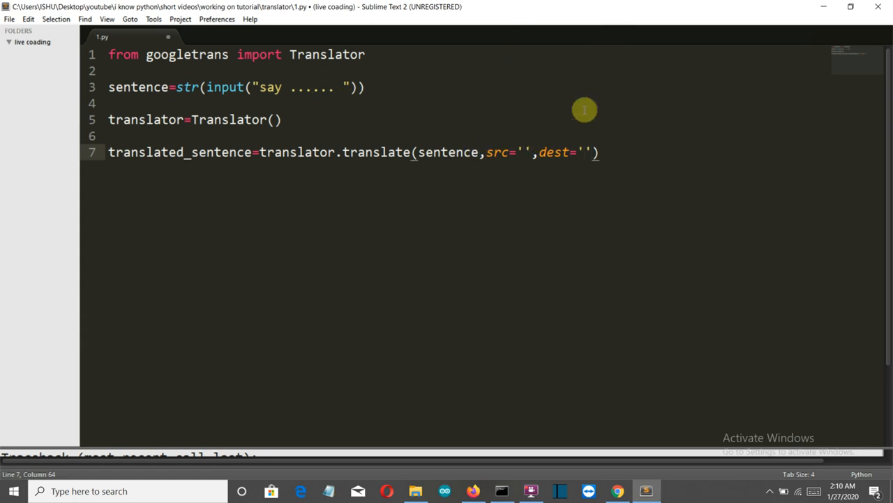
pyautogui.moveTo(359, 104)
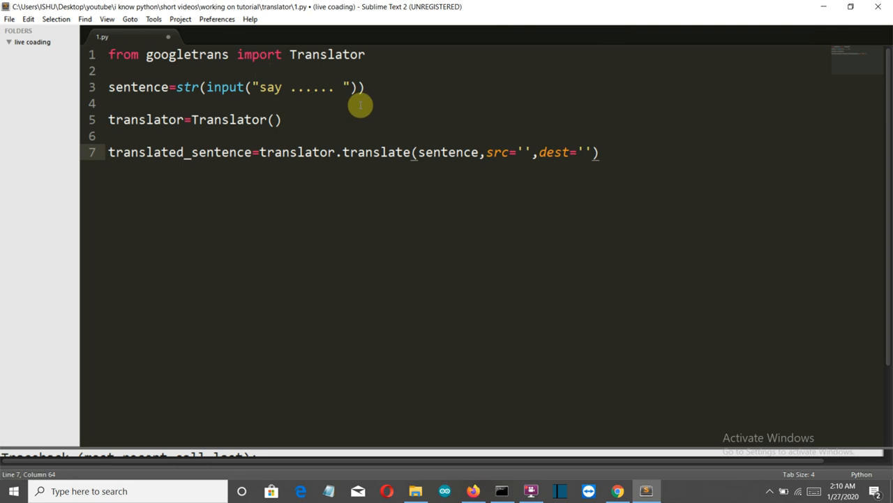
pyautogui.moveTo(265, 125)
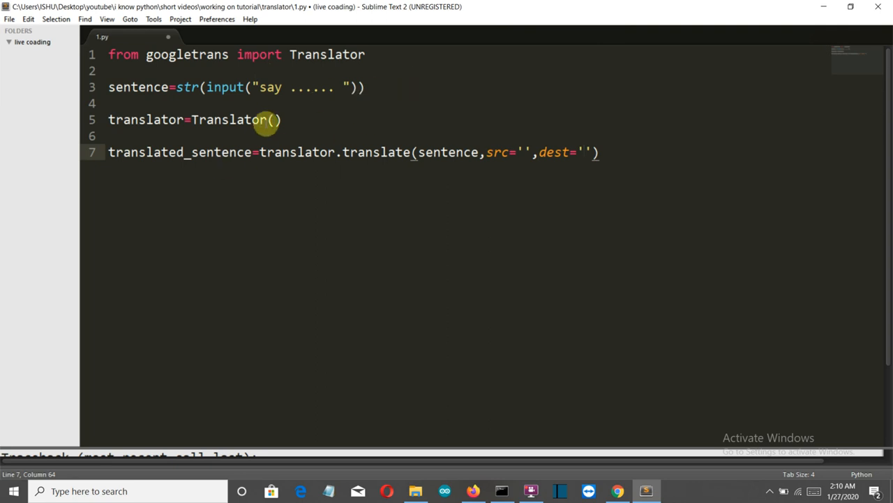
pyautogui.moveTo(464, 102)
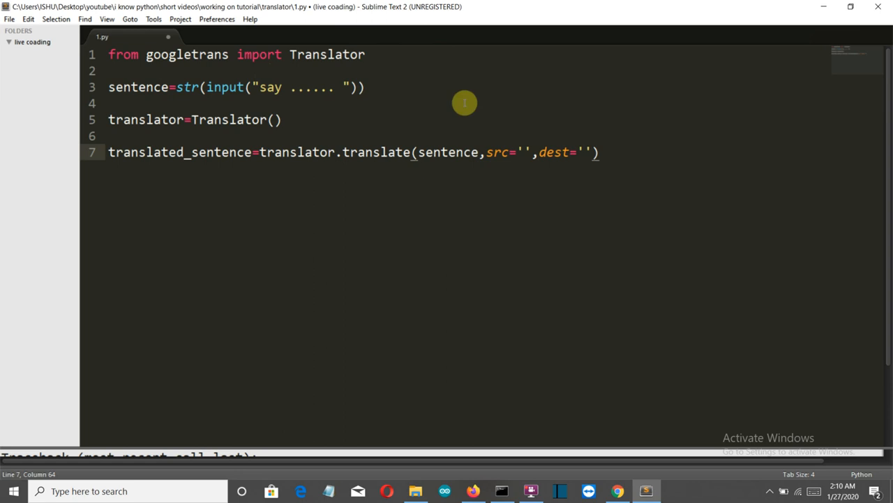
pyautogui.moveTo(634, 165)
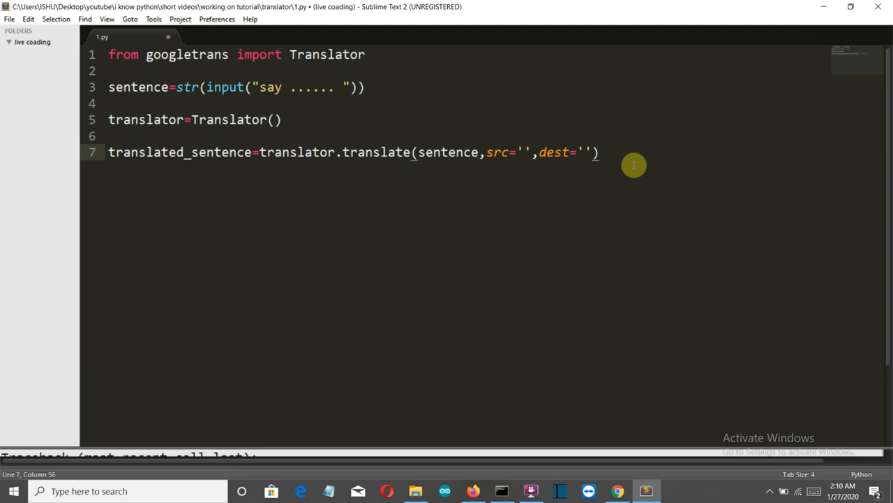
# Fill the src argument on line 7 with 'en'
pyautogui.write('en')
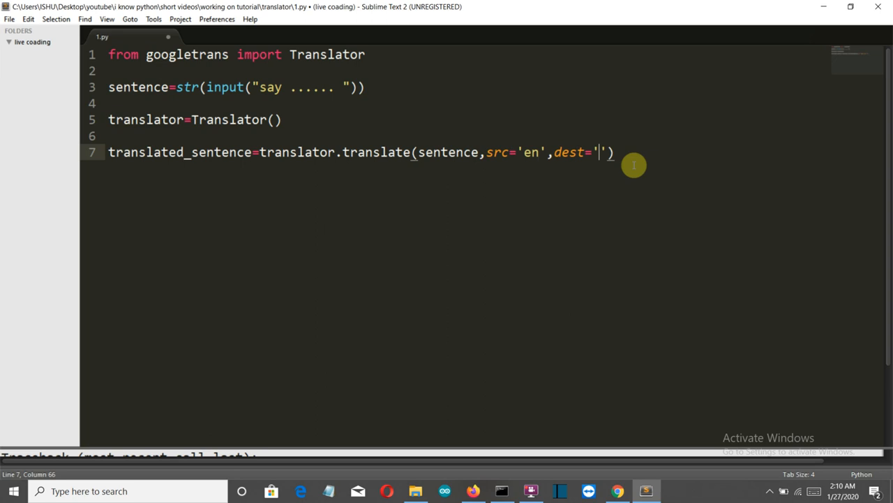
pyautogui.write('f')
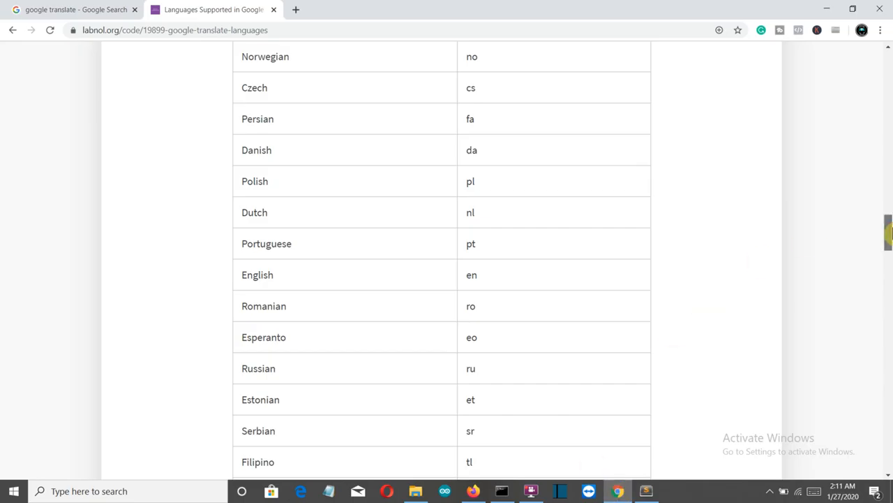
# Scroll the language codes table to find Catalan's code 'ca', checking the script between
pyautogui.scroll(3)
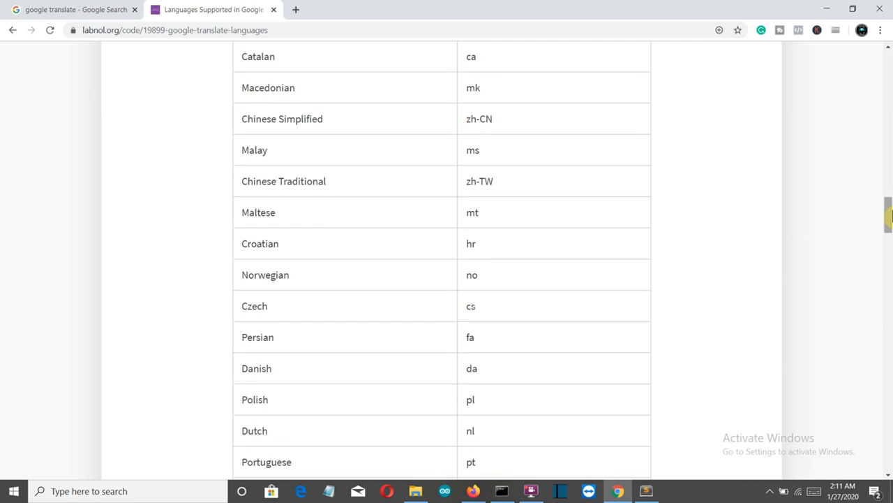
pyautogui.scroll(3)
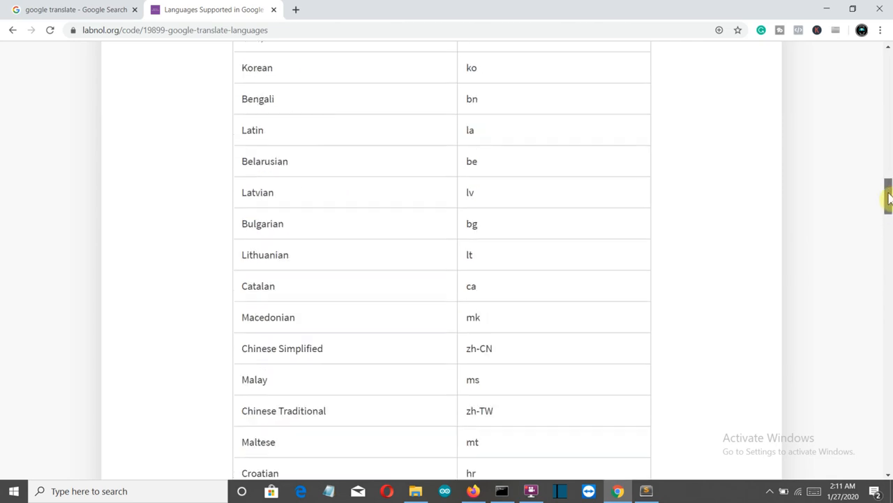
pyautogui.scroll(3)
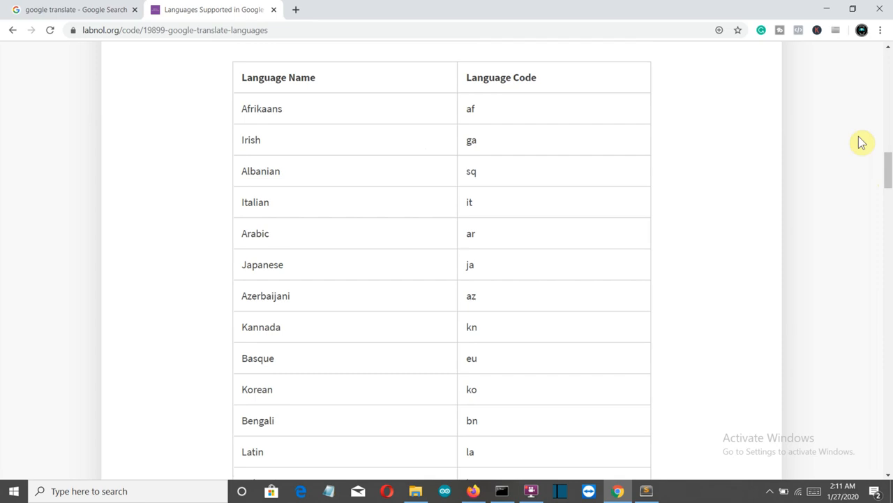
pyautogui.scroll(3)
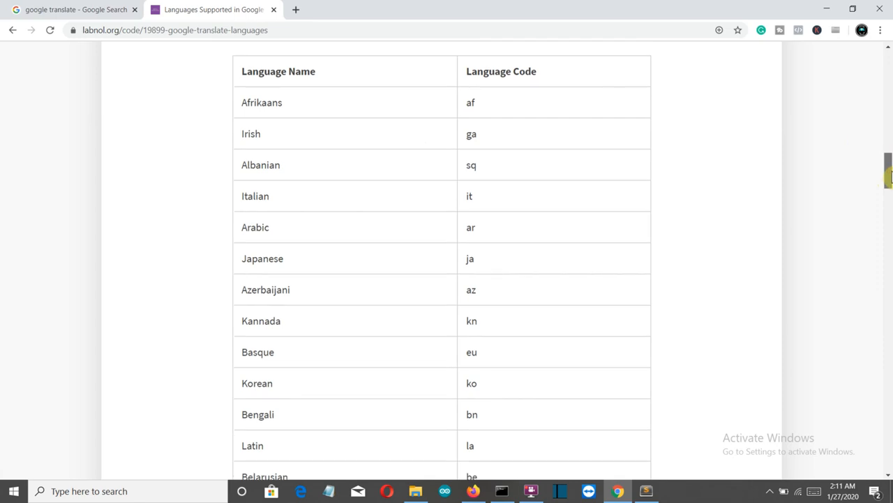
pyautogui.scroll(-3)
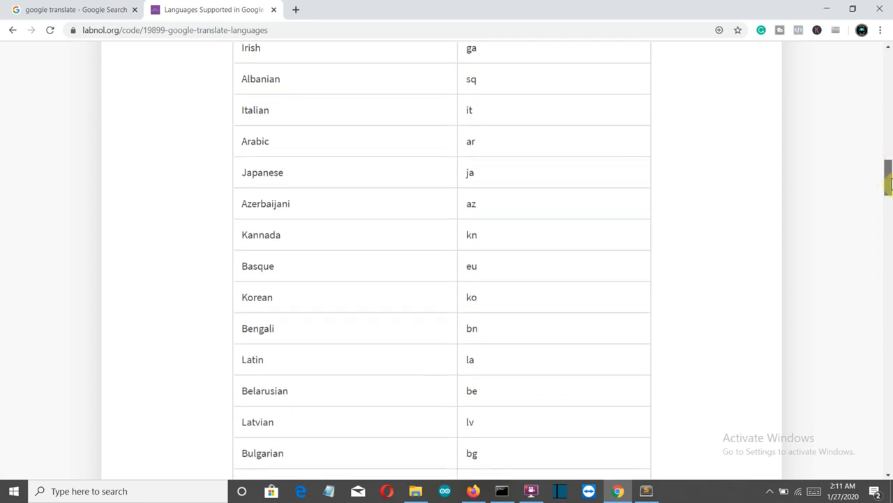
pyautogui.scroll(-3)
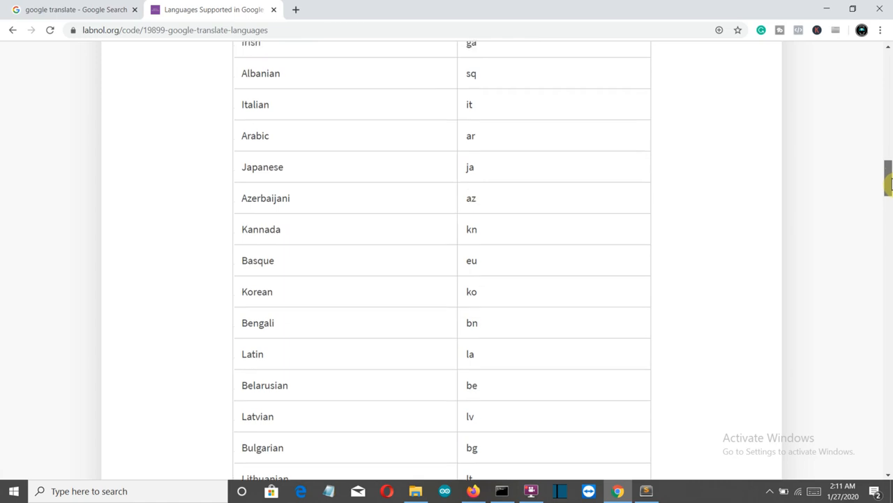
pyautogui.scroll(-3)
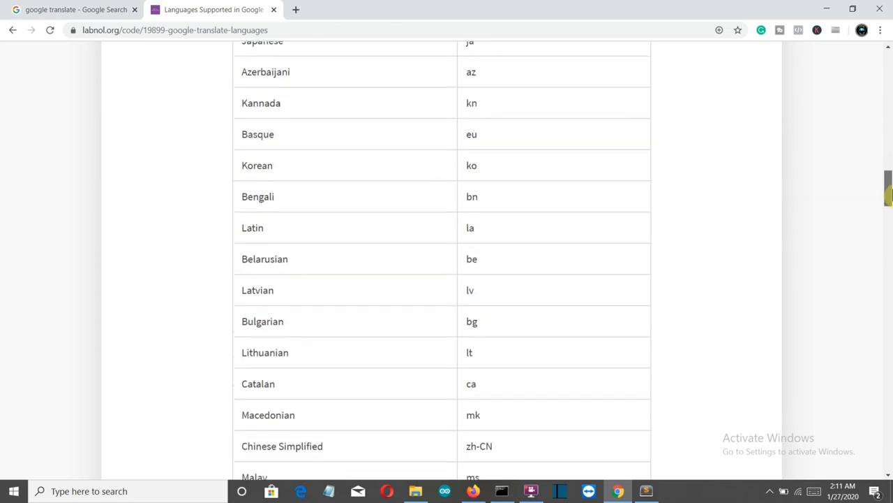
pyautogui.scroll(-3)
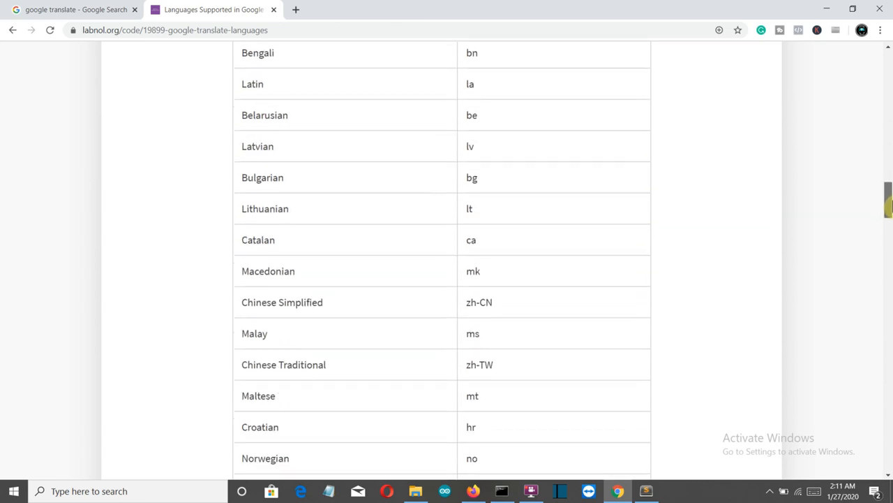
pyautogui.click(644, 491)
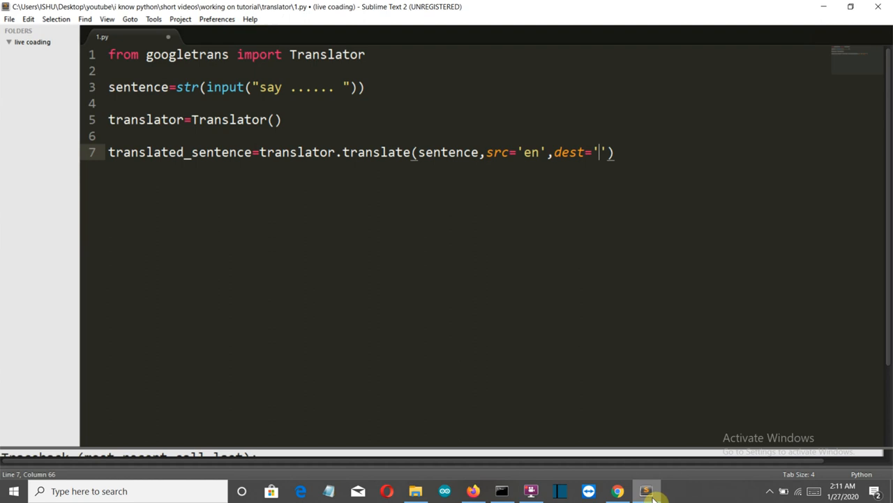
pyautogui.click(617, 491)
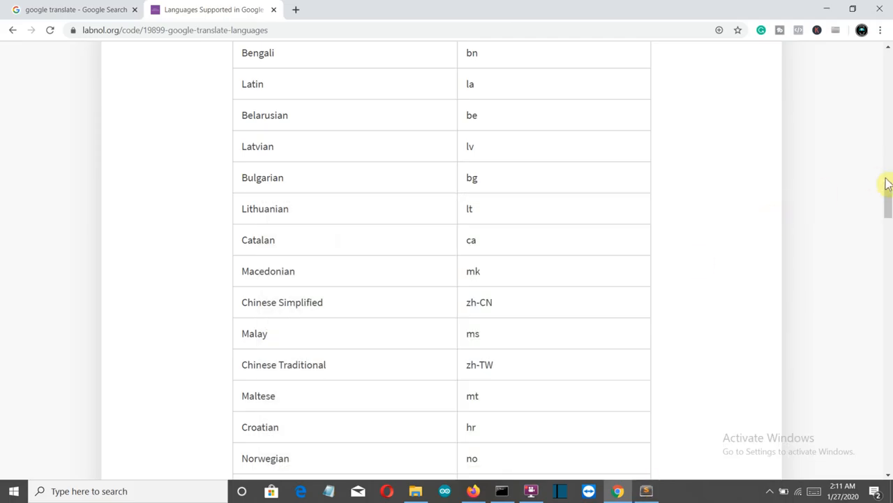
pyautogui.scroll(-3)
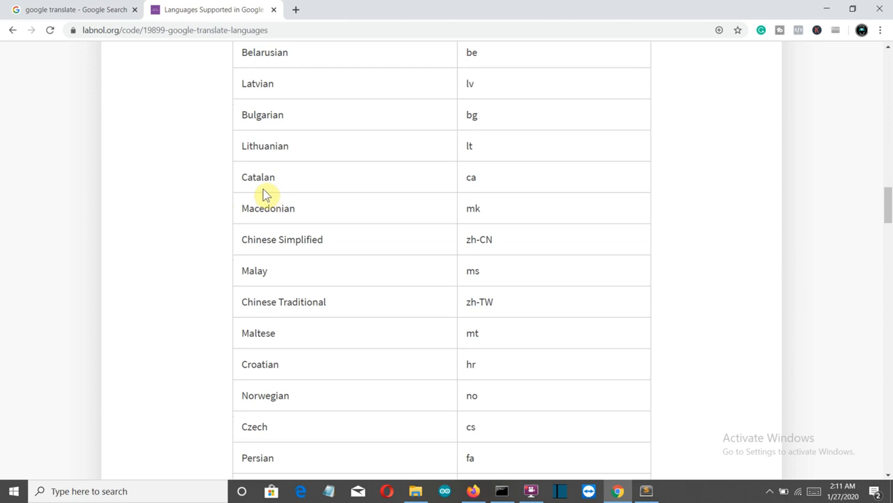
pyautogui.moveTo(653, 488)
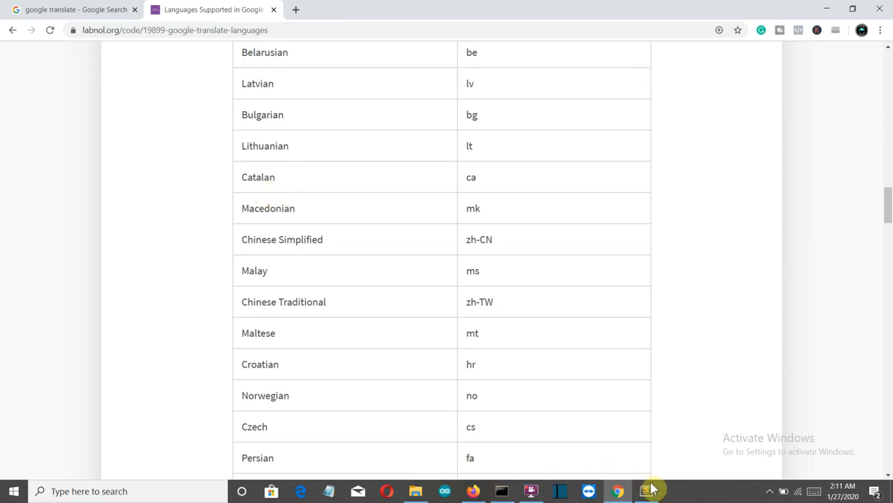
pyautogui.click(645, 491)
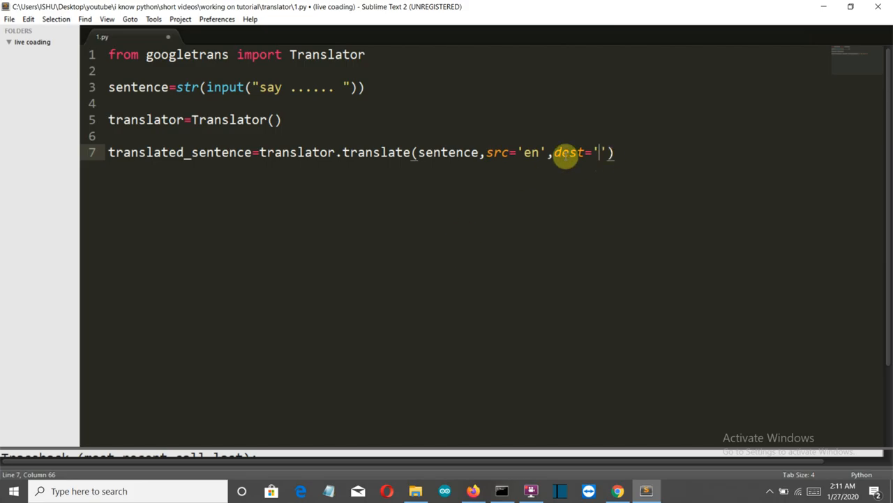
# Set dest to 'ca', add print(translated_sentence), then save and build
pyautogui.write('ca')
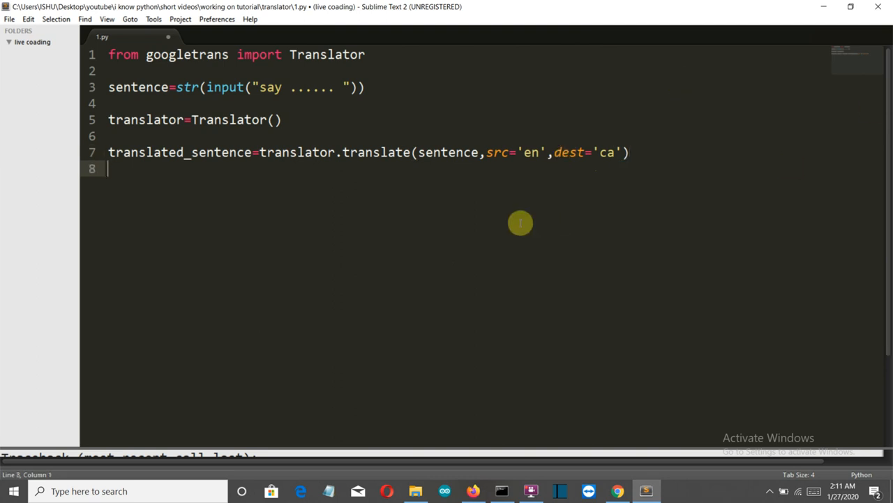
pyautogui.write('prin')
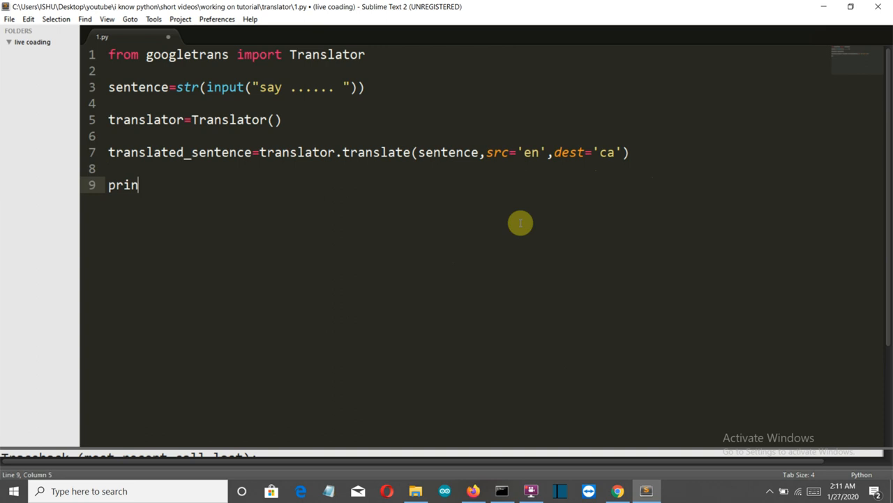
pyautogui.write('t()')
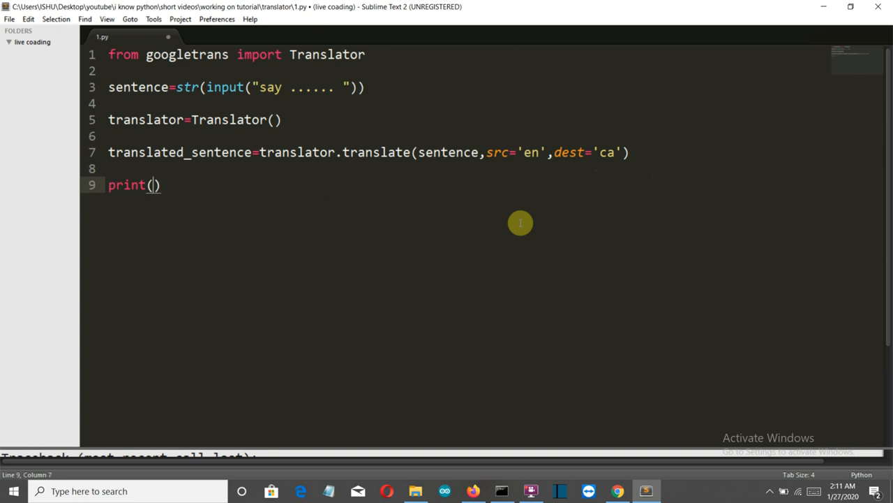
pyautogui.write('transl')
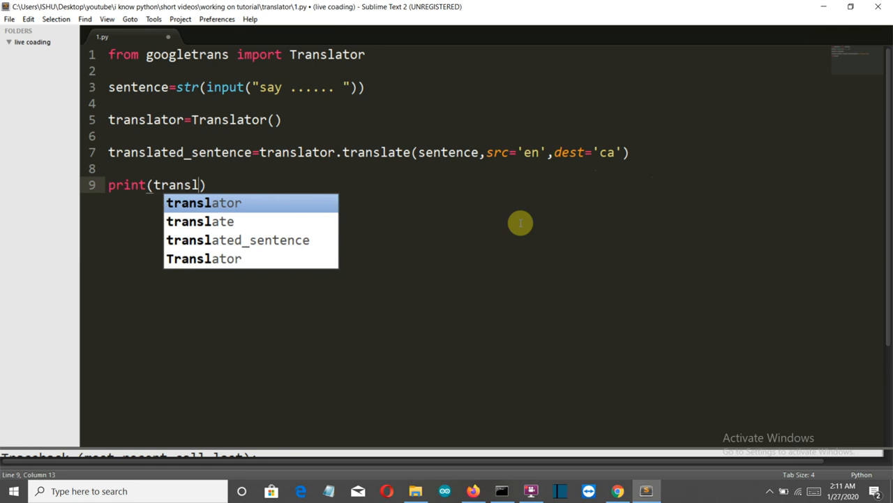
pyautogui.write('la')
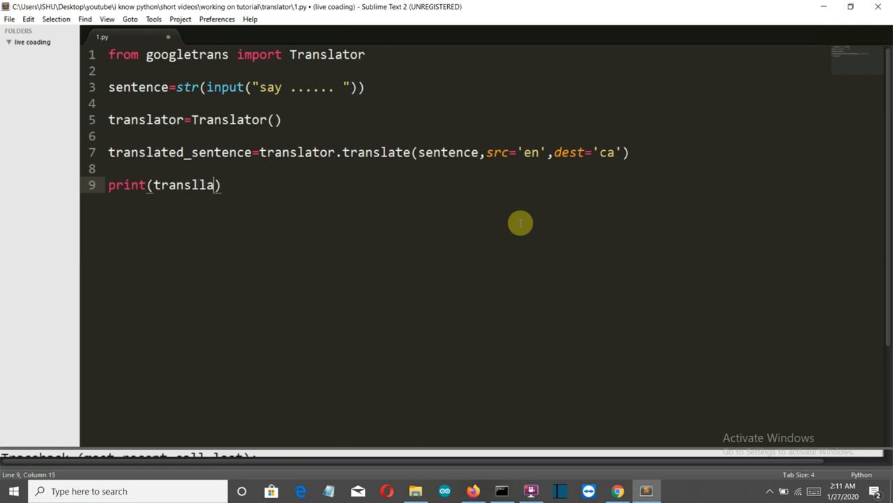
pyautogui.write('translated')
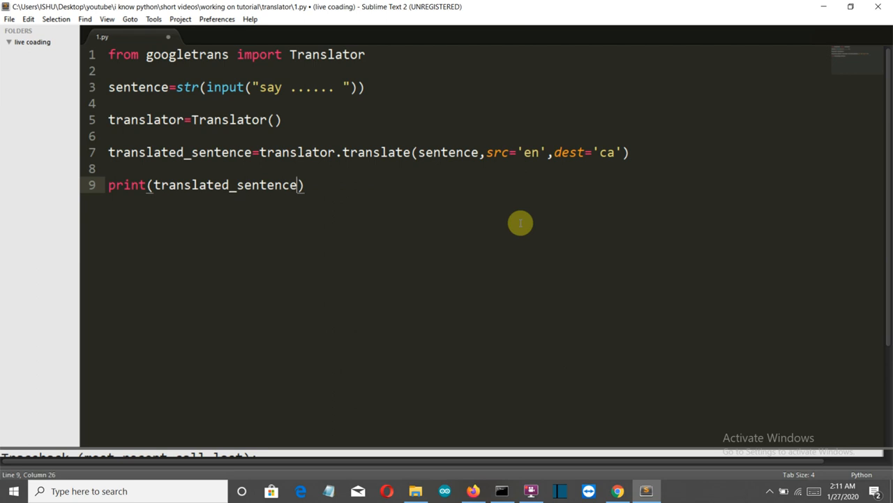
pyautogui.press('ctrl+s')
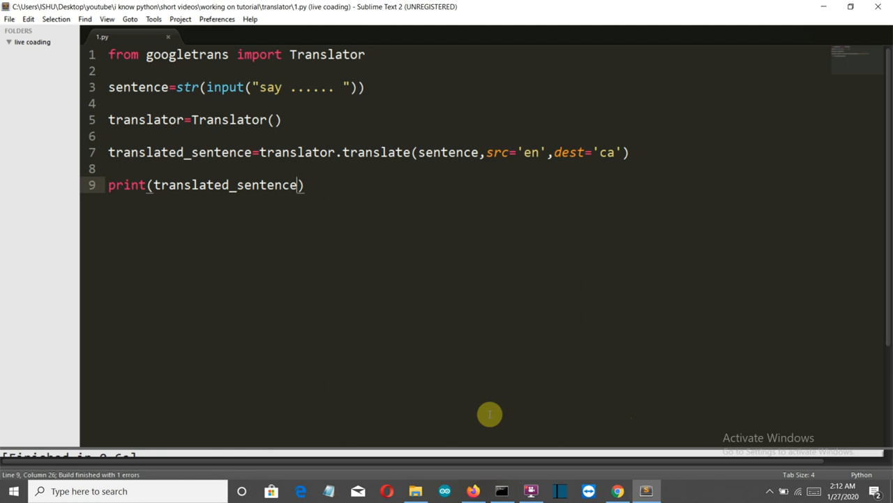
pyautogui.moveTo(501, 450)
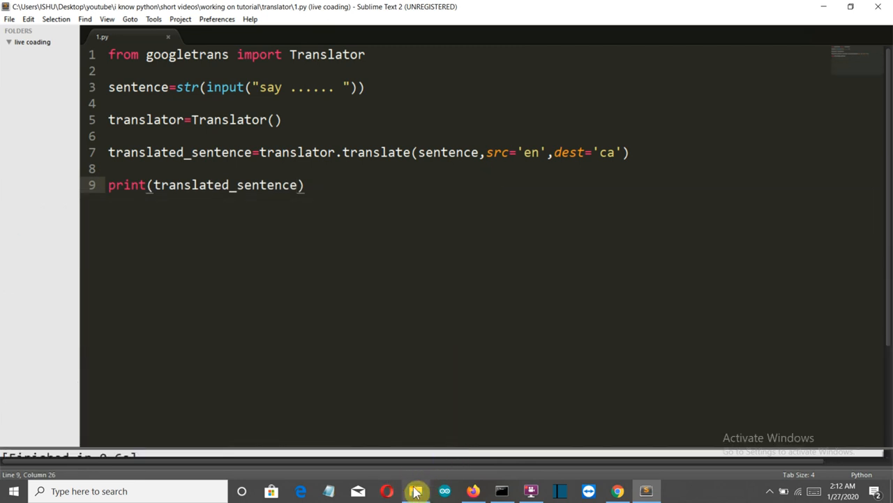
# Open File Explorer on the translator folder containing 1.py
pyautogui.click(415, 490)
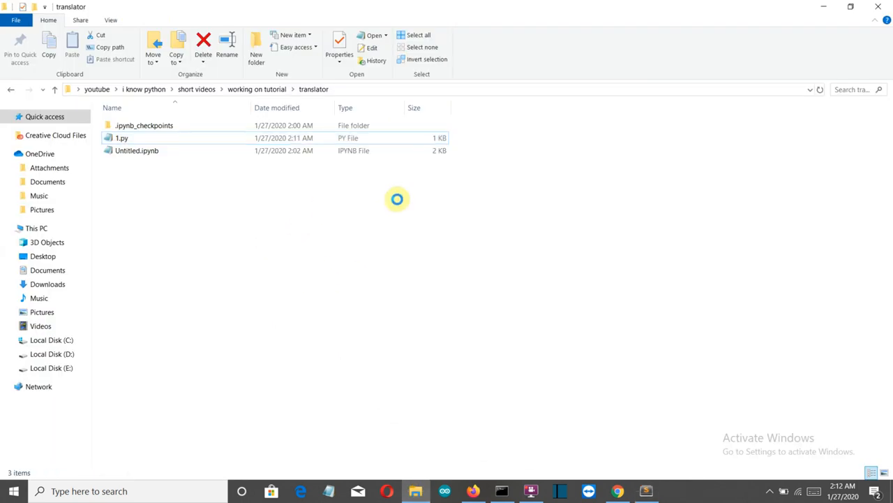
pyautogui.moveTo(352, 160)
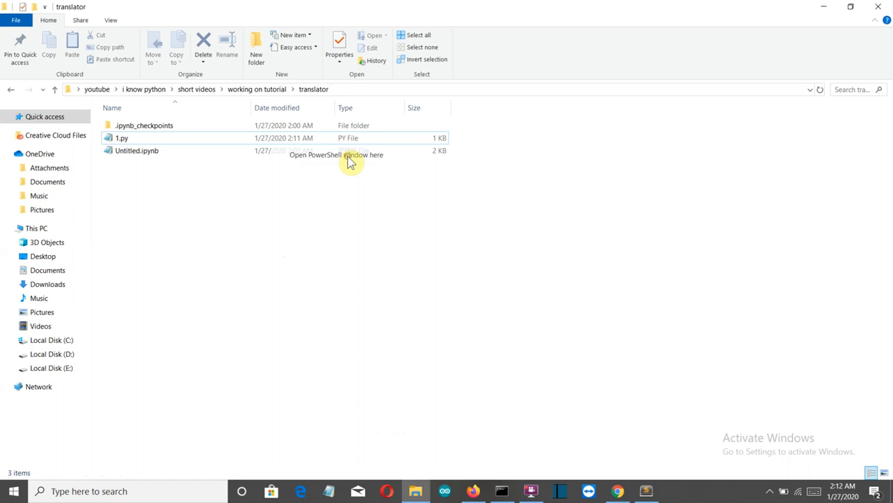
# Run python 1.py in PowerShell with input 'hello', comparing output against the code
pyautogui.click(335, 155)
pyautogui.write('python 1.py')
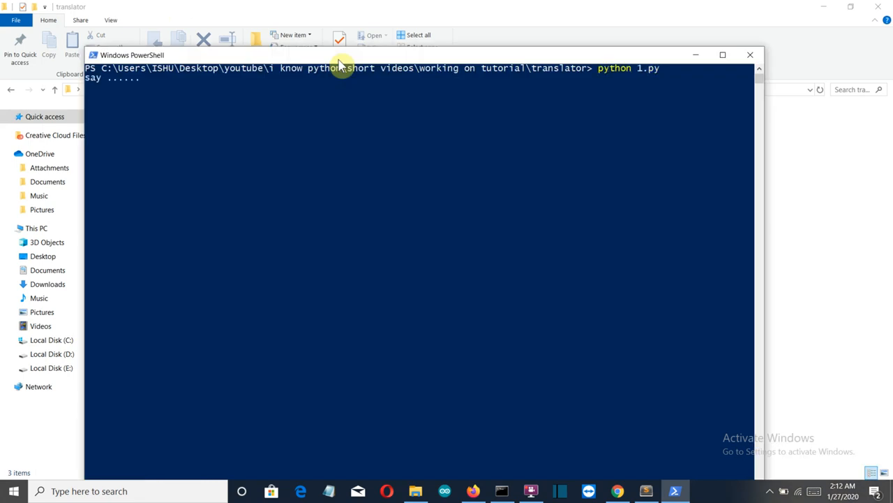
pyautogui.write('hello')
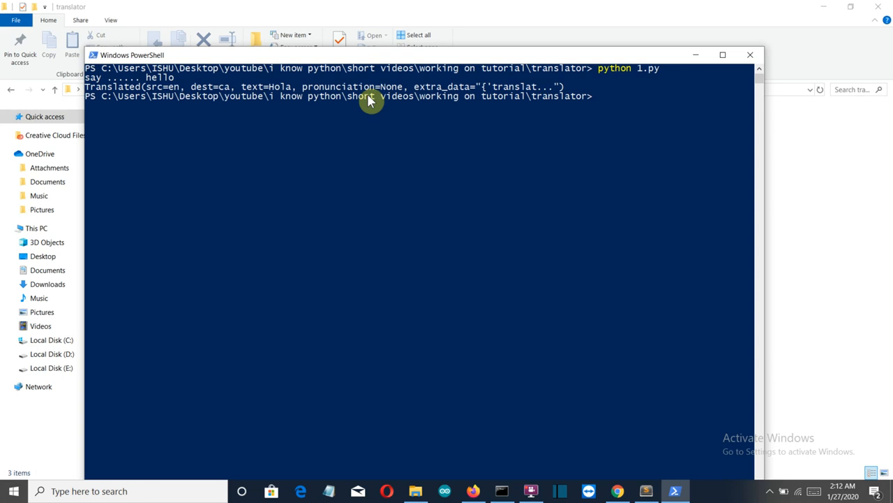
pyautogui.moveTo(146, 111)
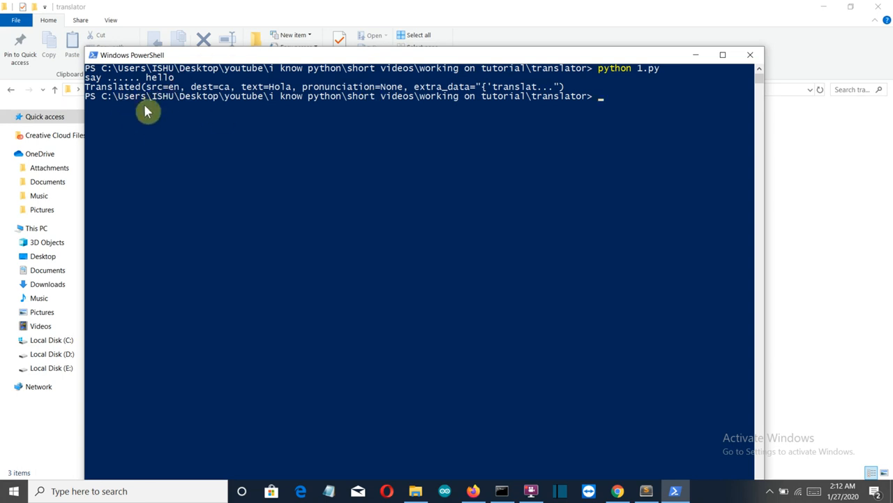
pyautogui.moveTo(178, 96)
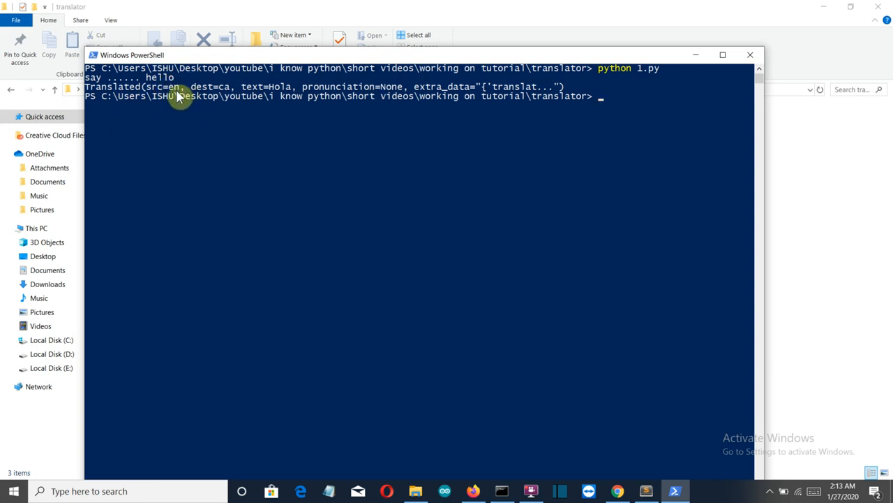
pyautogui.moveTo(279, 97)
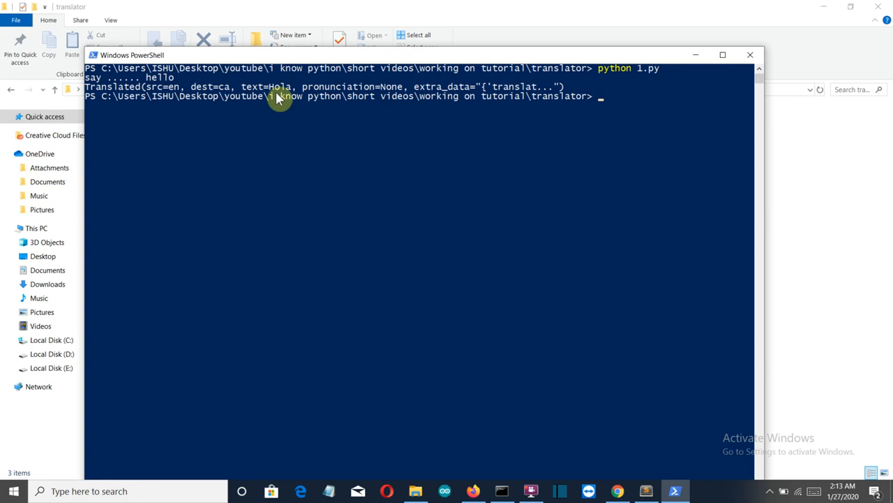
pyautogui.moveTo(503, 289)
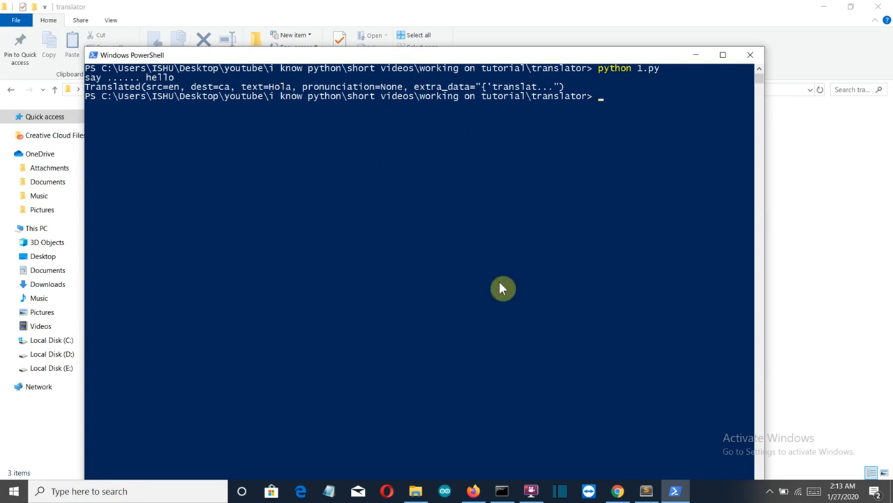
pyautogui.click(646, 491)
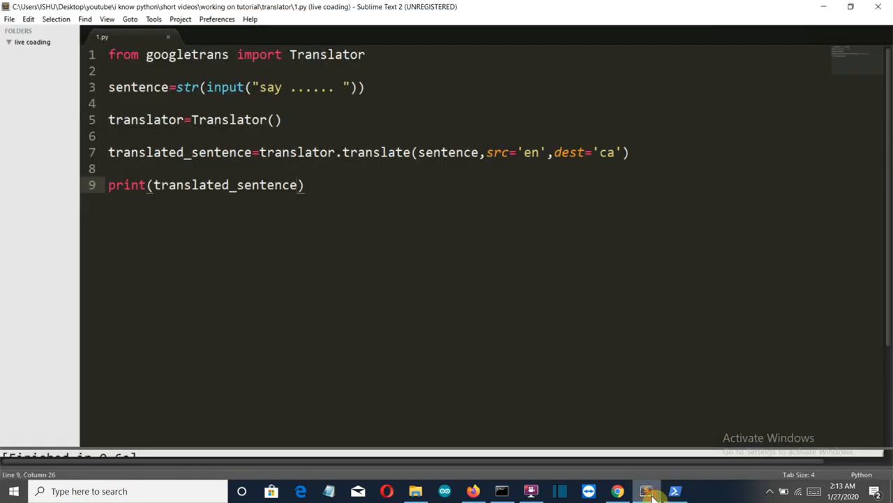
pyautogui.click(674, 491)
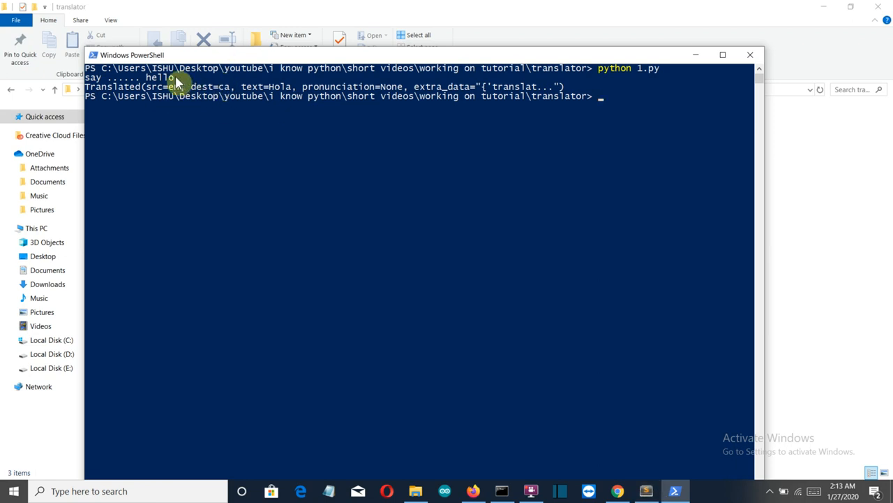
pyautogui.moveTo(202, 77)
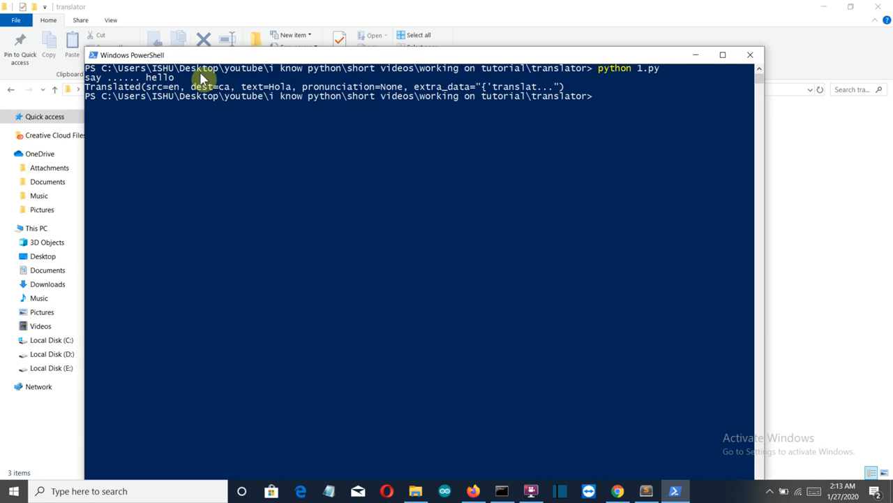
pyautogui.moveTo(255, 70)
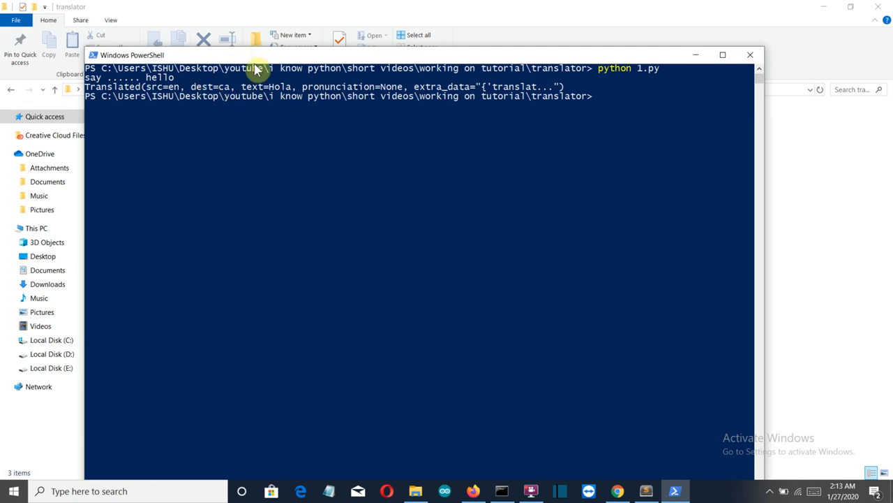
pyautogui.moveTo(283, 86)
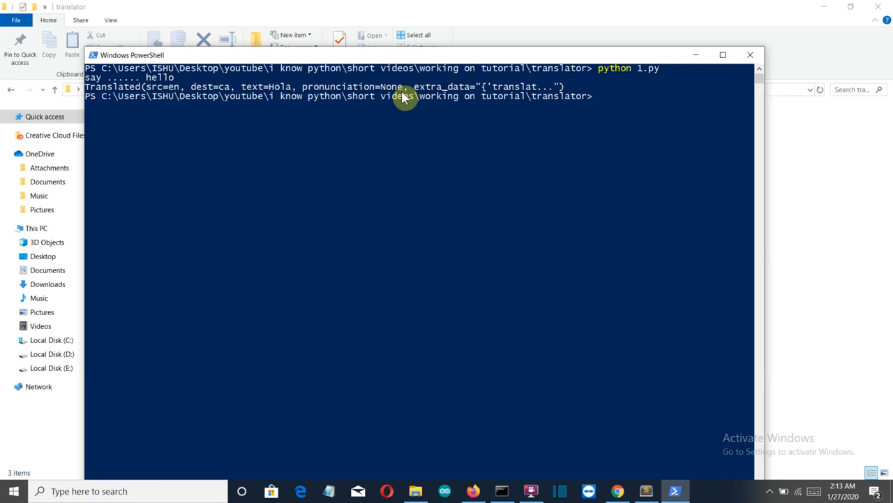
pyautogui.moveTo(609, 317)
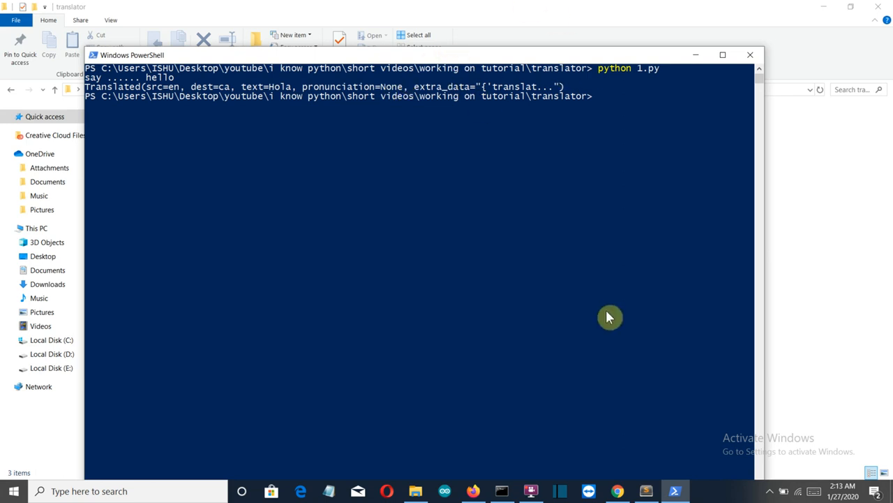
pyautogui.moveTo(277, 86)
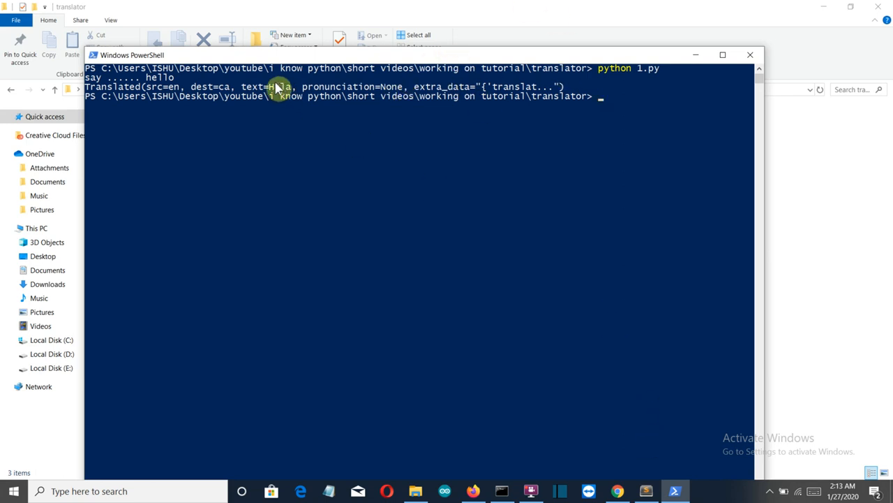
pyautogui.moveTo(533, 231)
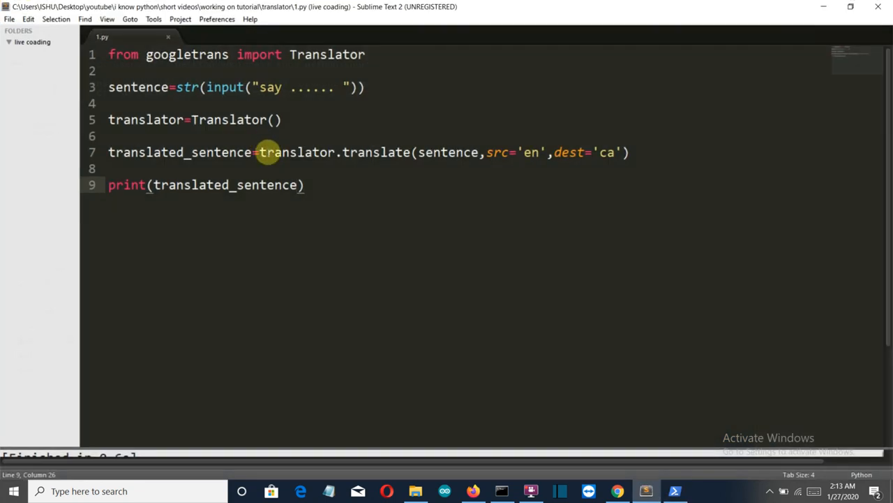
pyautogui.moveTo(298, 192)
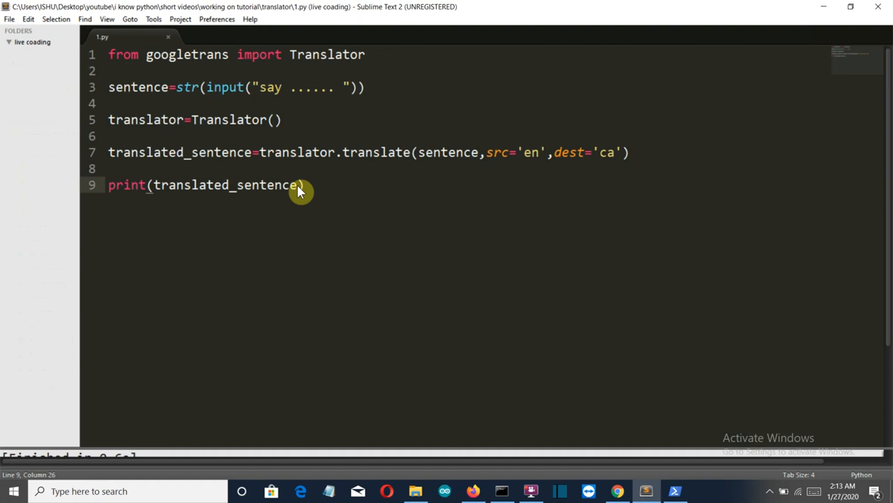
# Change line 9 to print(translated_sentence.text), save, and dismiss the license prompt
pyautogui.write('.text')
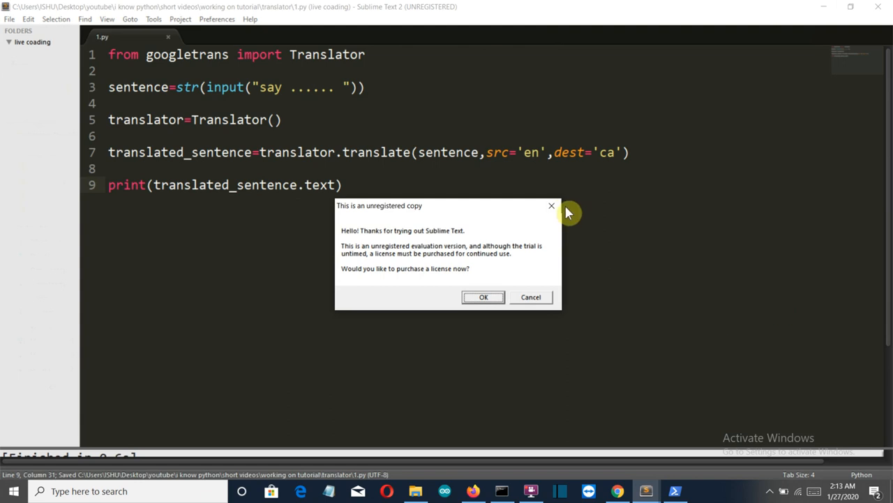
pyautogui.click(531, 297)
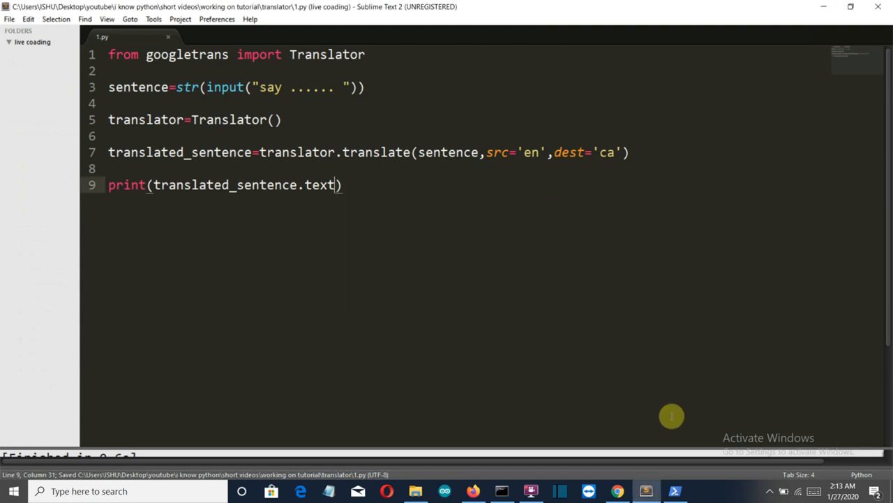
pyautogui.click(674, 491)
pyautogui.write('hello how are oyu')
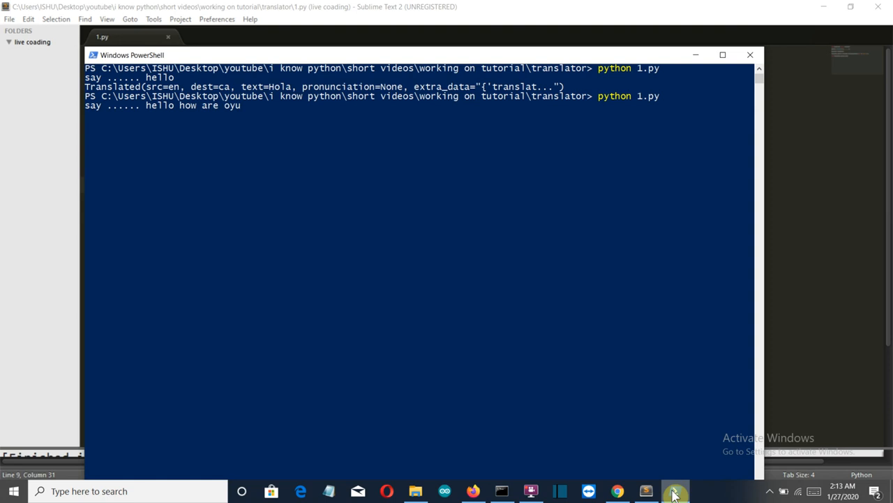
# Correct the rerun's input to 'hello how are you'
pyautogui.write('you')
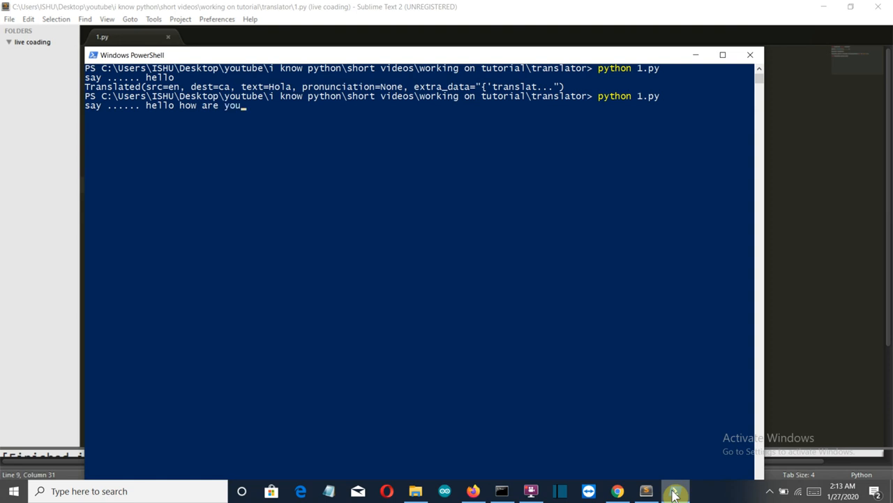
pyautogui.moveTo(668, 336)
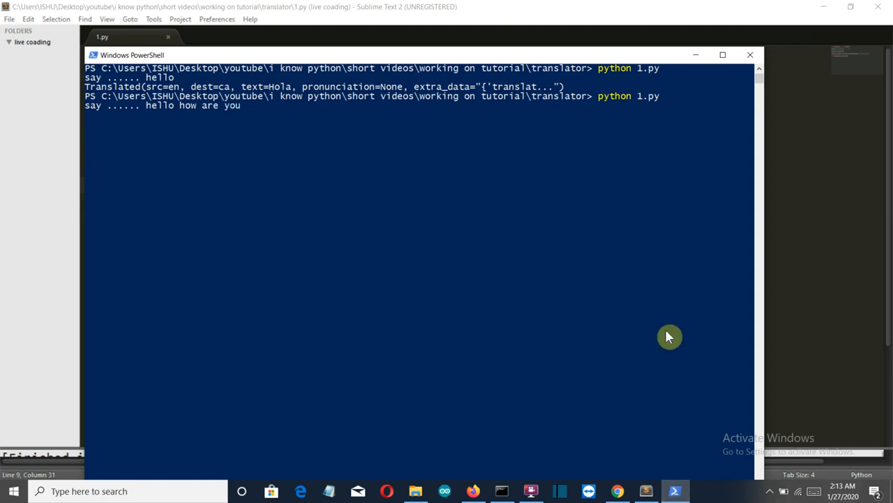
pyautogui.moveTo(529, 289)
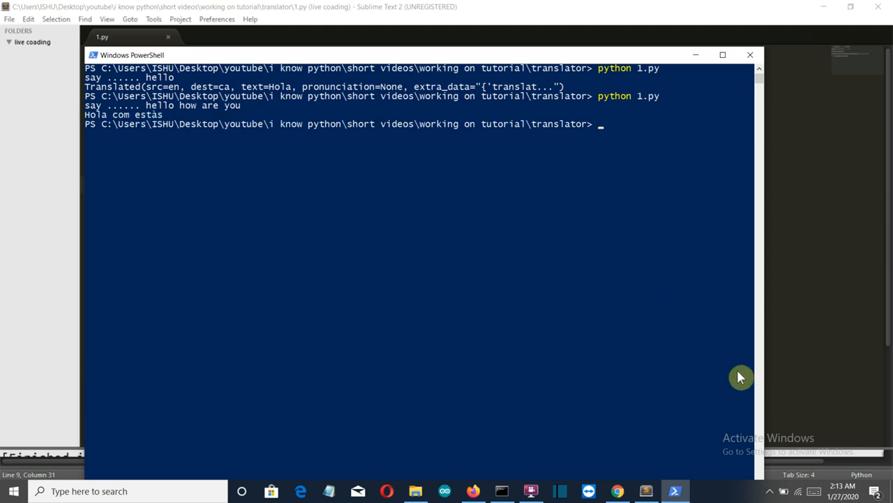
pyautogui.moveTo(615, 294)
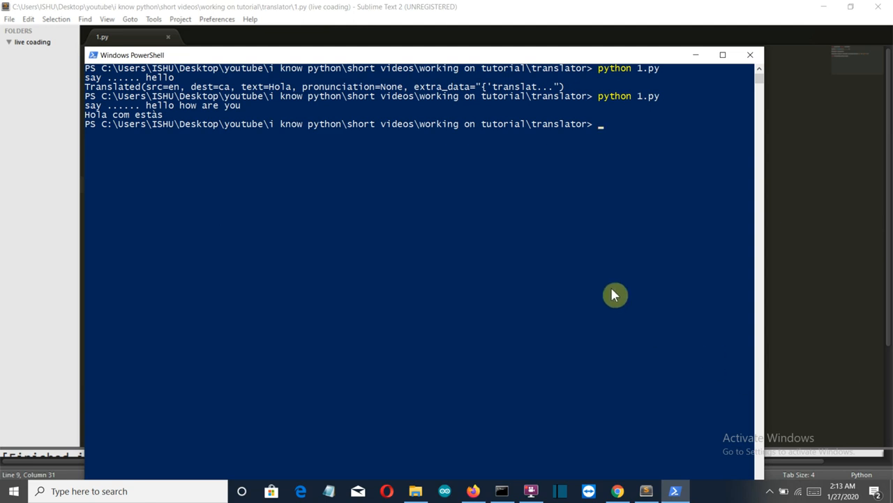
pyautogui.moveTo(616, 204)
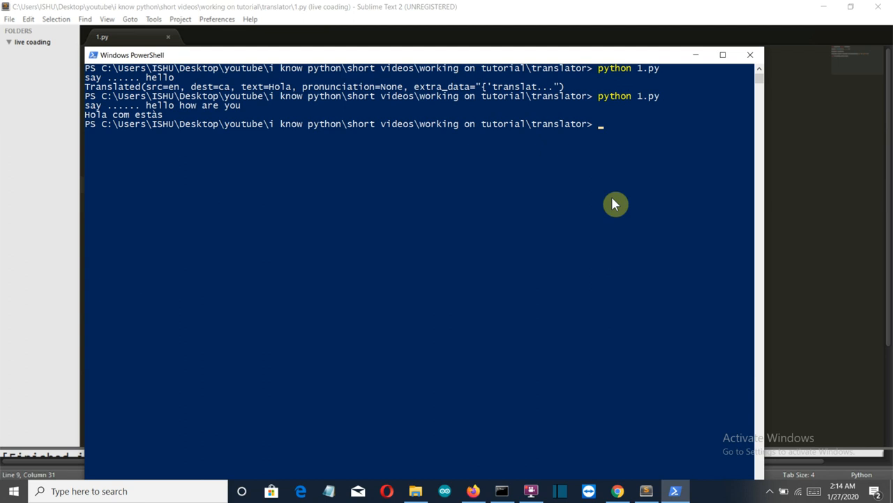
pyautogui.moveTo(375, 103)
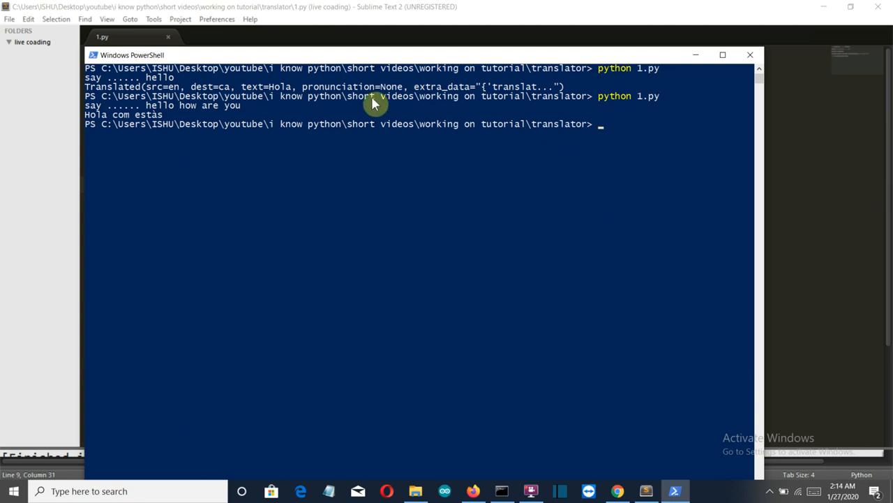
pyautogui.moveTo(99, 132)
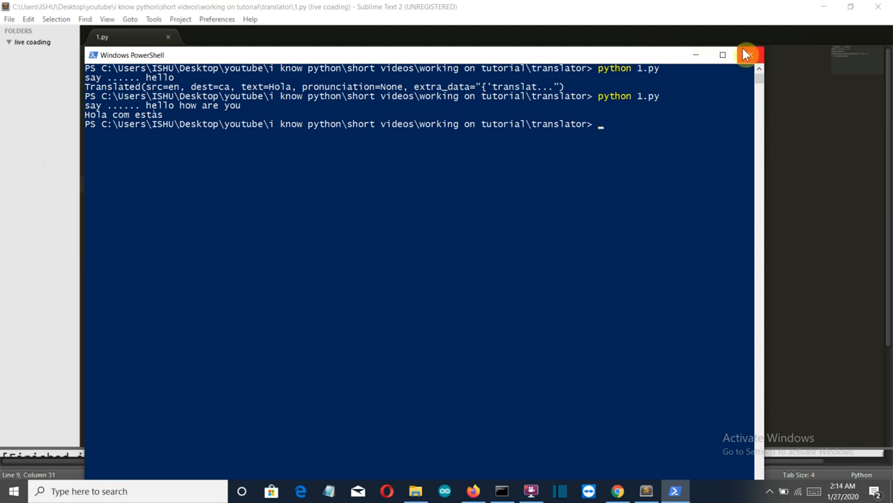
pyautogui.moveTo(239, 146)
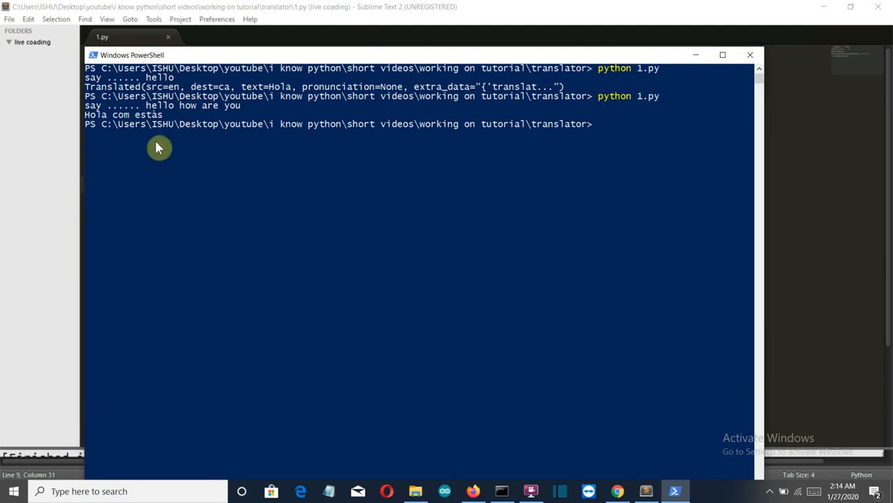
pyautogui.moveTo(120, 114)
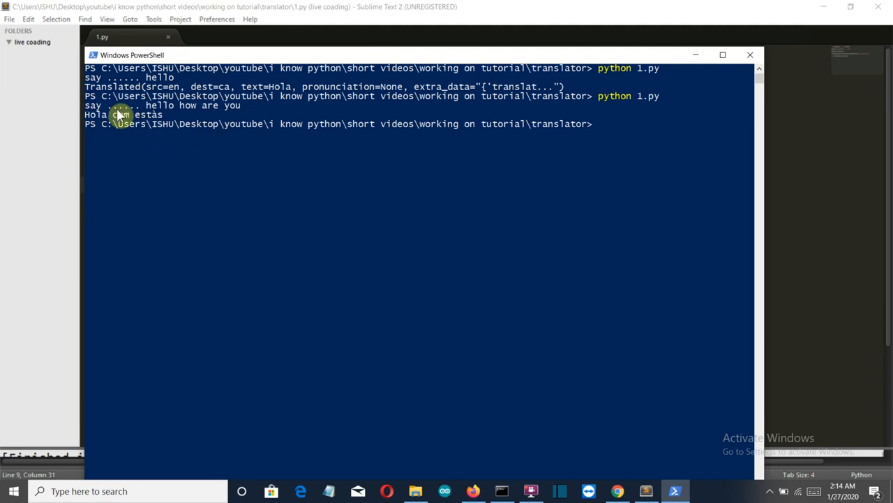
pyautogui.moveTo(230, 86)
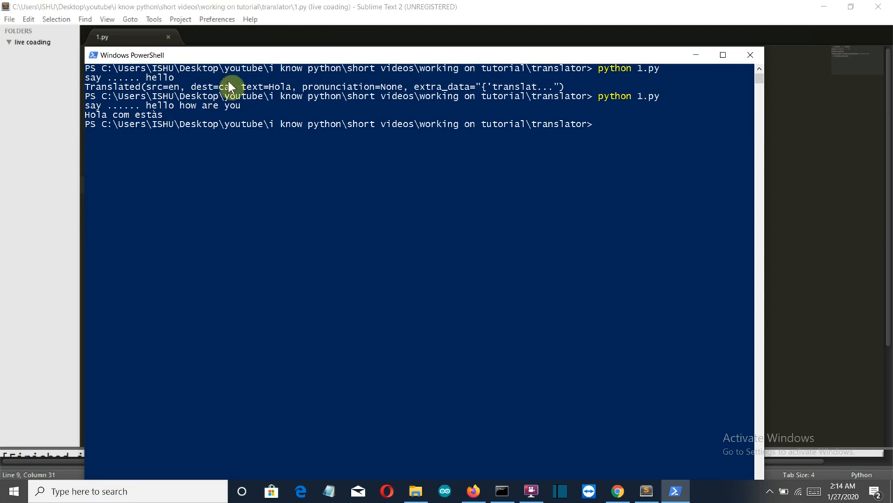
pyautogui.moveTo(754, 51)
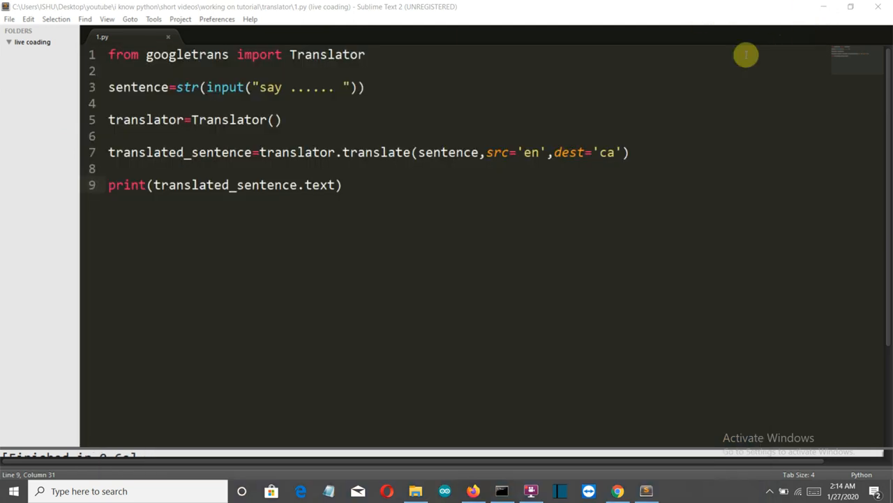
pyautogui.moveTo(486, 83)
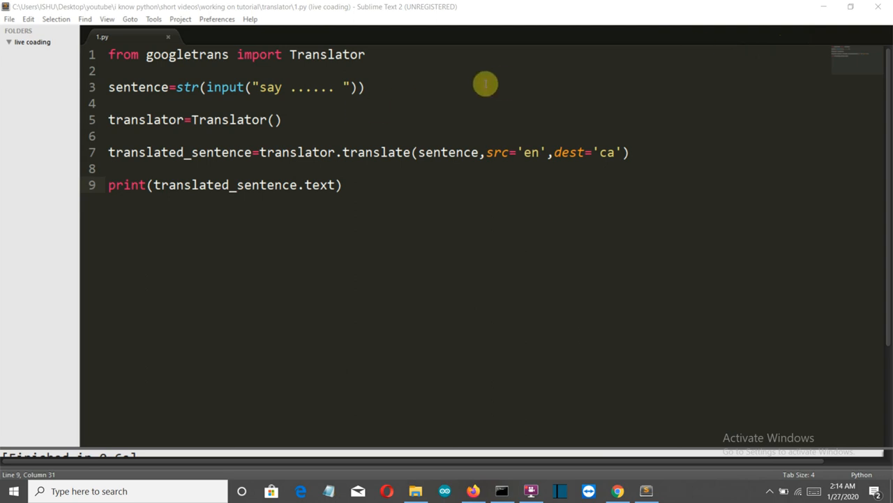
pyautogui.moveTo(520, 114)
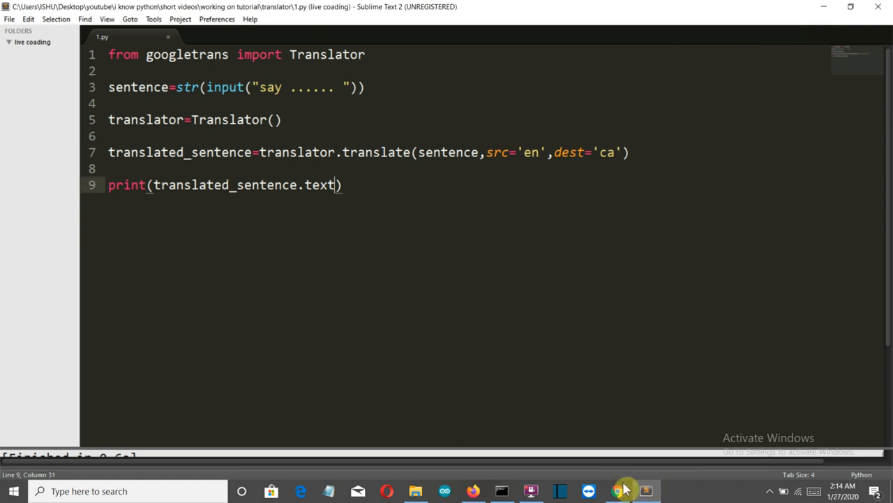
# Bring Chrome with the Google Translate language-code table to the front
pyautogui.click(617, 490)
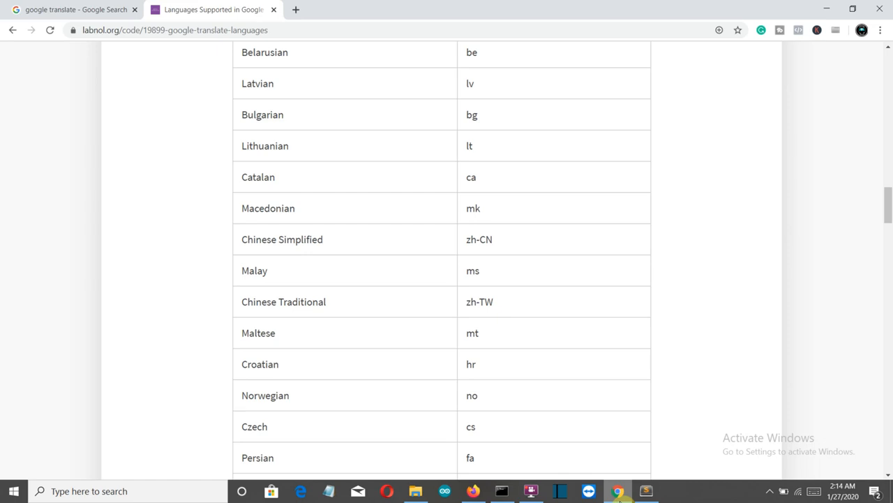
pyautogui.moveTo(728, 276)
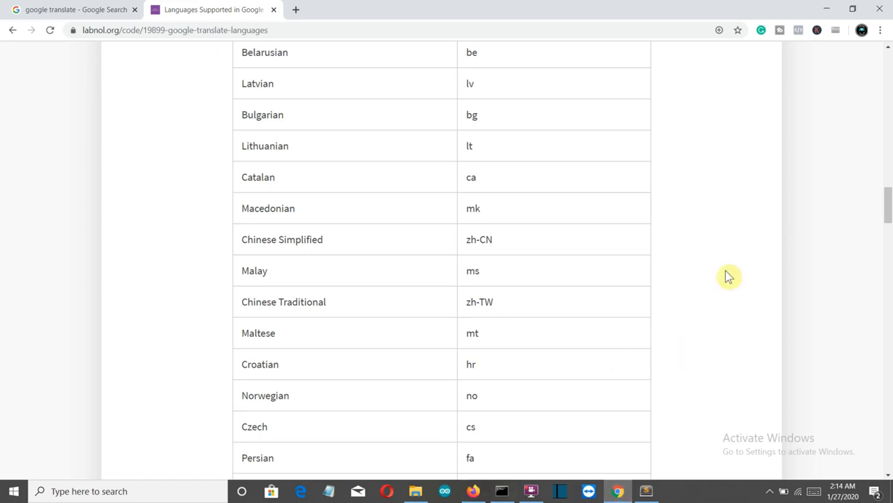
# Scroll the supported-languages table down to the Hindi row with code hi
pyautogui.scroll(3)
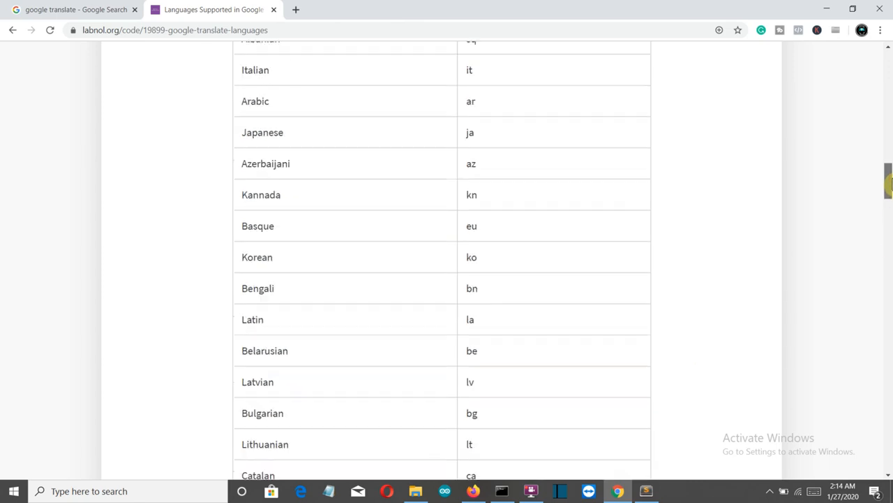
pyautogui.scroll(3)
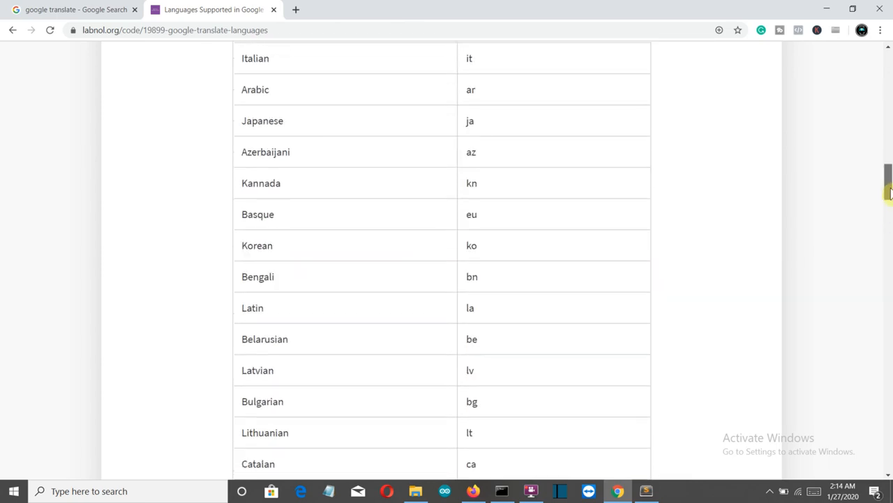
pyautogui.scroll(-3)
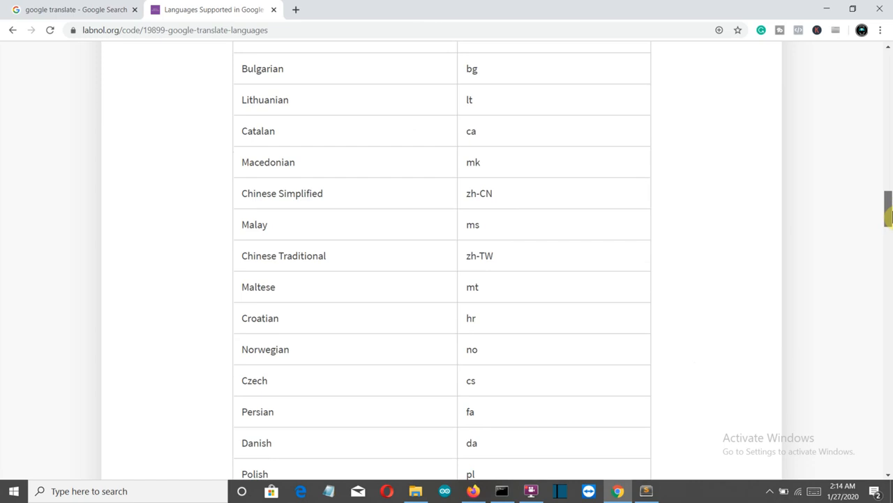
pyautogui.scroll(-3)
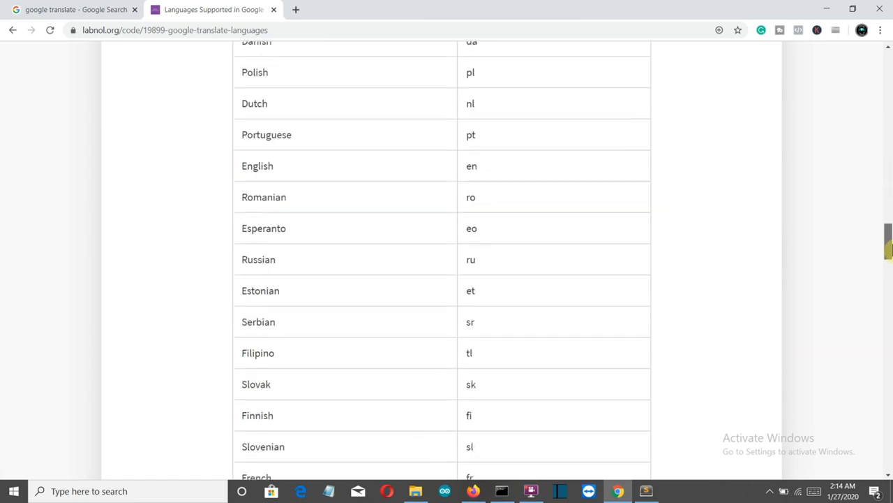
pyautogui.scroll(-3)
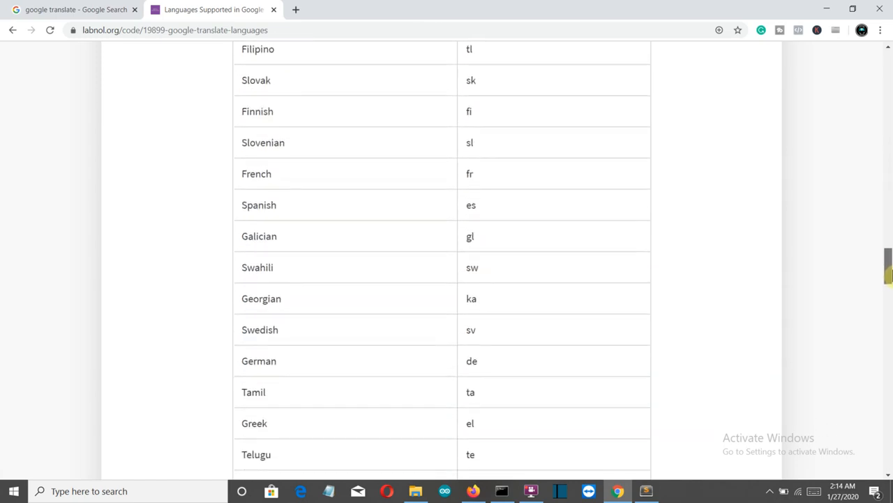
pyautogui.scroll(-3)
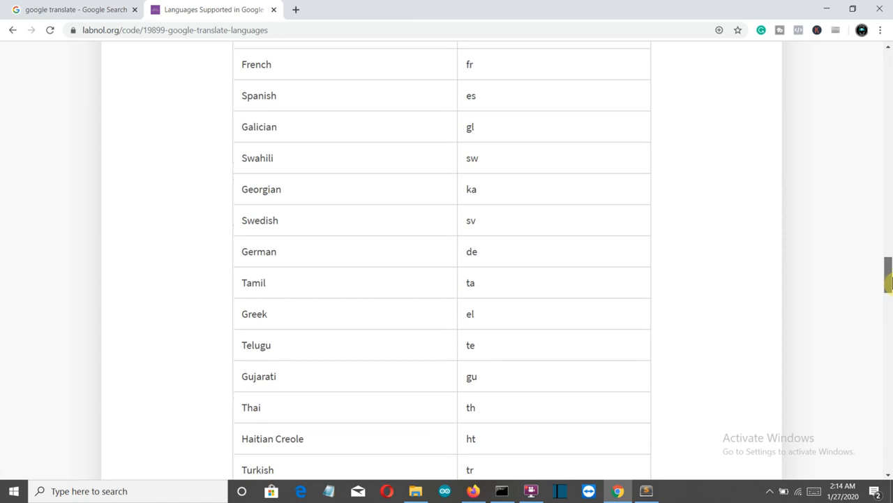
pyautogui.scroll(-3)
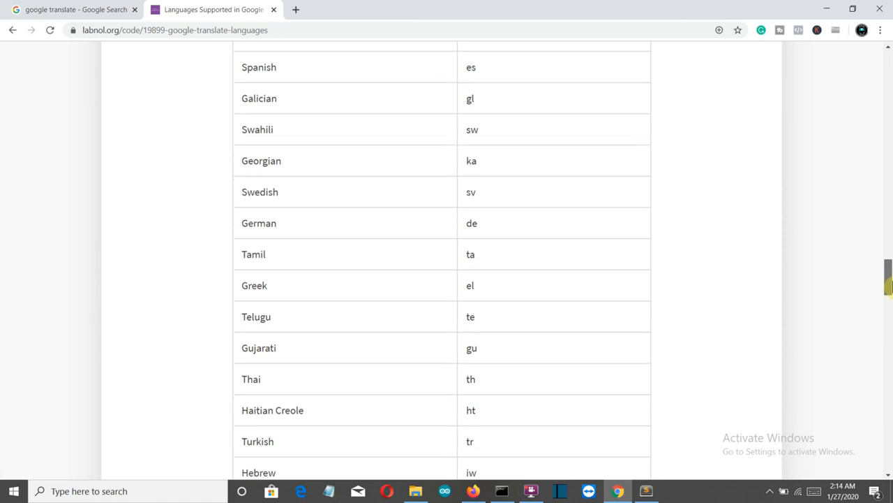
pyautogui.scroll(-3)
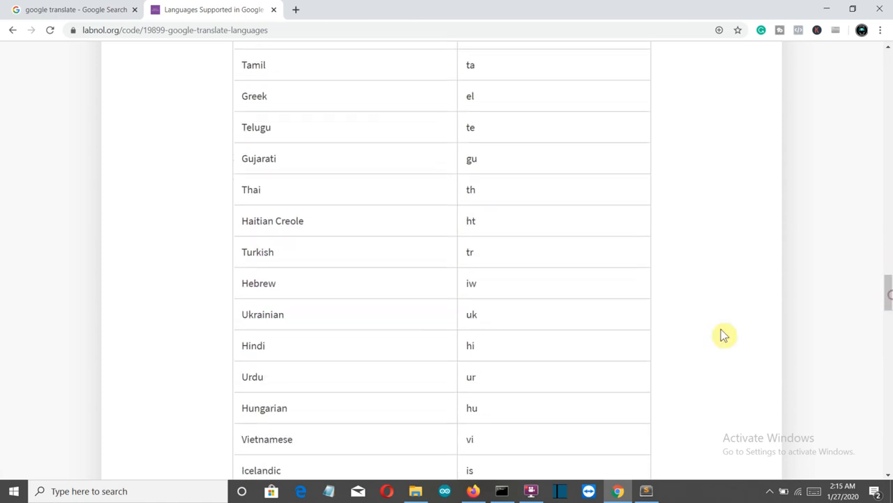
pyautogui.moveTo(660, 487)
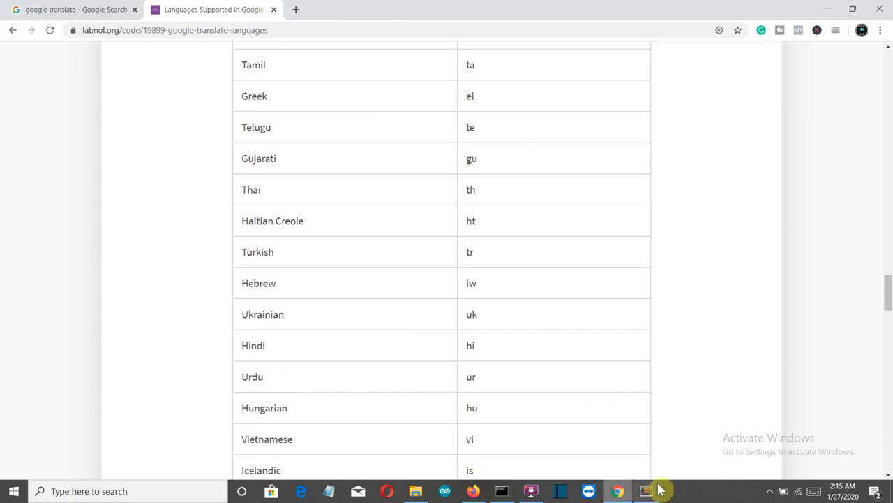
# Set dest to 'hi' on line 7 of 1.py and save the script
pyautogui.click(645, 491)
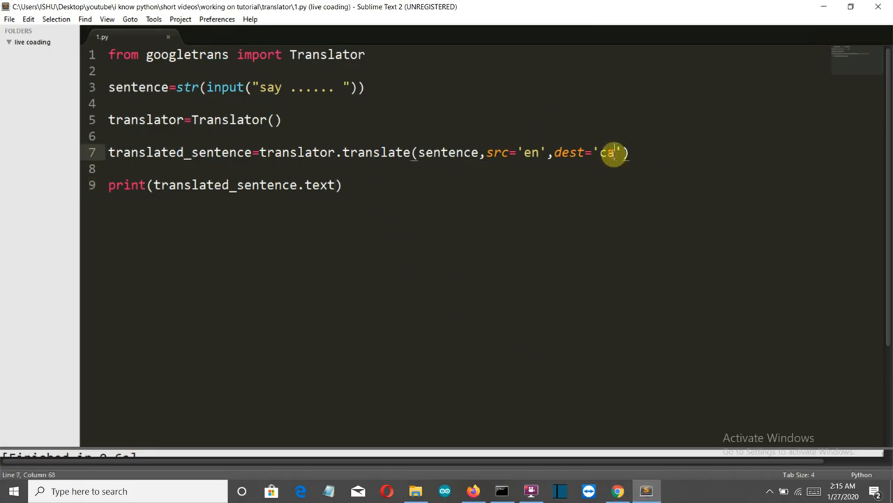
pyautogui.write('hi')
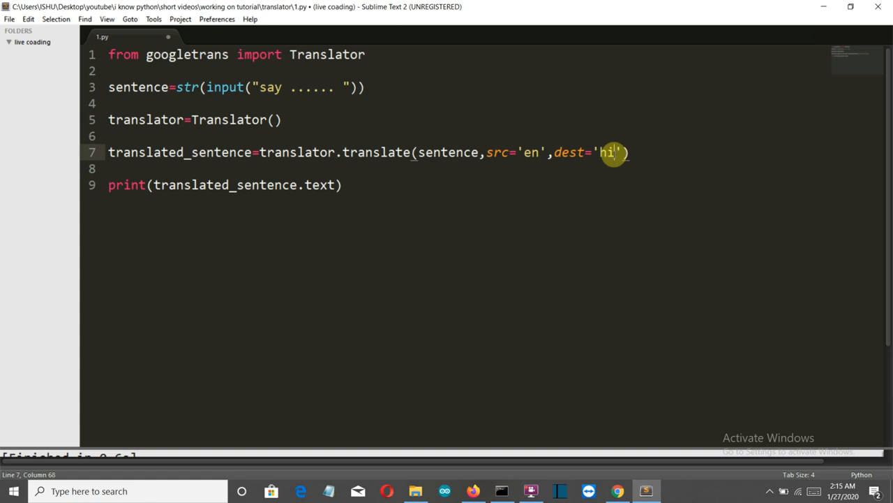
pyautogui.press('ctrl+s')
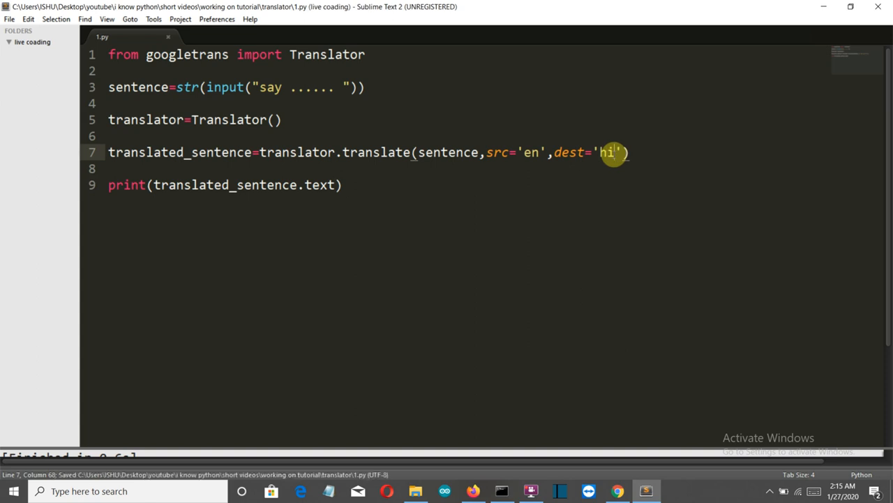
pyautogui.moveTo(558, 425)
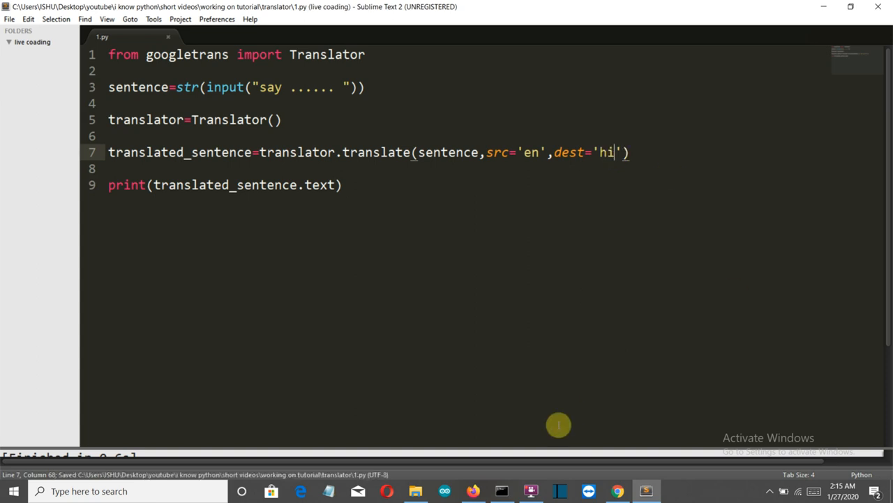
pyautogui.moveTo(416, 489)
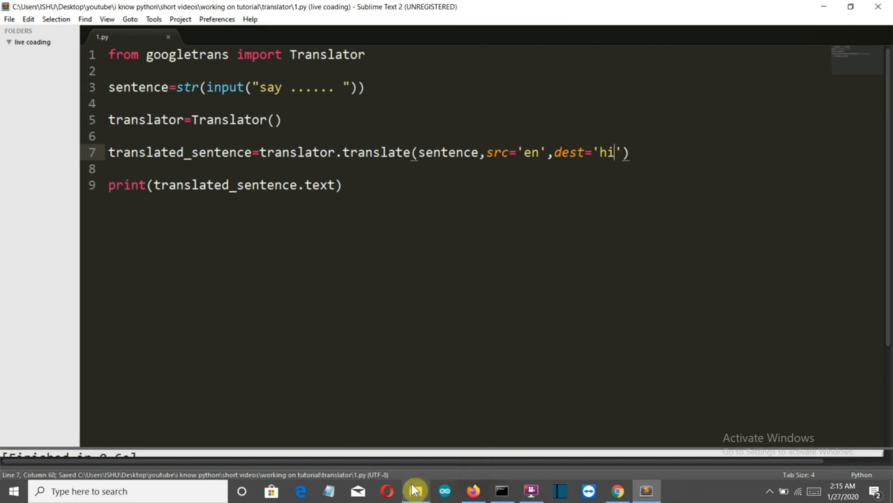
# Run python 1.py in PowerShell from the translator folder, then close the window
pyautogui.rightClick(311, 213)
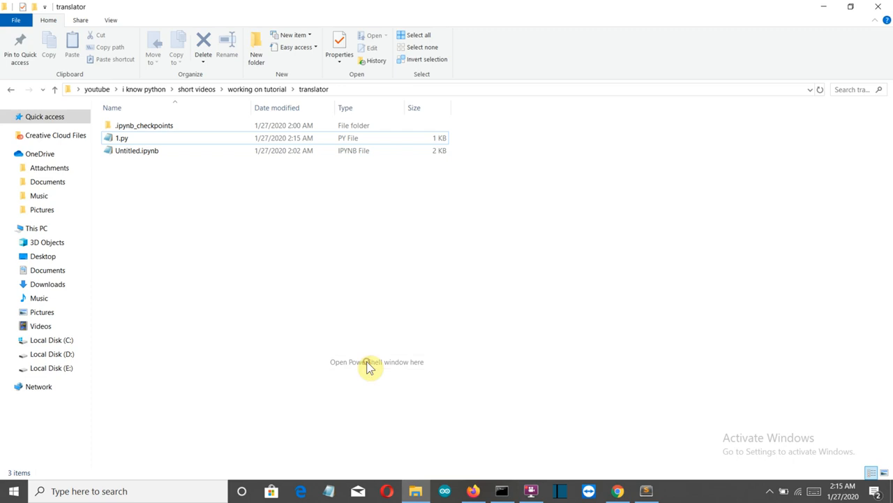
pyautogui.click(377, 362)
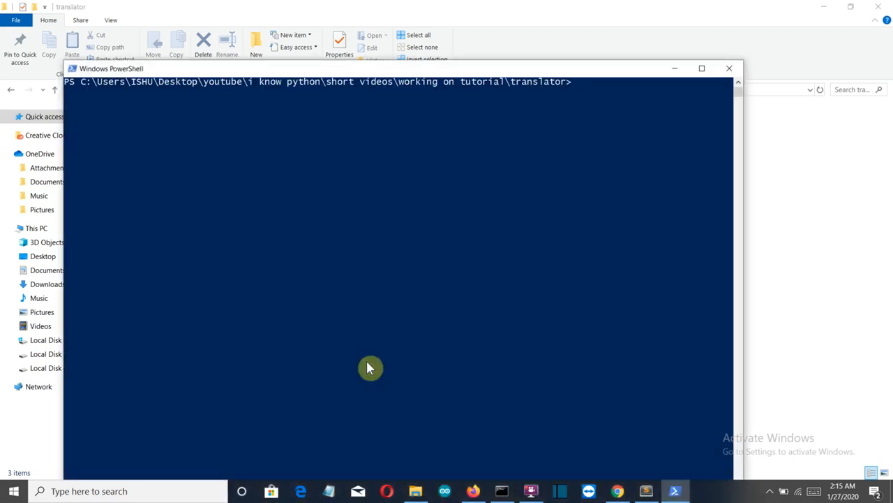
pyautogui.write('python 1.p')
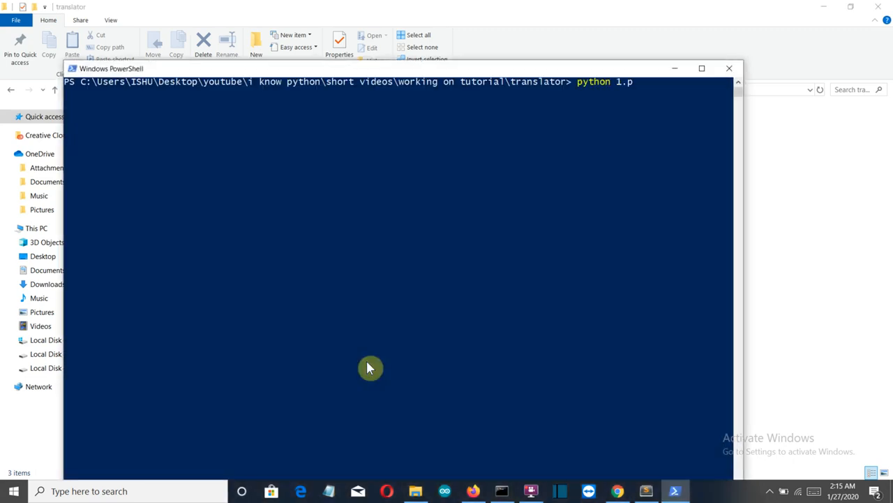
pyautogui.press('Return')
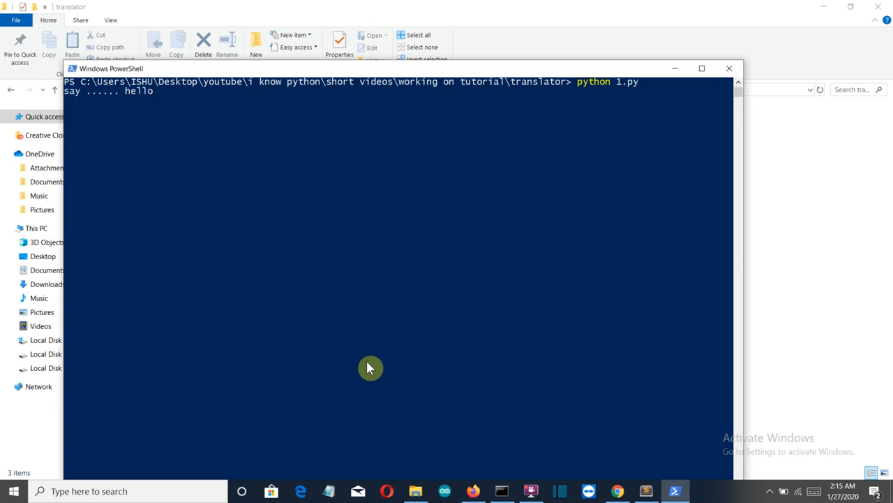
pyautogui.moveTo(539, 171)
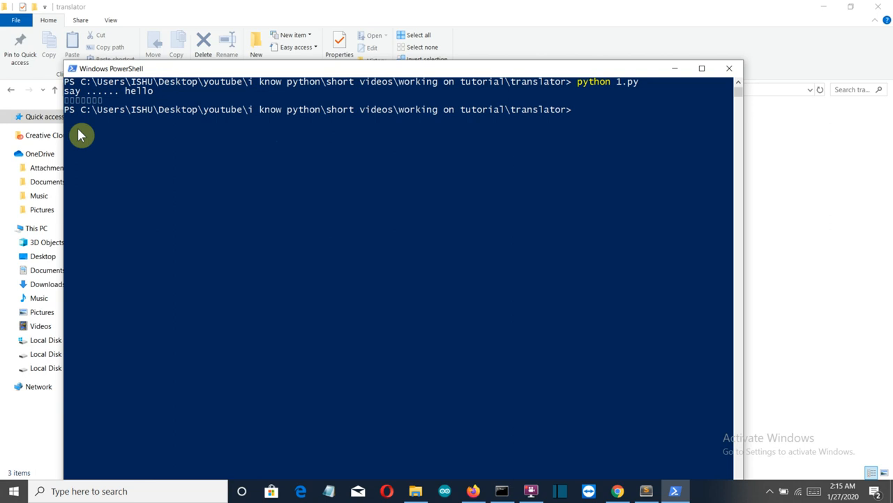
pyautogui.moveTo(237, 148)
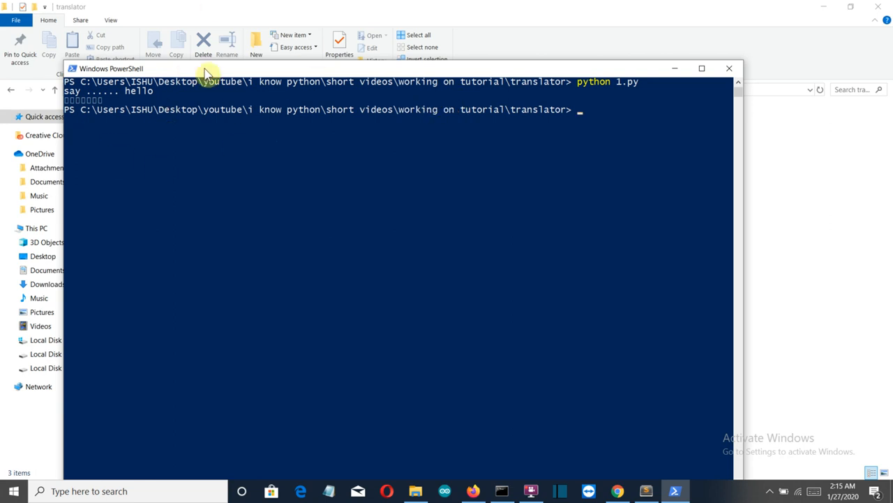
pyautogui.moveTo(278, 96)
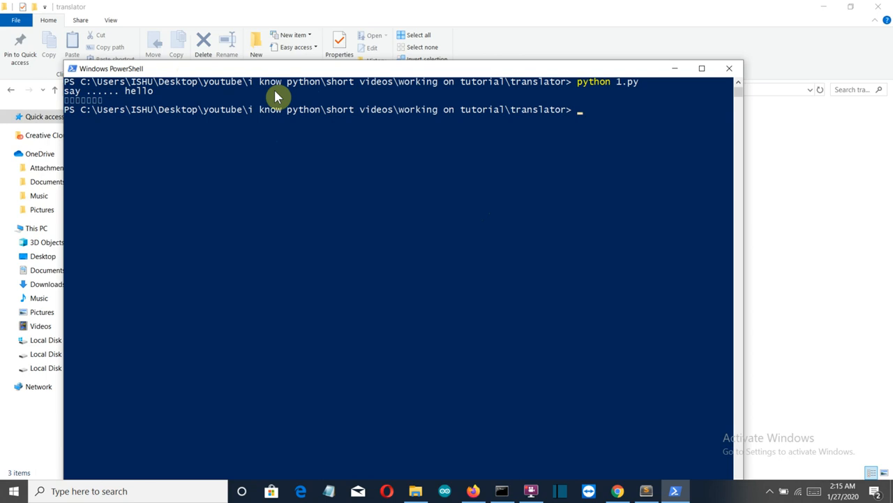
pyautogui.moveTo(378, 140)
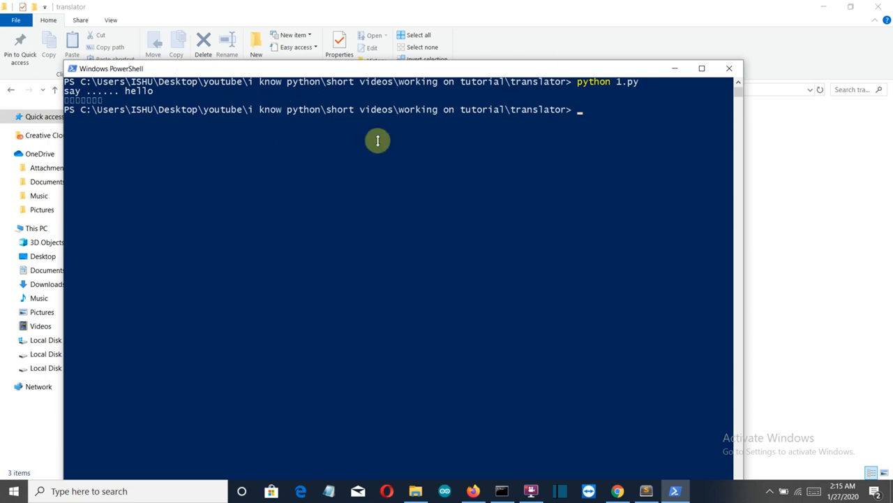
pyautogui.moveTo(428, 151)
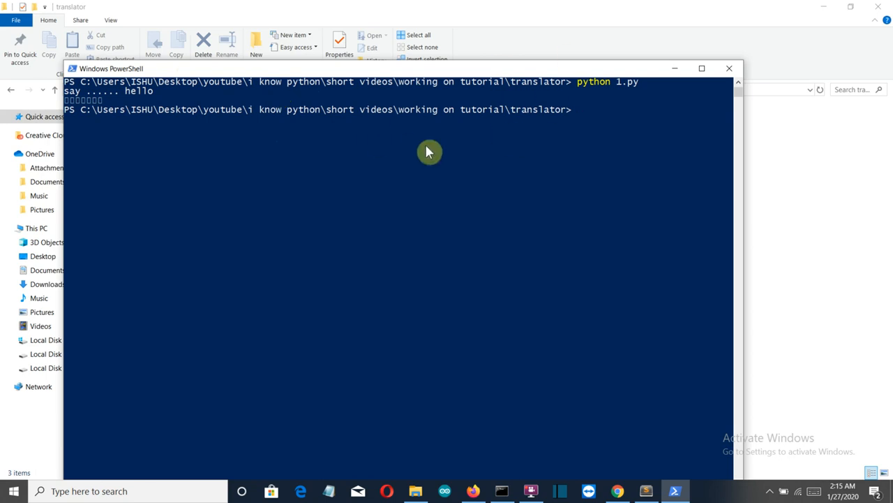
pyautogui.moveTo(730, 69)
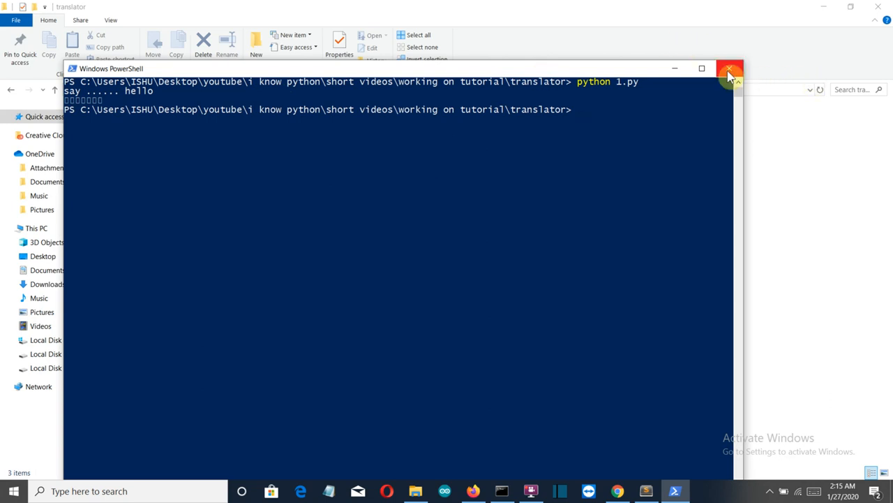
pyautogui.click(730, 68)
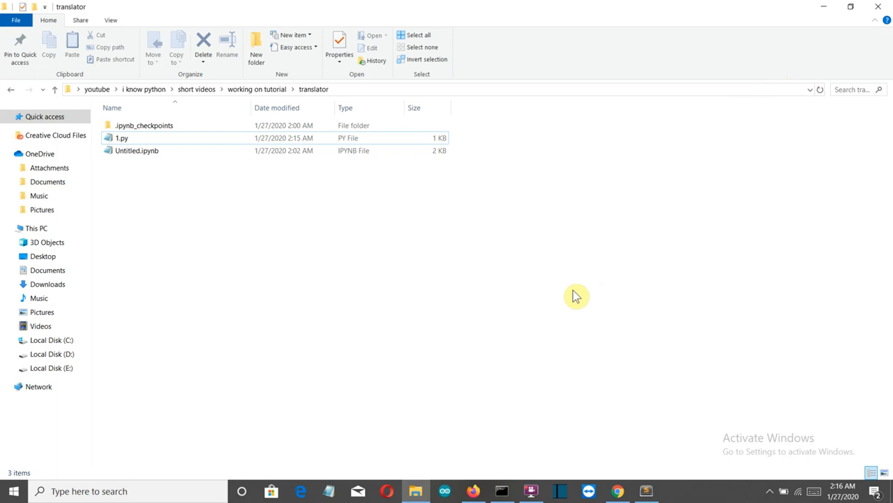
pyautogui.moveTo(661, 451)
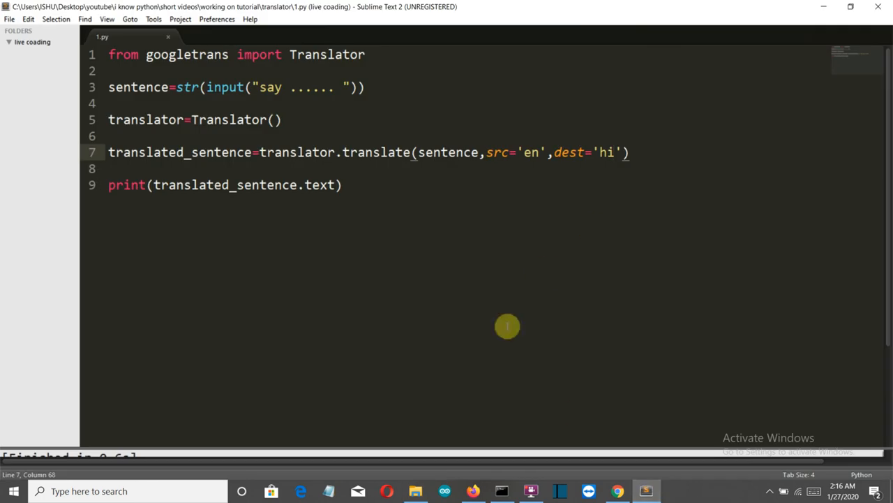
pyautogui.moveTo(555, 283)
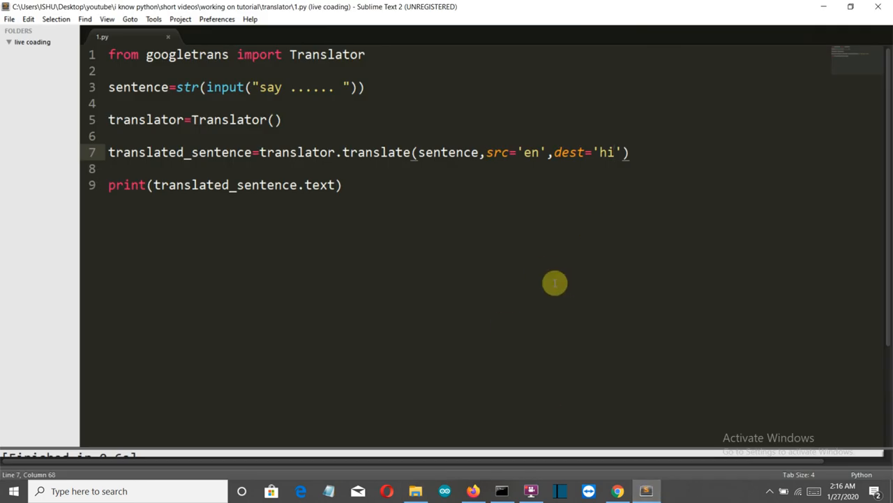
pyautogui.moveTo(519, 357)
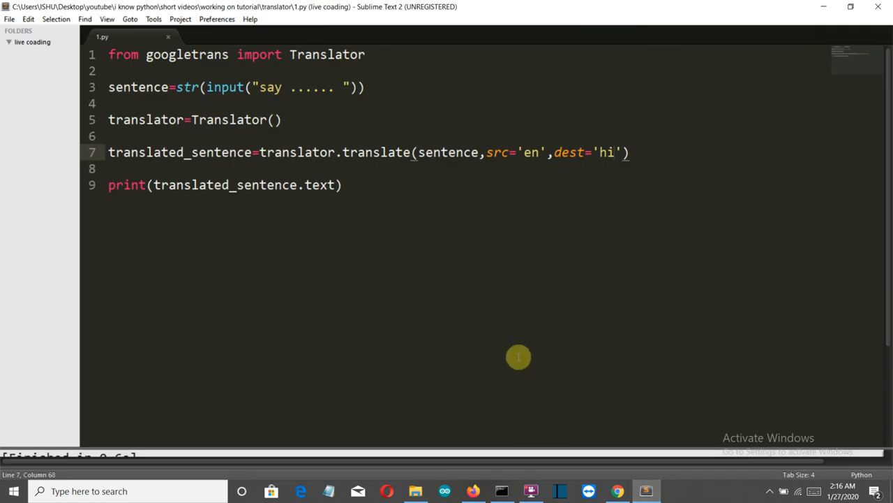
pyautogui.moveTo(474, 477)
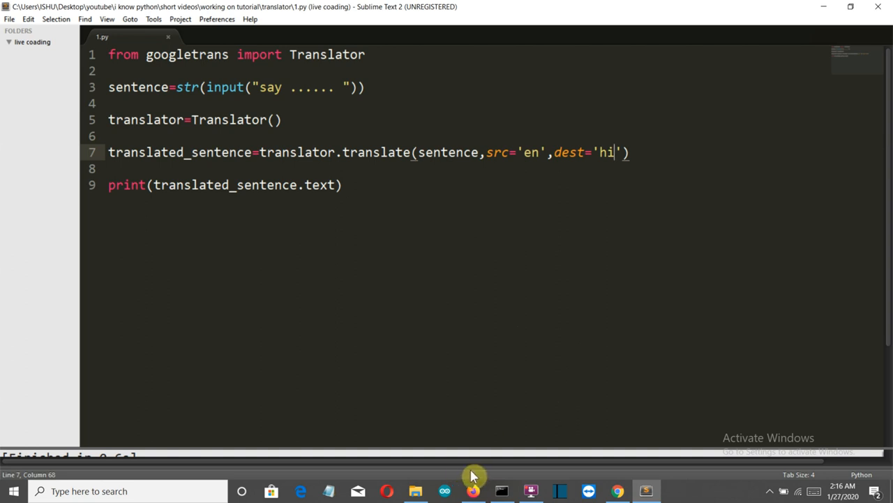
pyautogui.moveTo(474, 485)
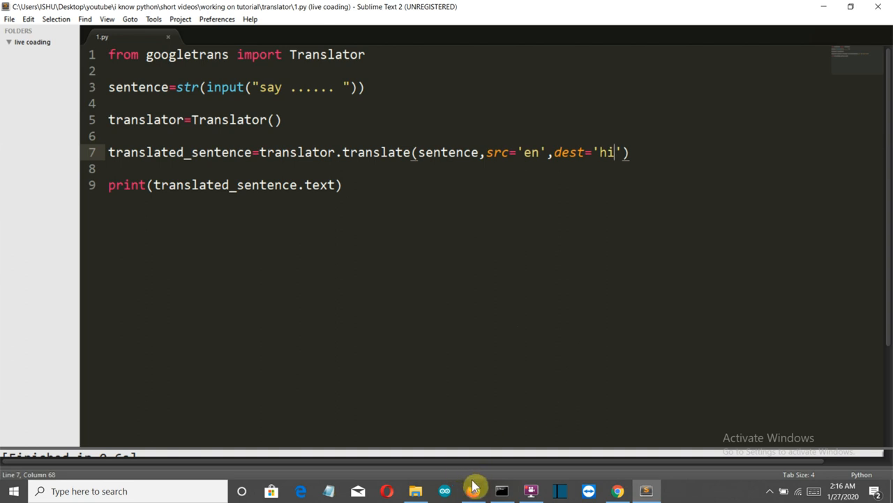
# Return to the Jupyter Untitled notebook and activate its empty second cell
pyautogui.click(473, 491)
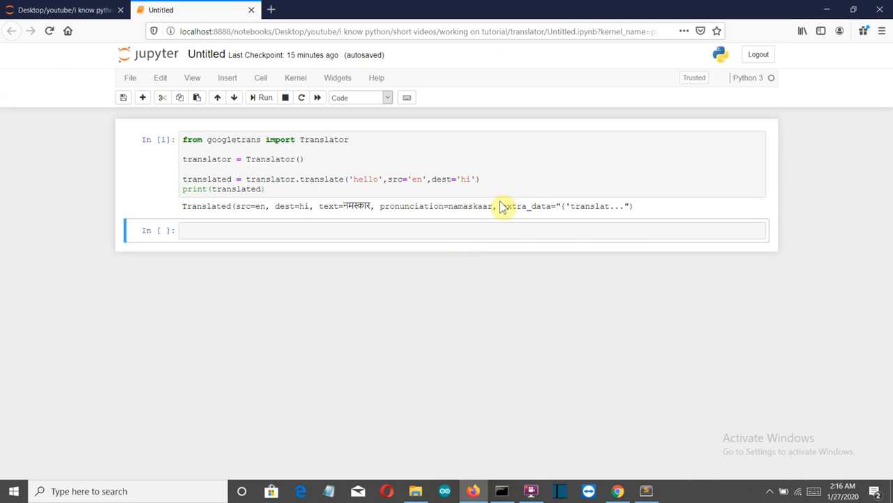
pyautogui.click(453, 230)
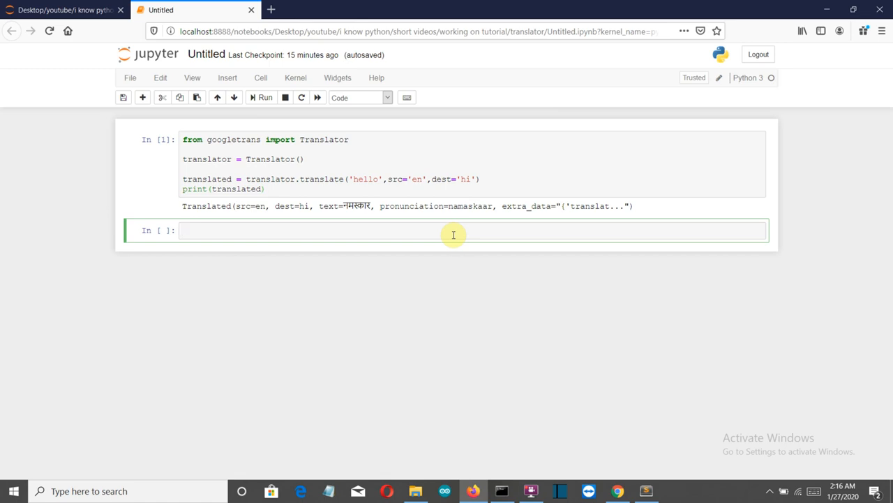
pyautogui.moveTo(519, 105)
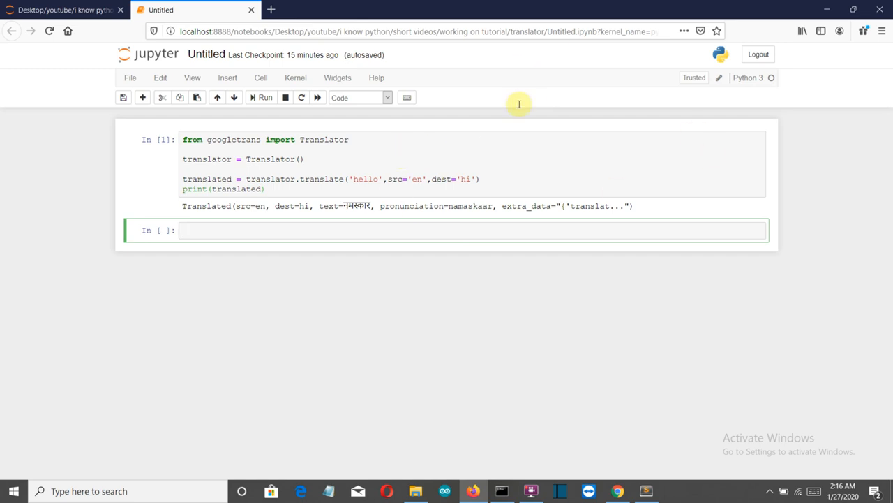
pyautogui.moveTo(340, 132)
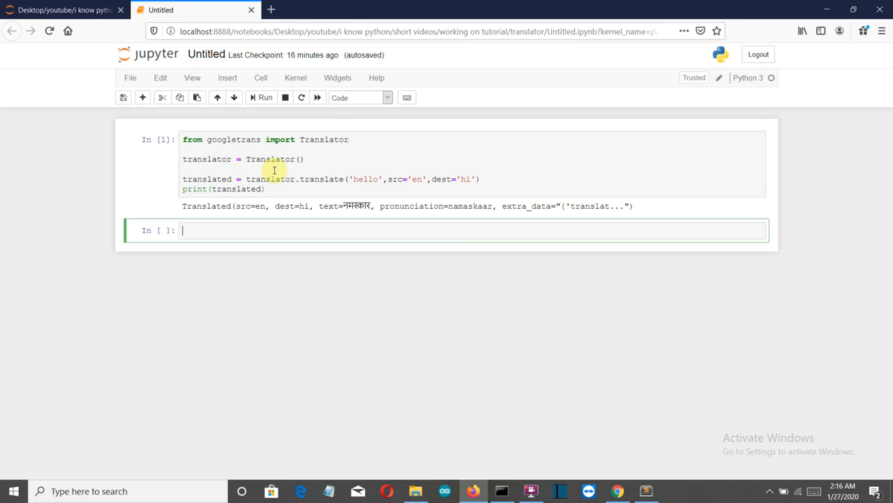
pyautogui.moveTo(314, 203)
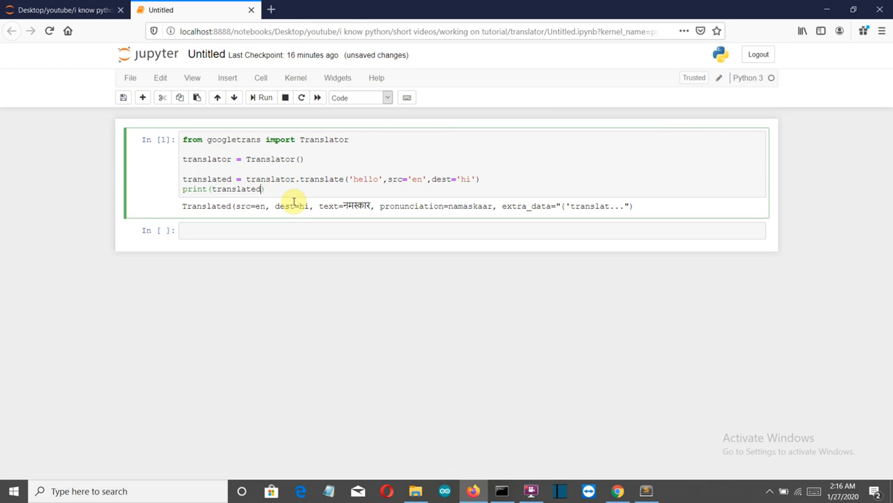
# Change the cell to print(translated.text) and rerun it to output नमस्कार
pyautogui.write('.text')
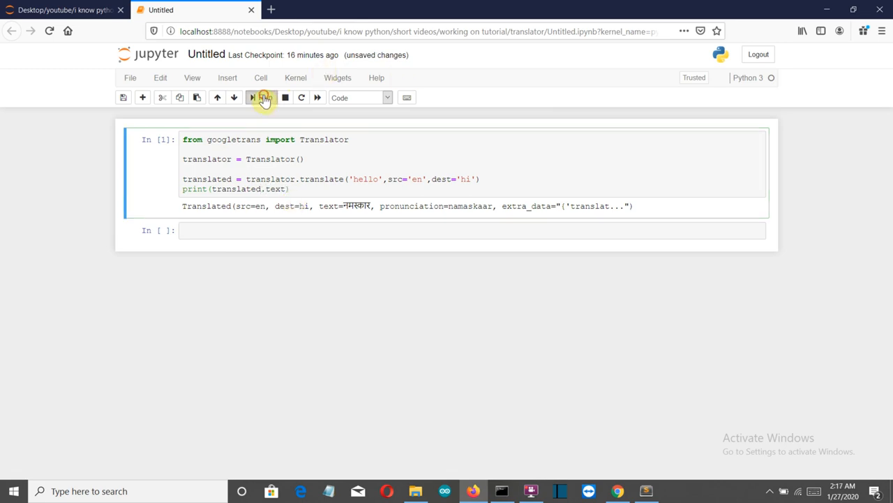
pyautogui.click(262, 97)
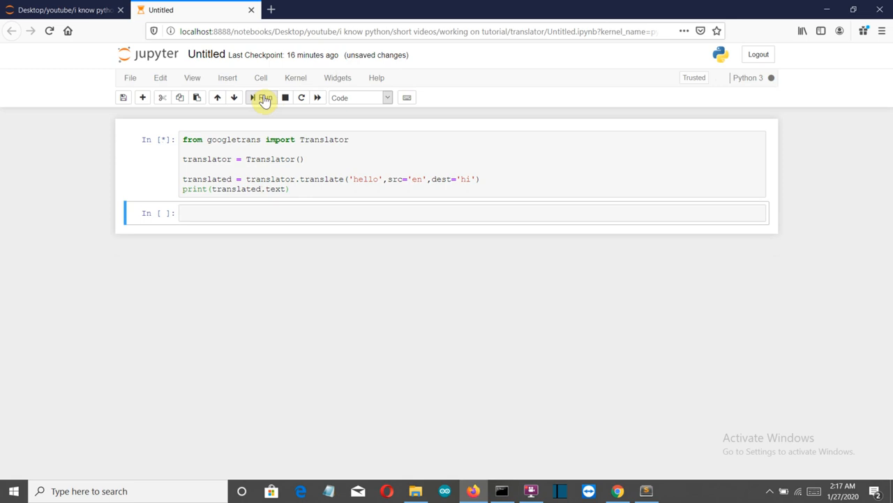
pyautogui.click(264, 97)
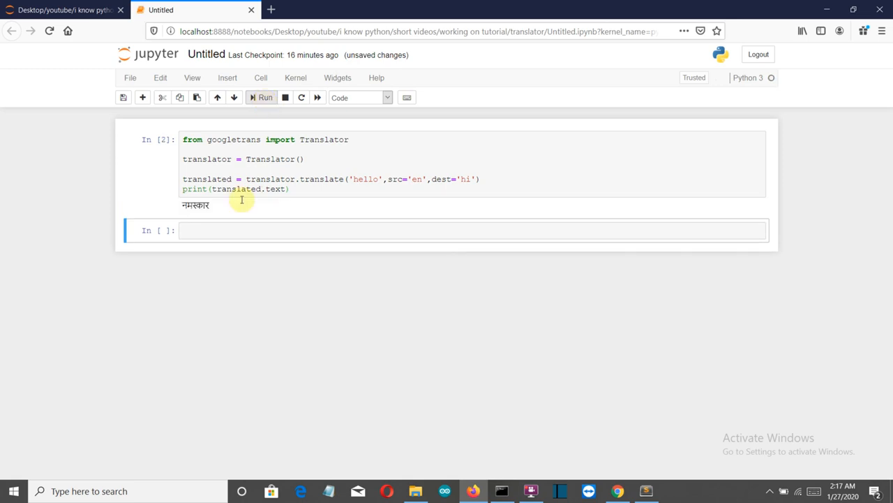
pyautogui.moveTo(232, 204)
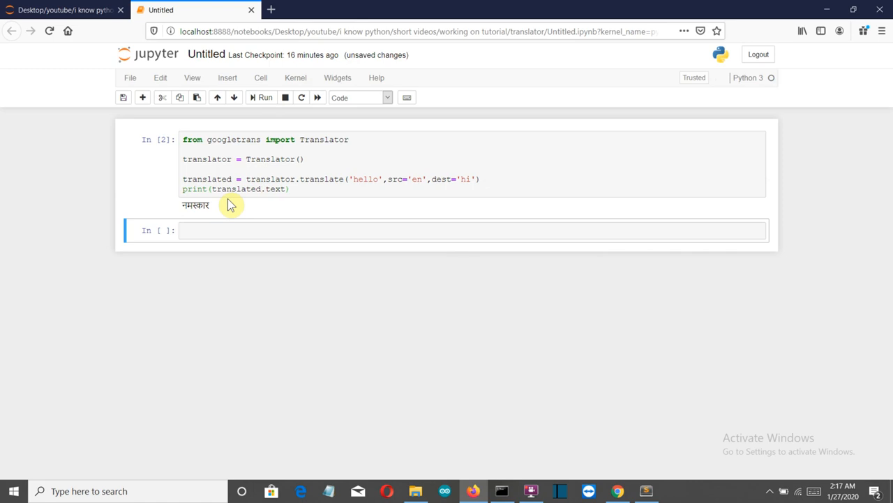
pyautogui.moveTo(466, 205)
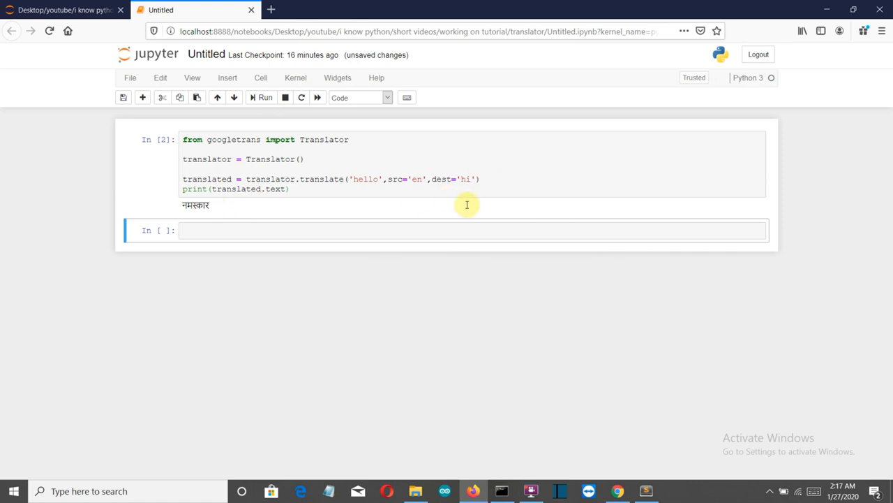
pyautogui.moveTo(429, 217)
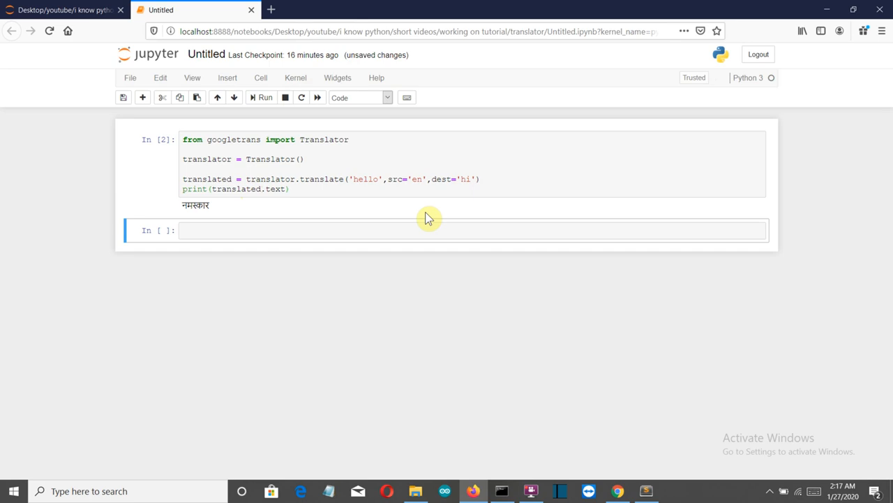